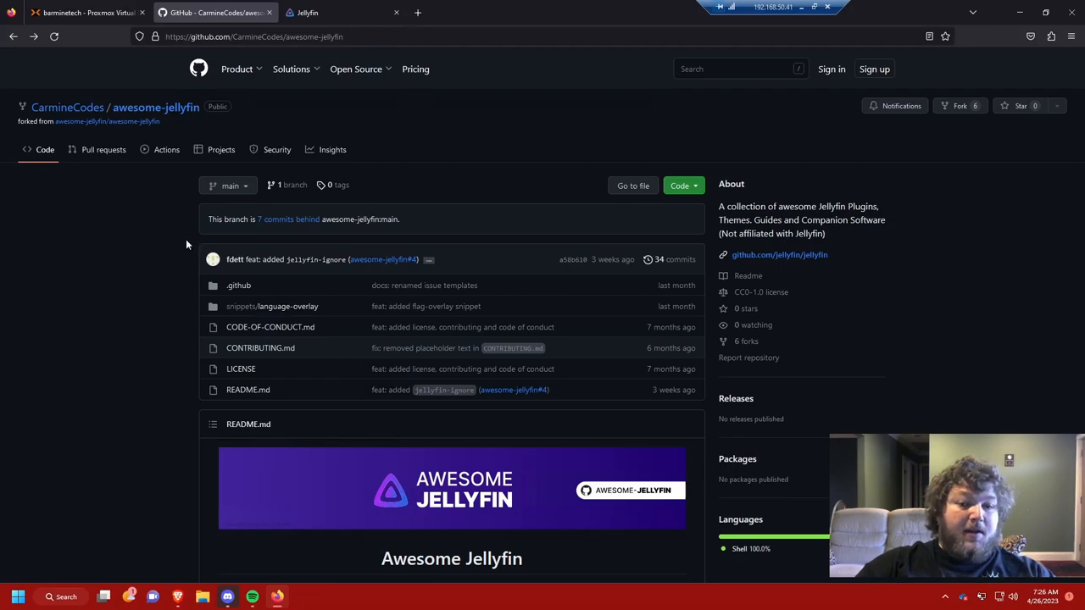
Scroll down the page, then expand Jellyfin's main navigation menu from the home screen
{"action": "scroll", "scroll_direction": "down", "scroll_amount": 3}
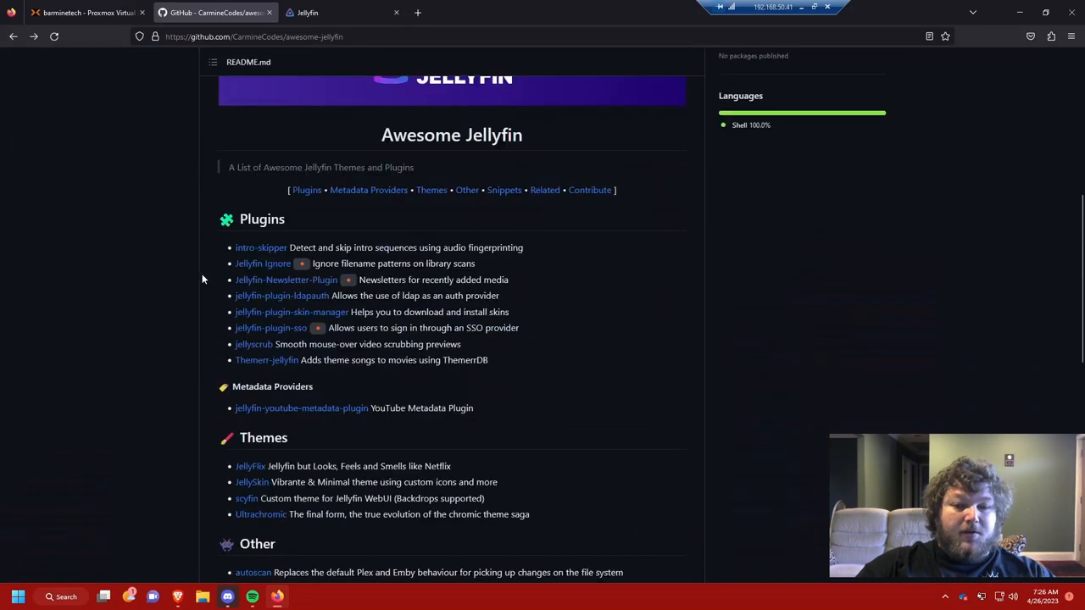
{"action": "scroll", "scroll_direction": "down", "scroll_amount": 3}
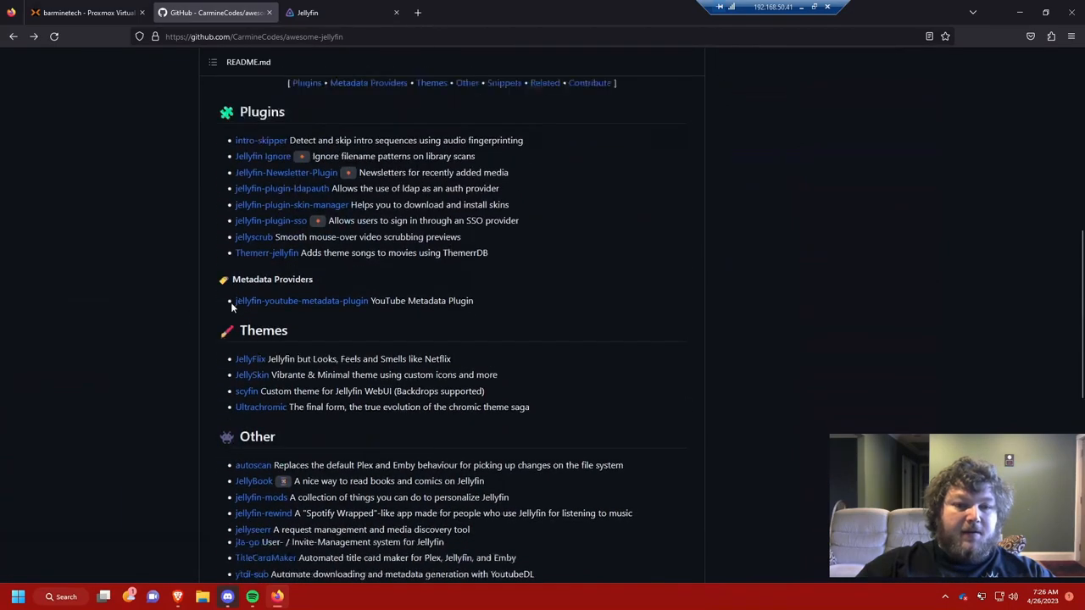
{"action": "scroll", "scroll_direction": "down", "scroll_amount": 3}
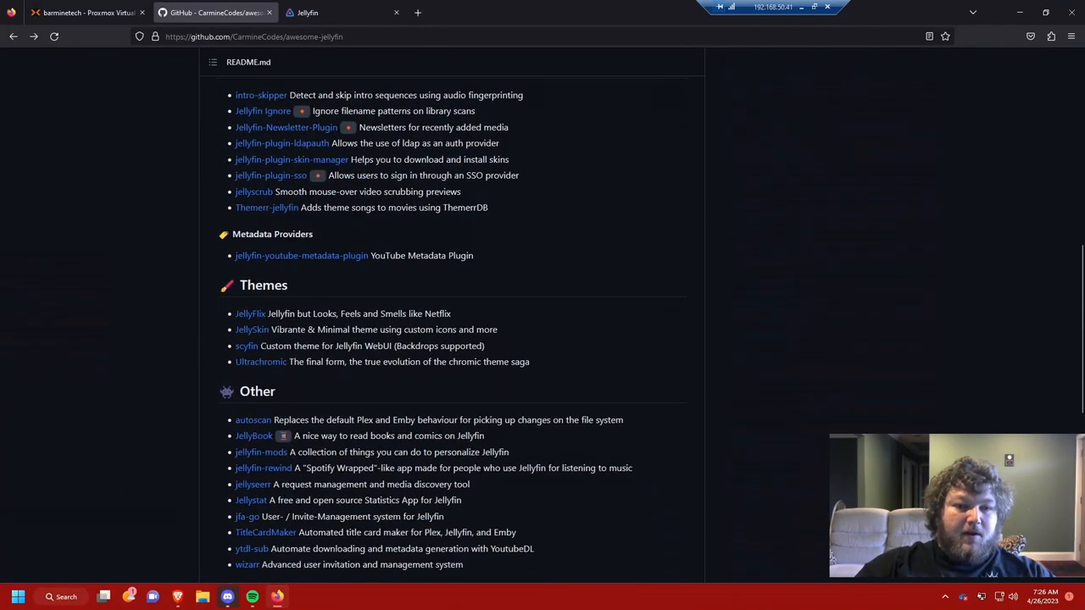
{"action": "scroll", "scroll_direction": "down", "scroll_amount": 3}
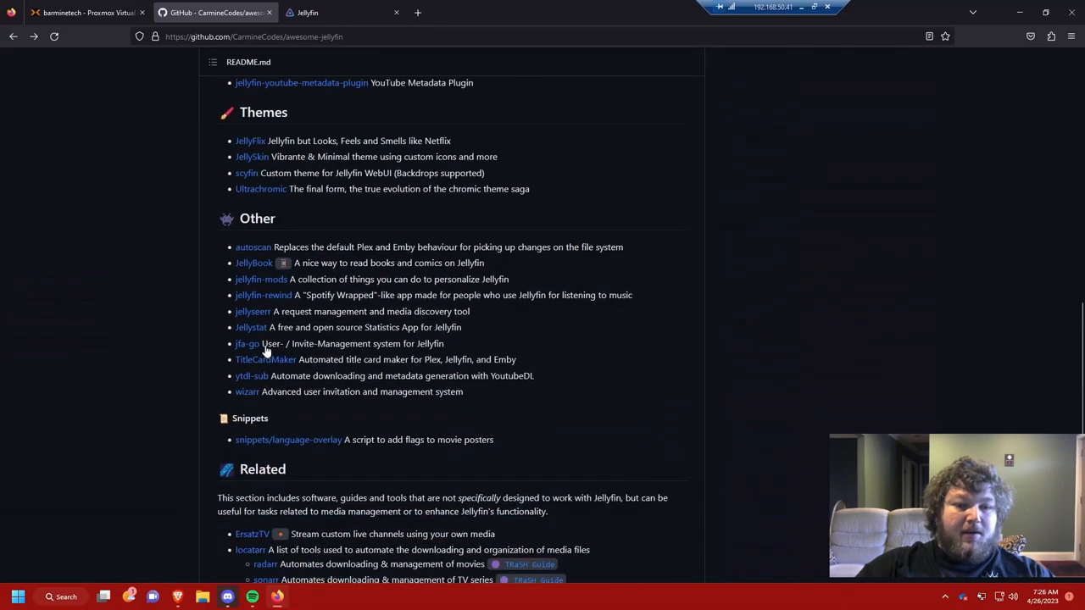
{"action": "scroll", "scroll_direction": "down", "scroll_amount": 3}
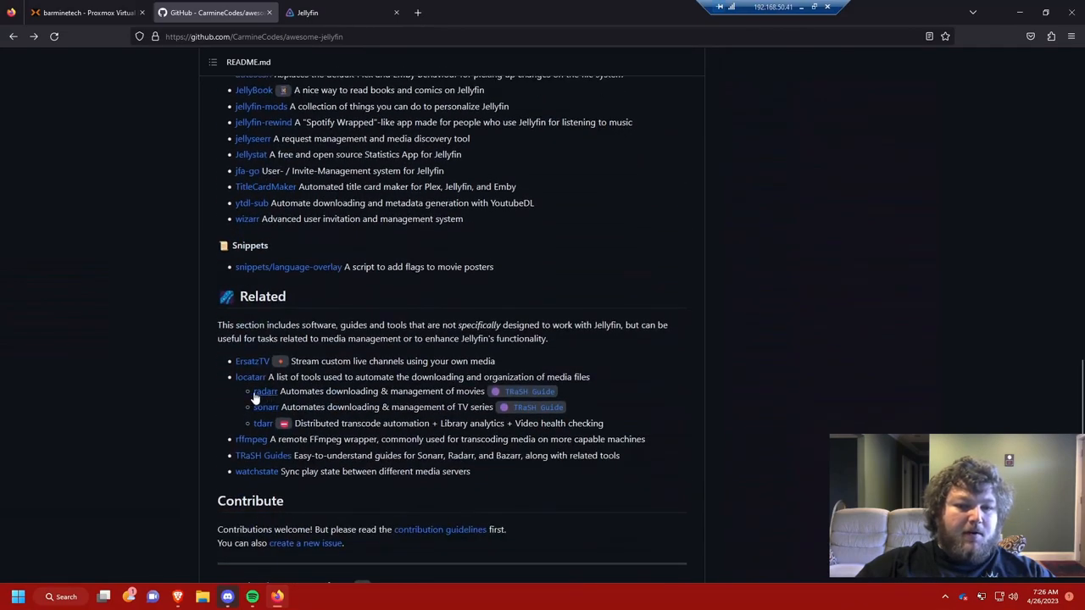
{"action": "scroll", "scroll_direction": "down", "scroll_amount": 3}
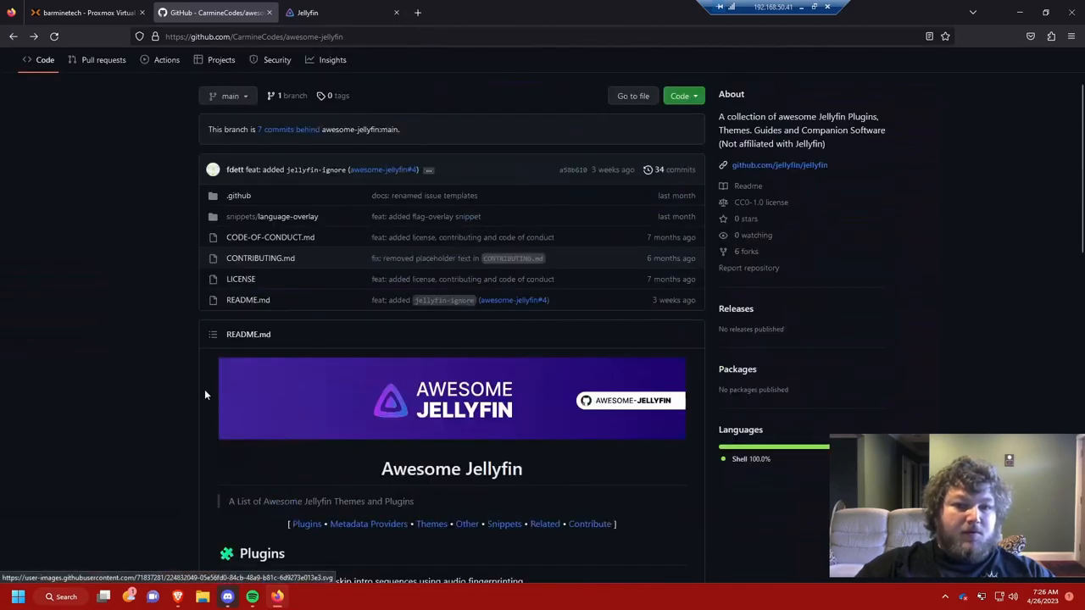
{"action": "scroll", "scroll_direction": "down", "scroll_amount": 3}
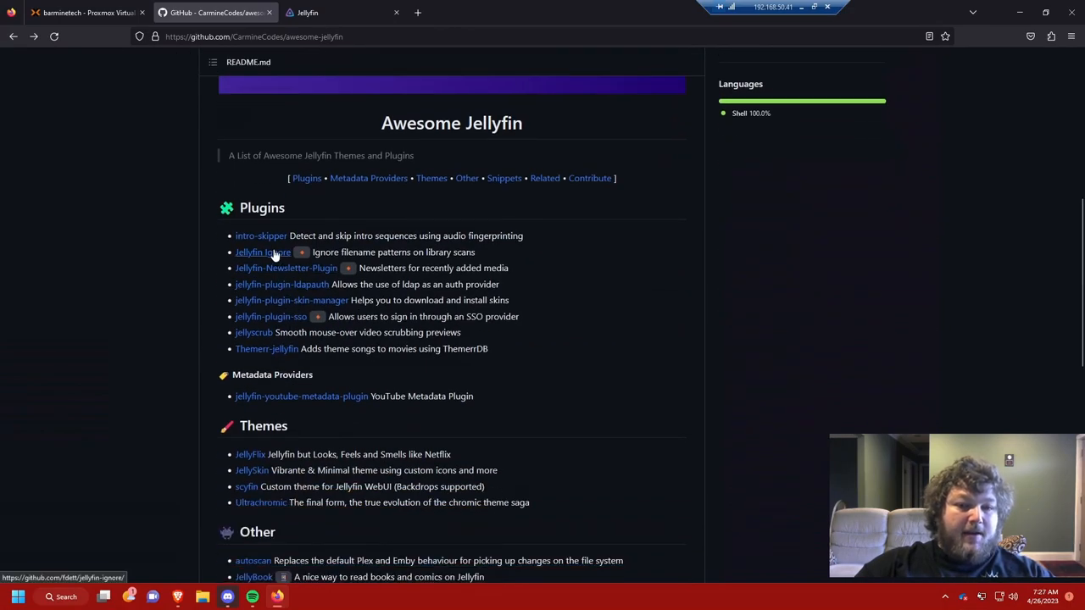
{"action": "mouse_move", "coordinate": [271, 278]}
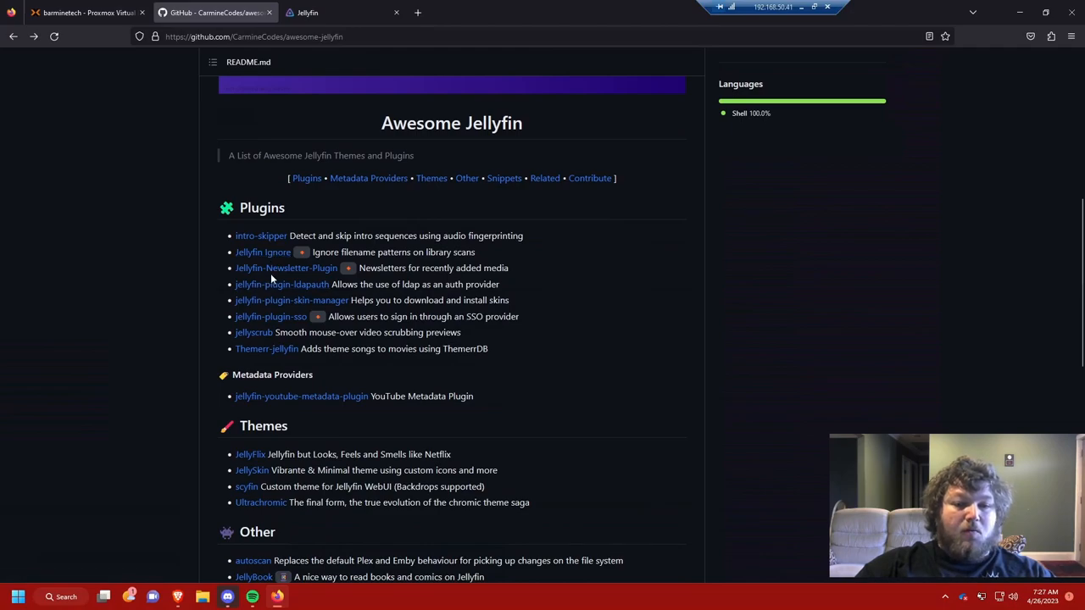
{"action": "mouse_move", "coordinate": [302, 163]}
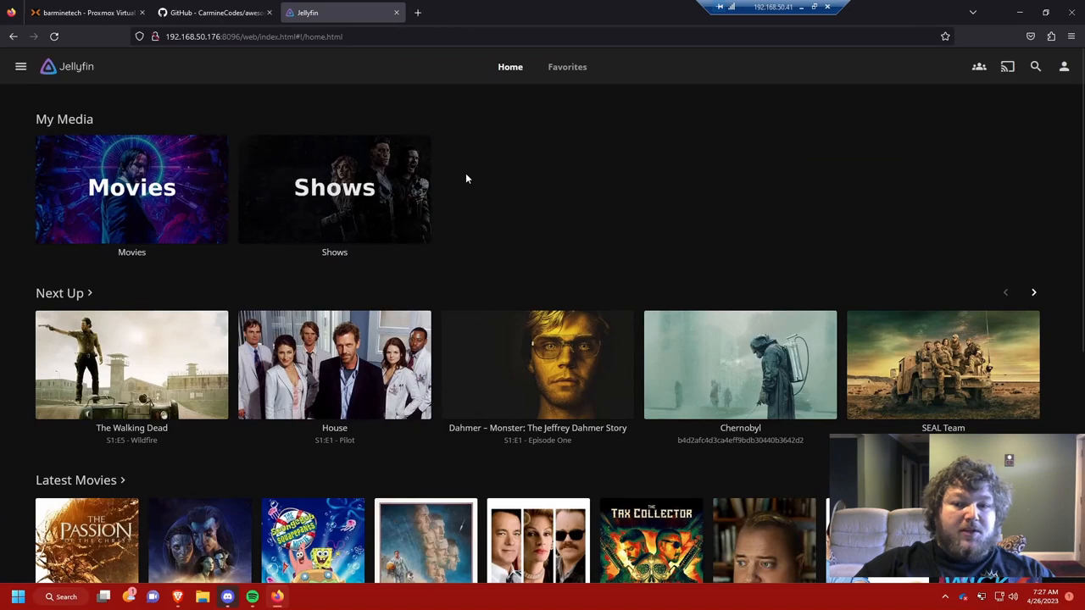
{"action": "mouse_move", "coordinate": [115, 85]}
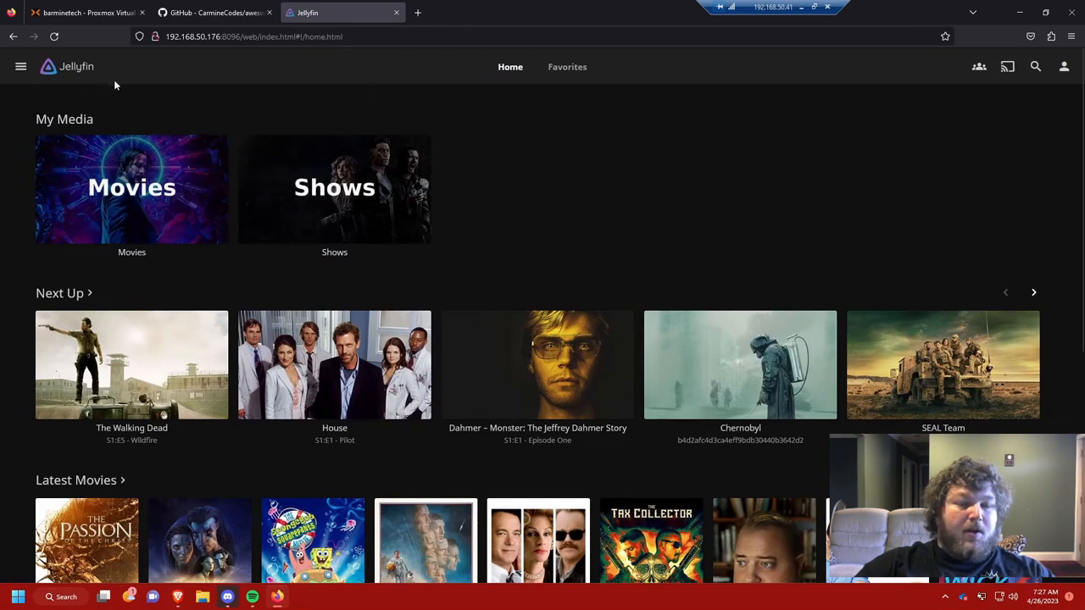
{"action": "mouse_move", "coordinate": [189, 85]}
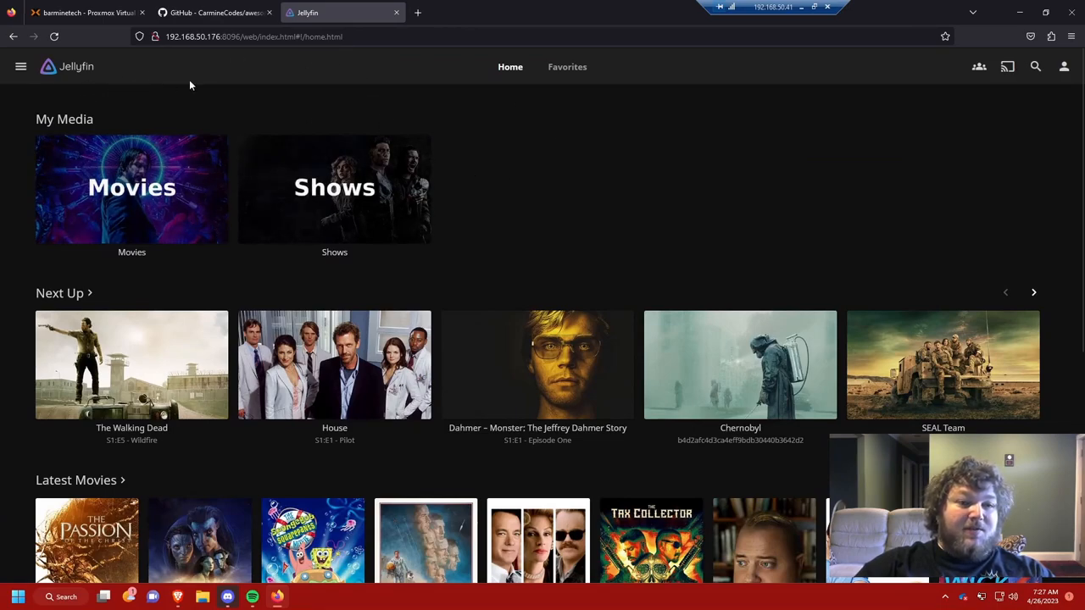
{"action": "mouse_move", "coordinate": [158, 112]}
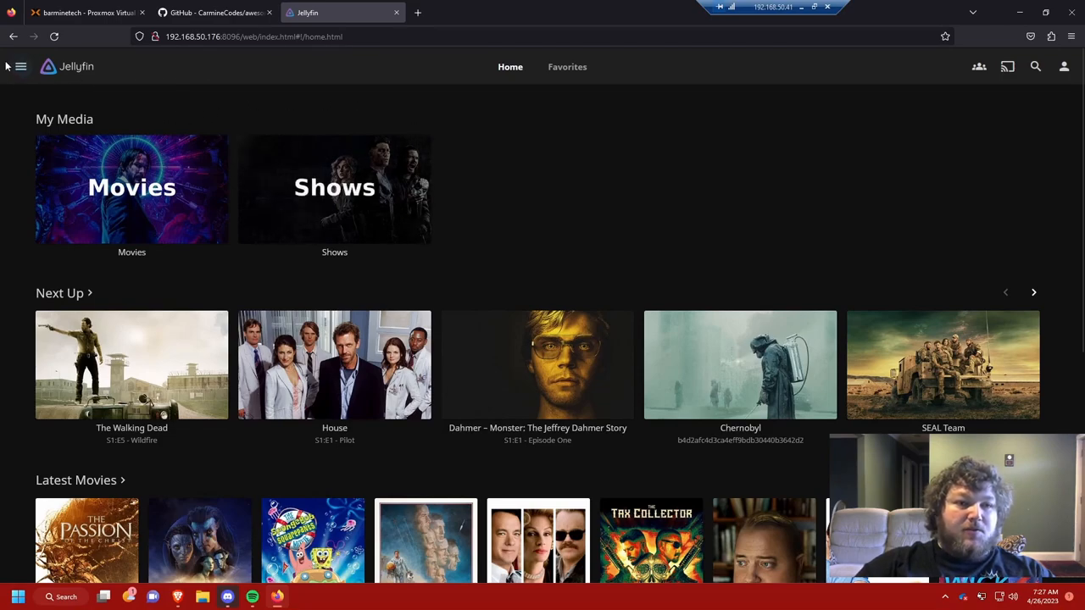
{"action": "left_click", "coordinate": [21, 66]}
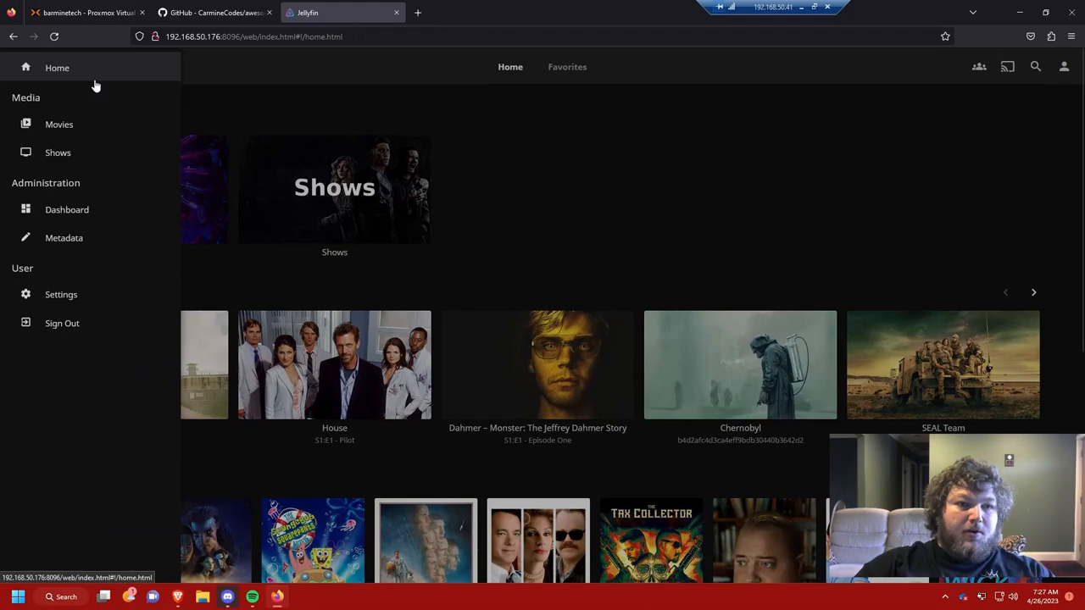
{"action": "mouse_move", "coordinate": [68, 251]}
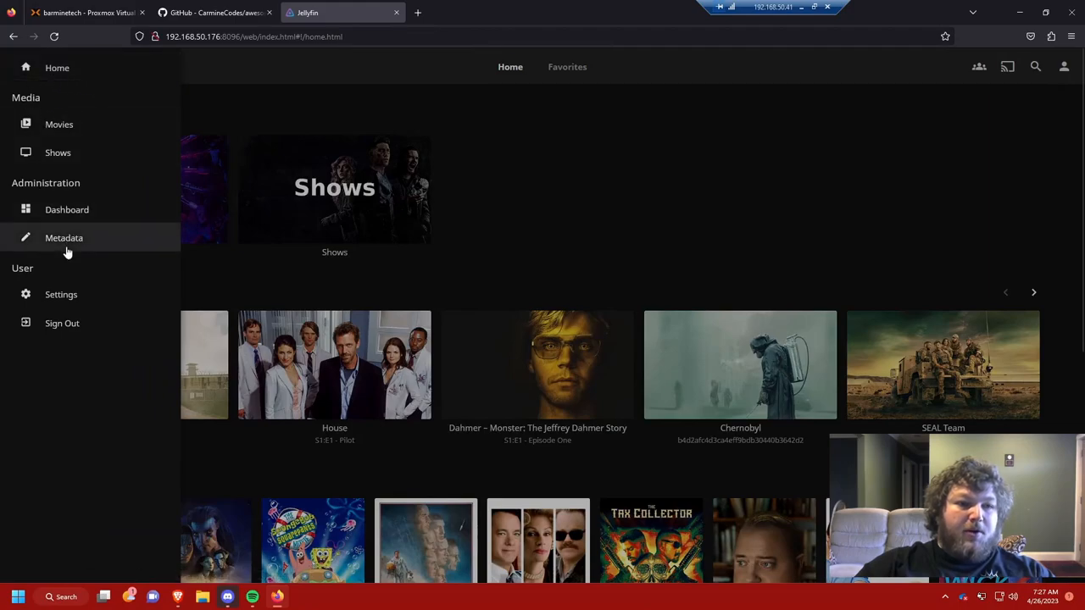
{"action": "mouse_move", "coordinate": [48, 196]}
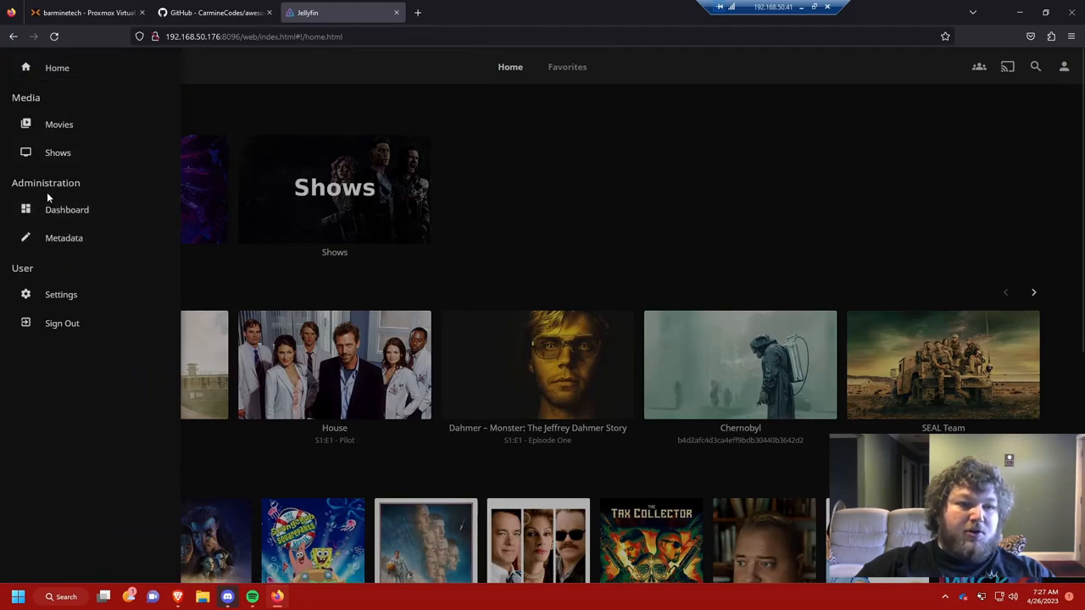
Go to the administration Dashboard showing server version 10.8.9 and paths
{"action": "left_click", "coordinate": [66, 210]}
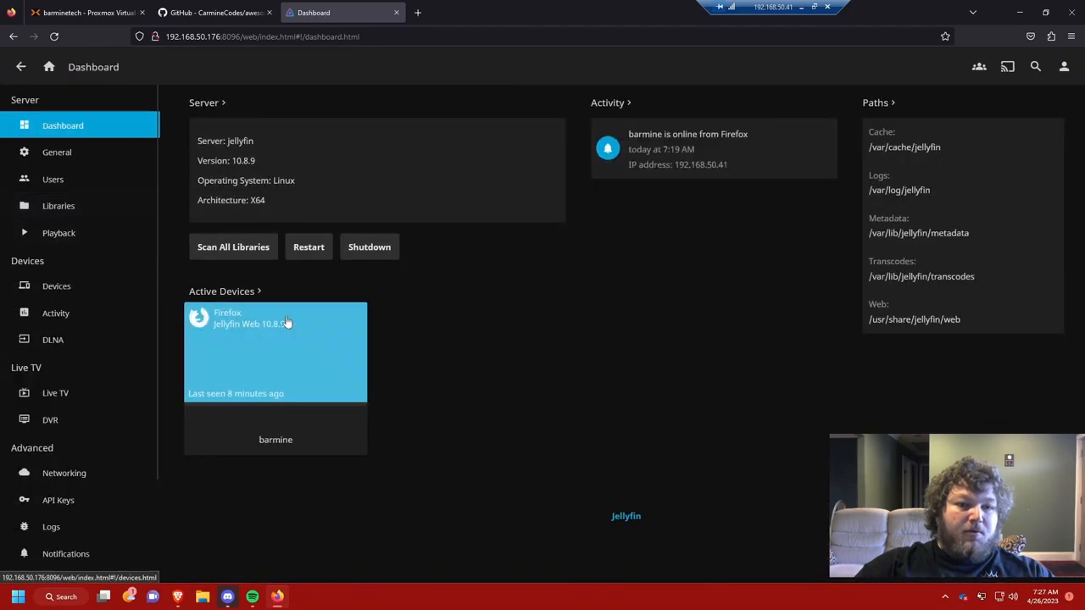
{"action": "mouse_move", "coordinate": [291, 292]}
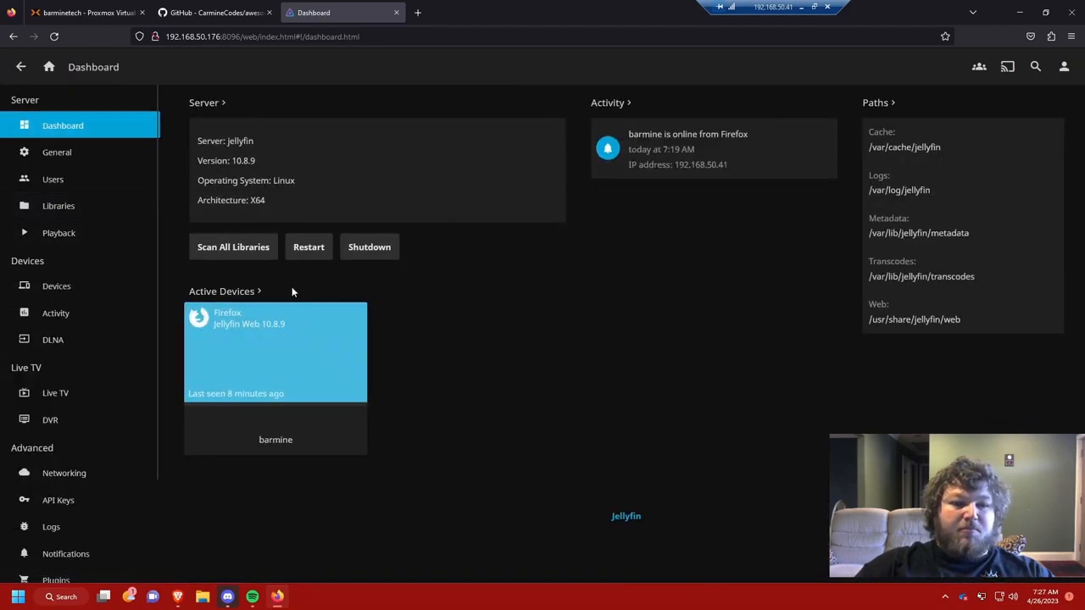
{"action": "mouse_move", "coordinate": [81, 312]}
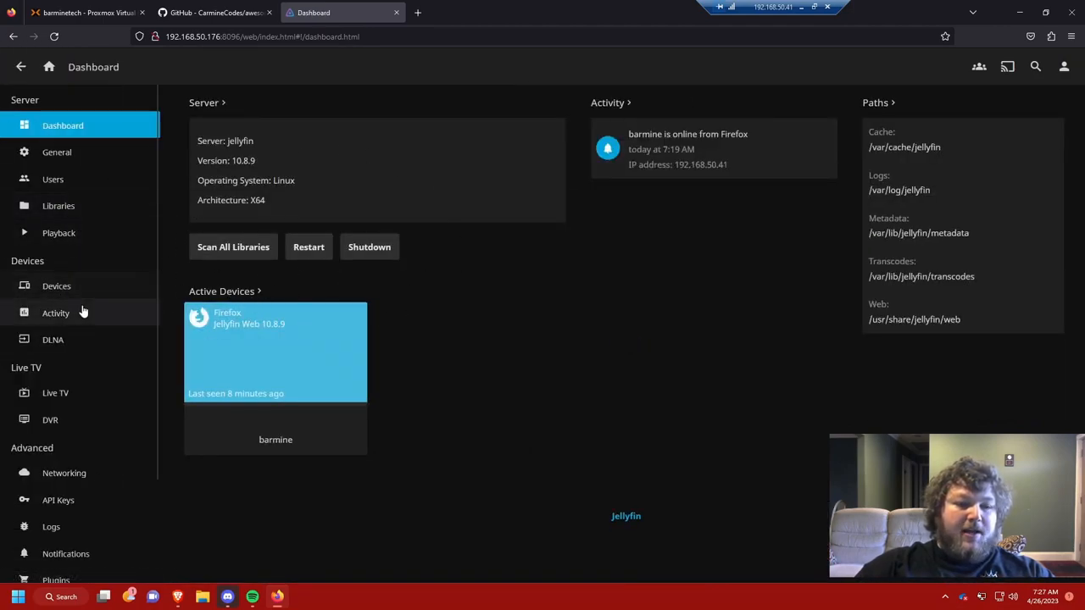
{"action": "scroll", "scroll_direction": "down", "scroll_amount": 3}
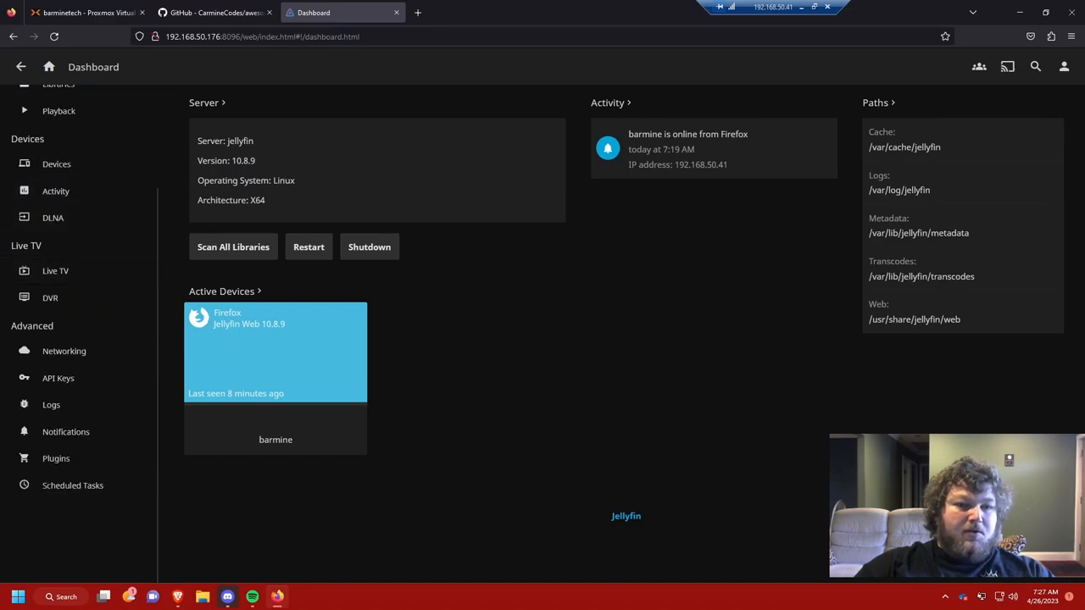
{"action": "mouse_move", "coordinate": [72, 485]}
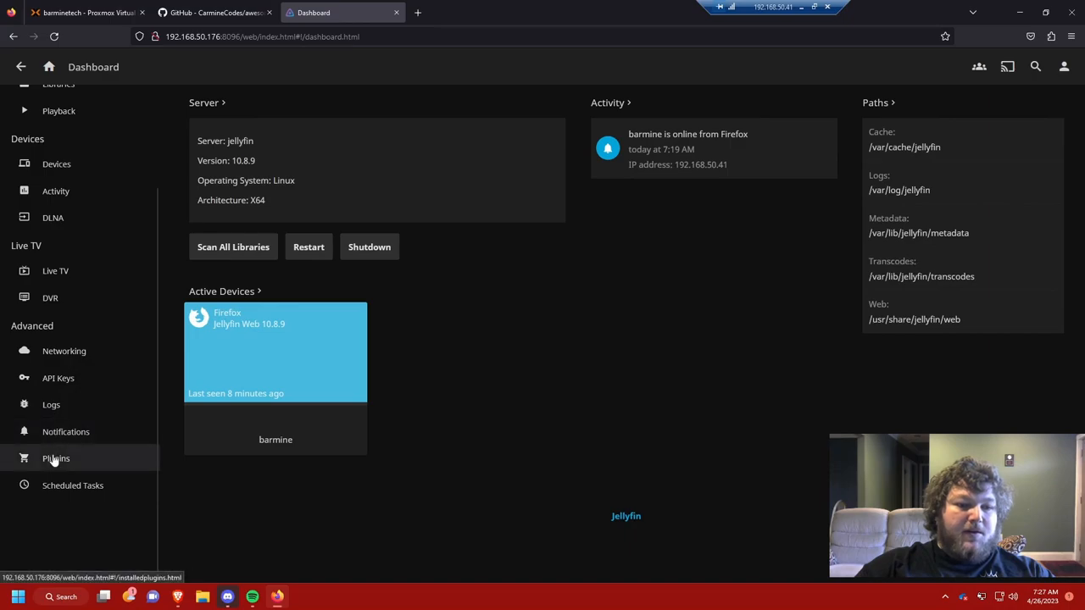
Browse installed plugins and the catalog, then view the Repositories list showing only Jellyfin Stable
{"action": "left_click", "coordinate": [56, 458]}
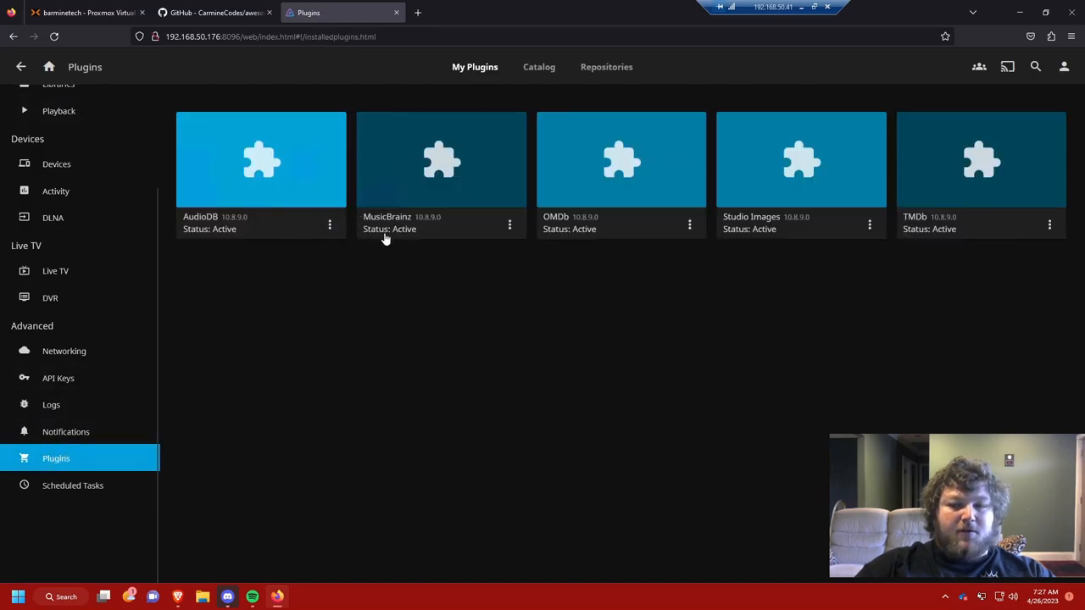
{"action": "left_click", "coordinate": [537, 67]}
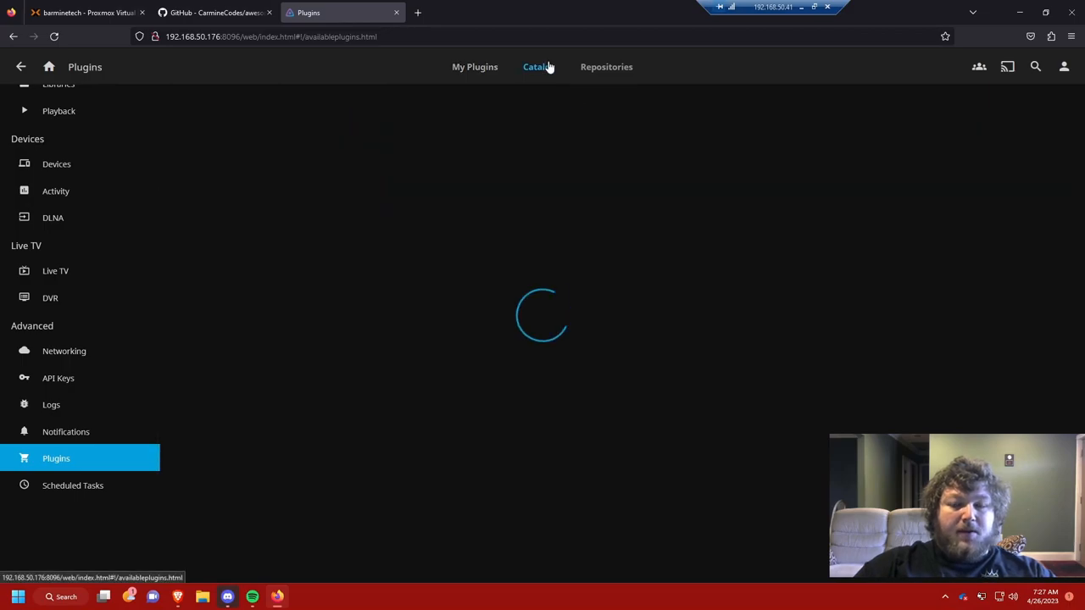
{"action": "left_click", "coordinate": [539, 68]}
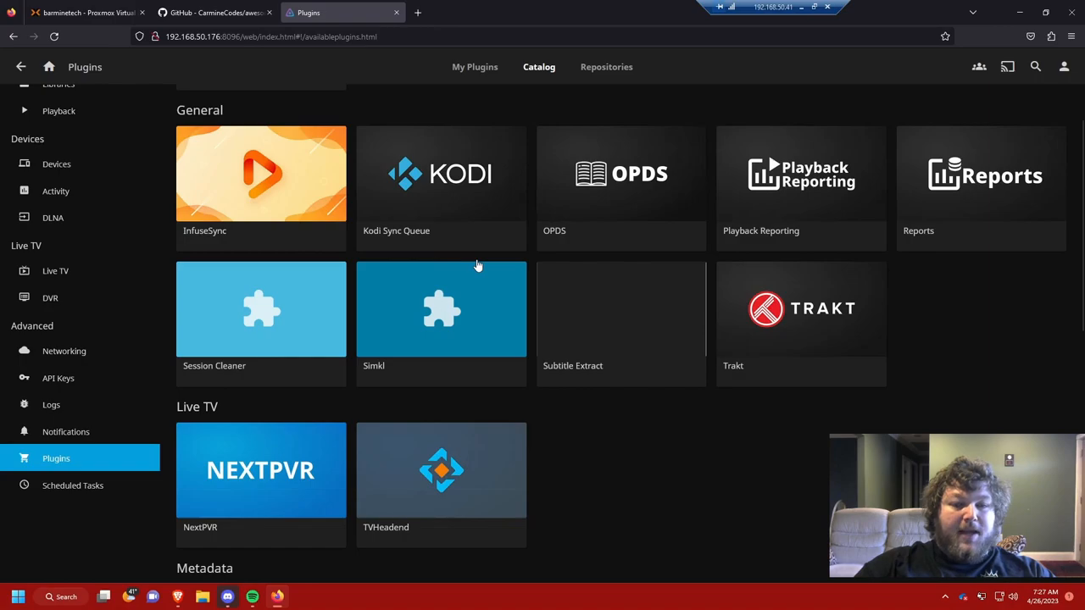
{"action": "scroll", "scroll_direction": "down", "scroll_amount": 3}
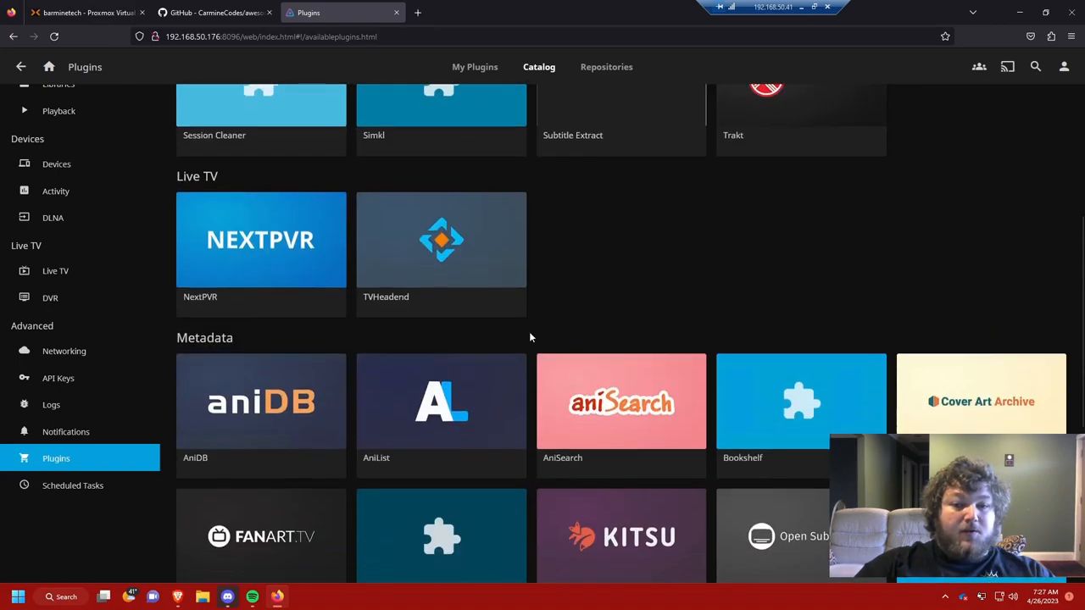
{"action": "scroll", "scroll_direction": "up", "scroll_amount": 3}
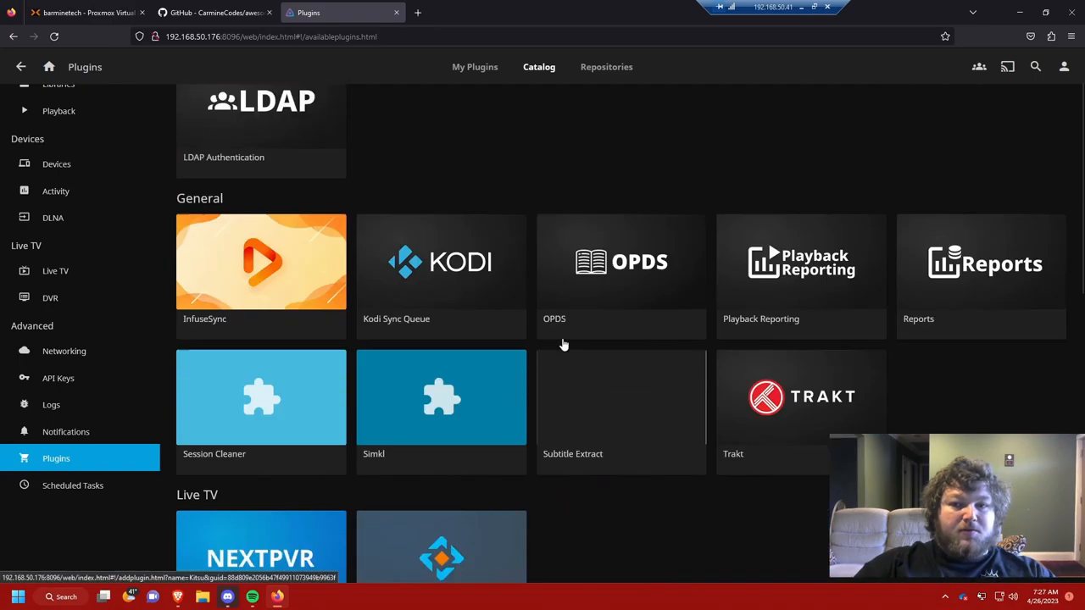
{"action": "left_click", "coordinate": [606, 68]}
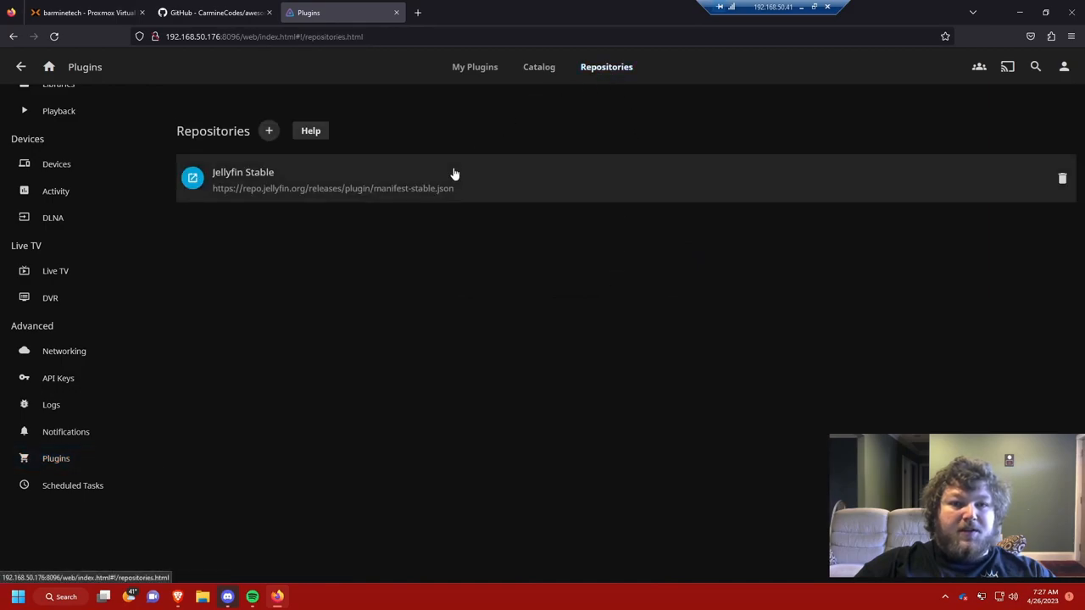
{"action": "mouse_move", "coordinate": [301, 188]}
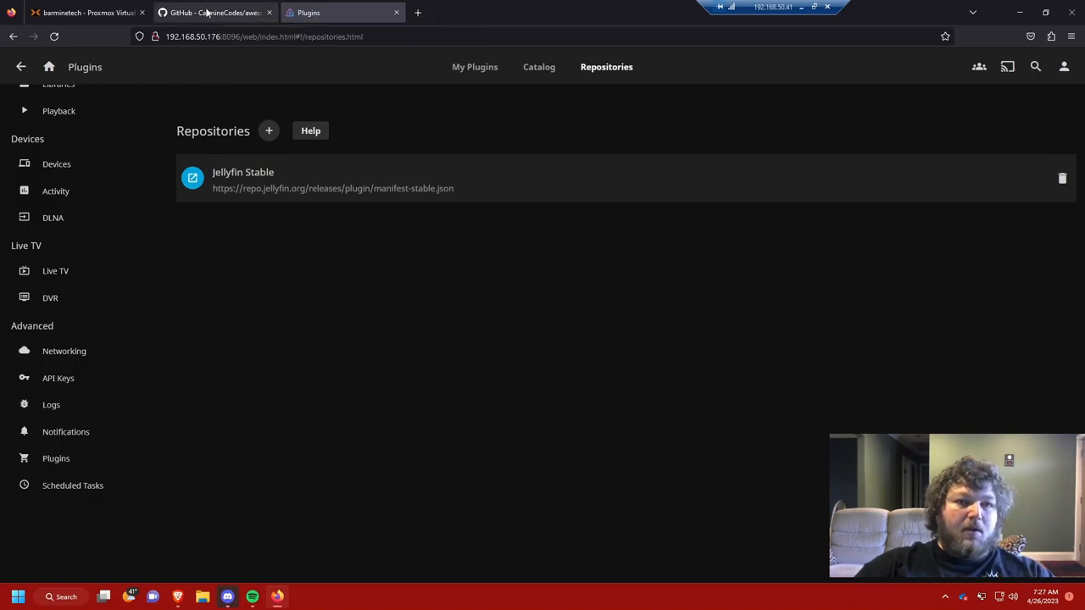
Return to the awesome-jellyfin GitHub list and bring up link options for intro-skipper
{"action": "left_click", "coordinate": [212, 12]}
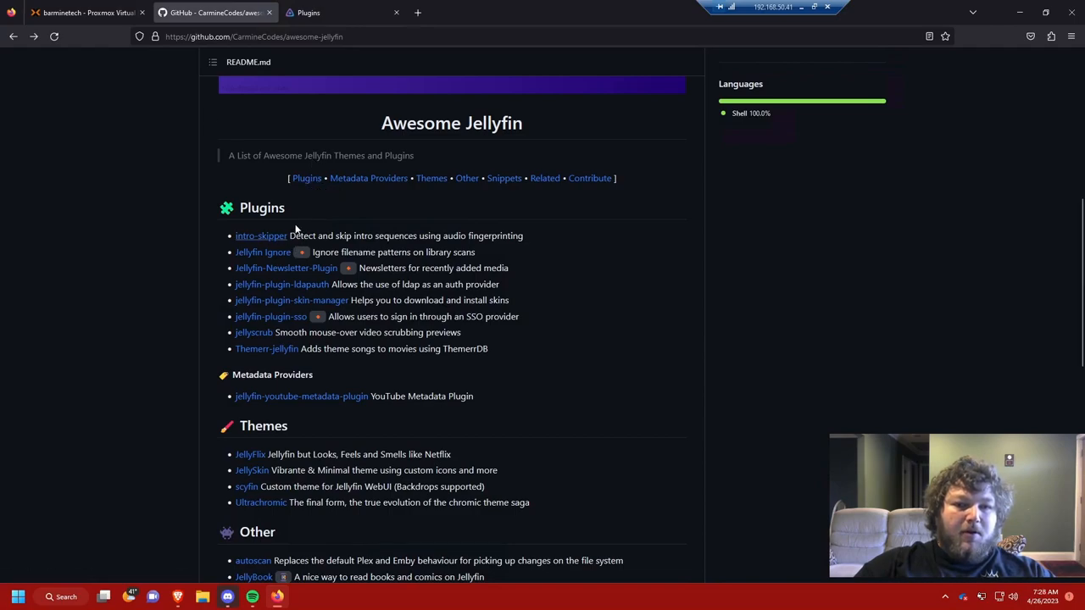
{"action": "mouse_move", "coordinate": [261, 235]}
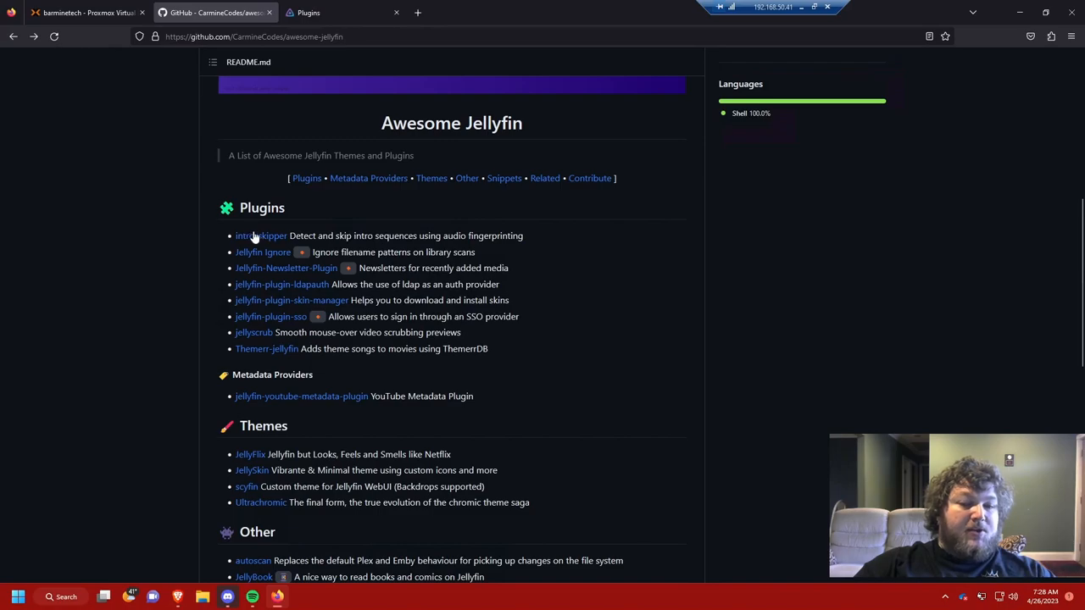
{"action": "right_click", "coordinate": [261, 236]}
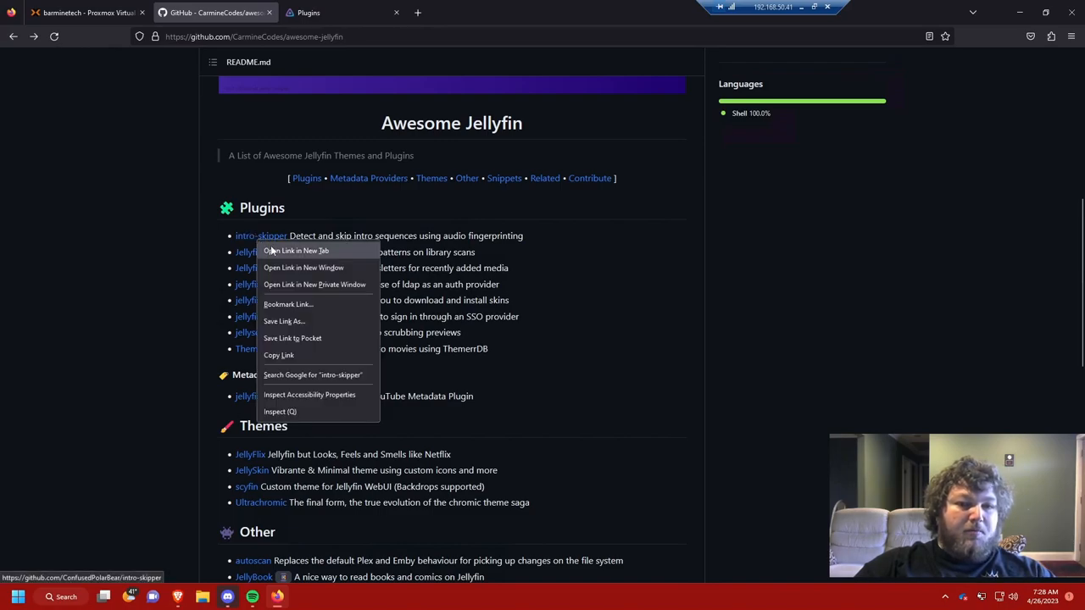
View the intro-skipper GitHub page and copy its plugin manifest URL from the installation steps
{"action": "left_click", "coordinate": [295, 251]}
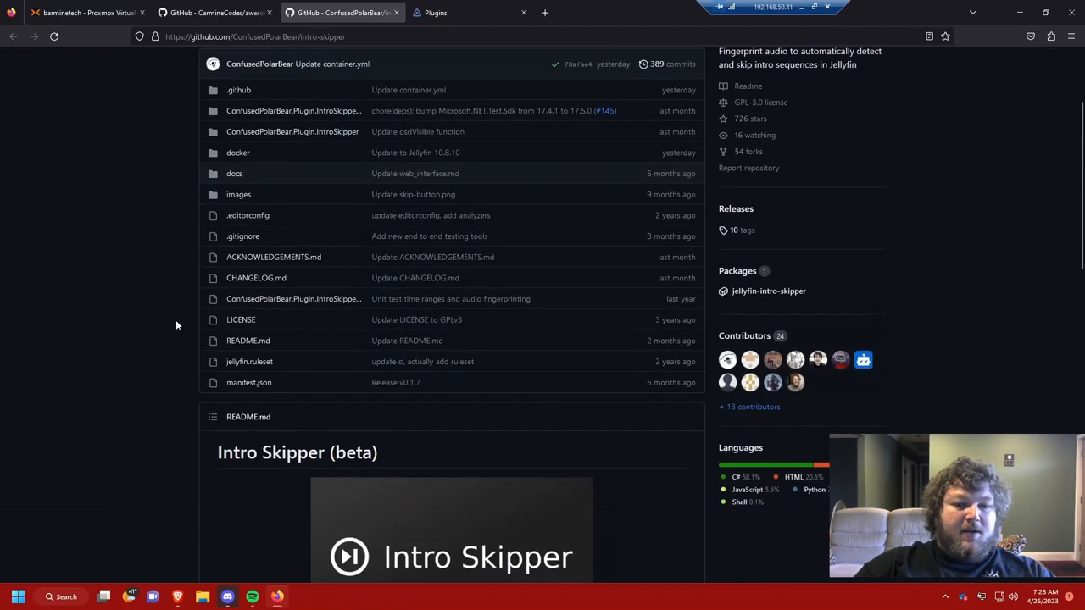
{"action": "scroll", "scroll_direction": "down", "scroll_amount": 3}
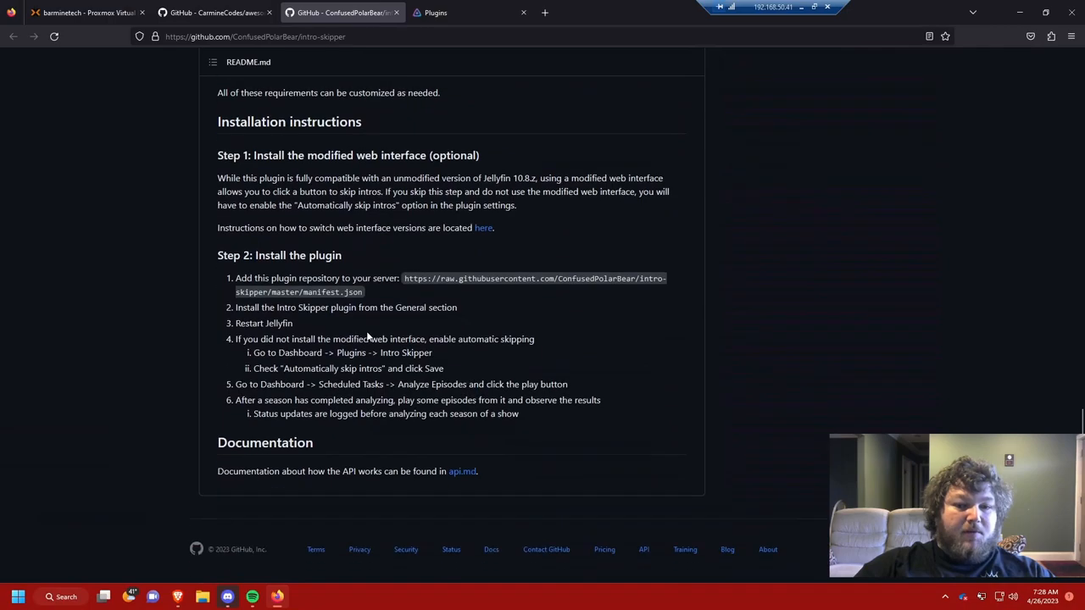
{"action": "mouse_move", "coordinate": [422, 291]}
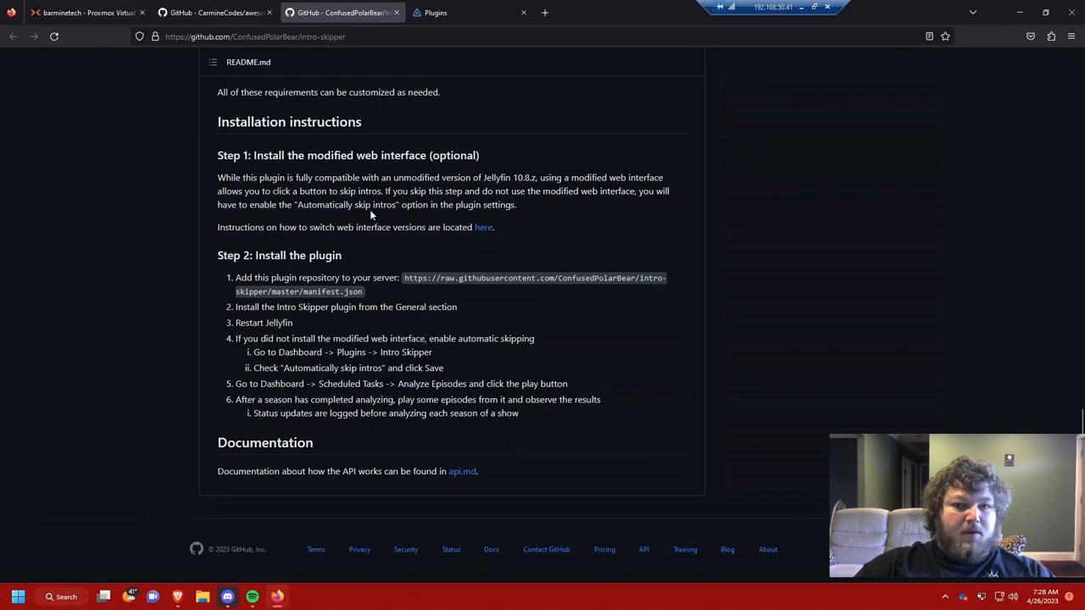
{"action": "mouse_move", "coordinate": [393, 275]}
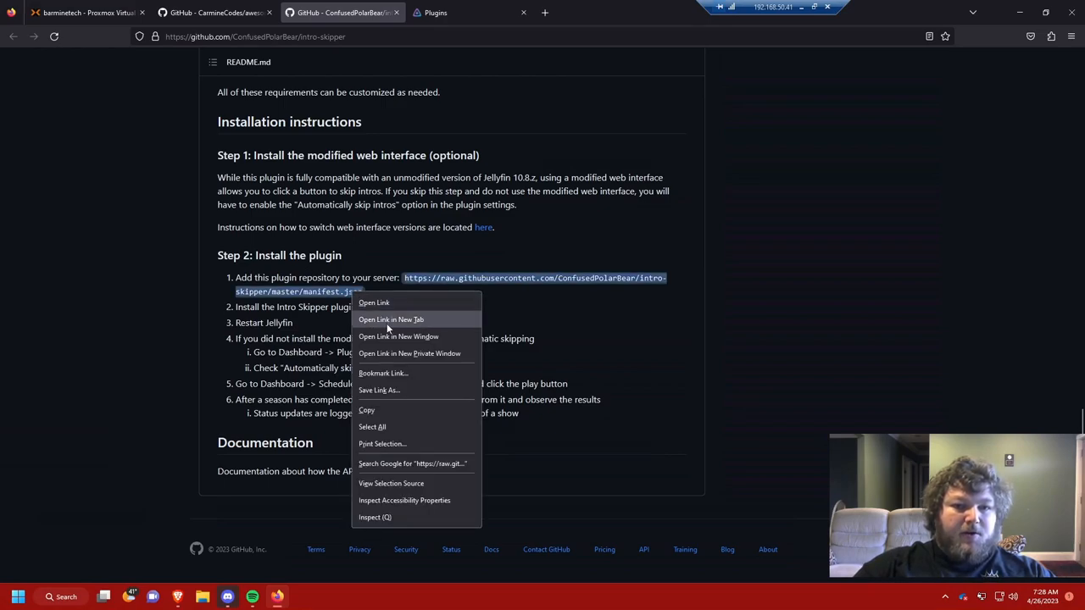
{"action": "left_click", "coordinate": [390, 319]}
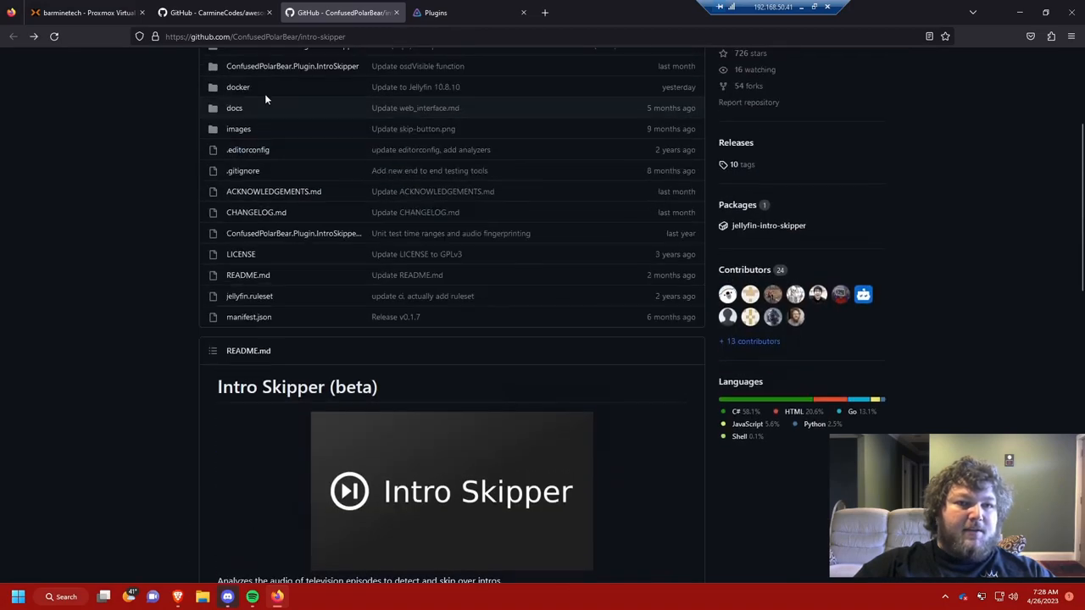
{"action": "scroll", "scroll_direction": "down", "scroll_amount": 3}
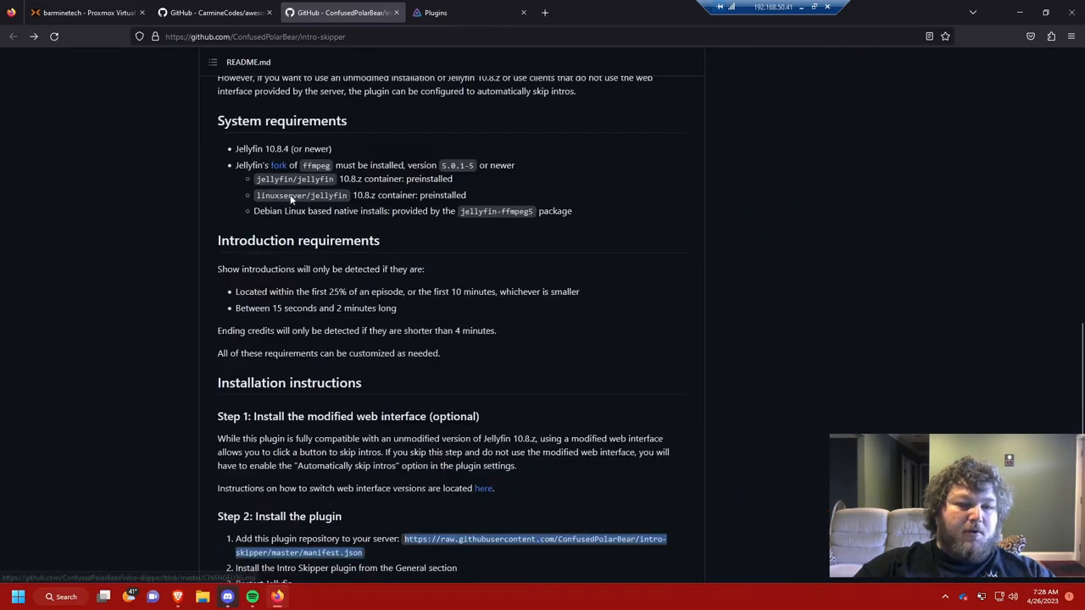
{"action": "scroll", "scroll_direction": "down", "scroll_amount": 3}
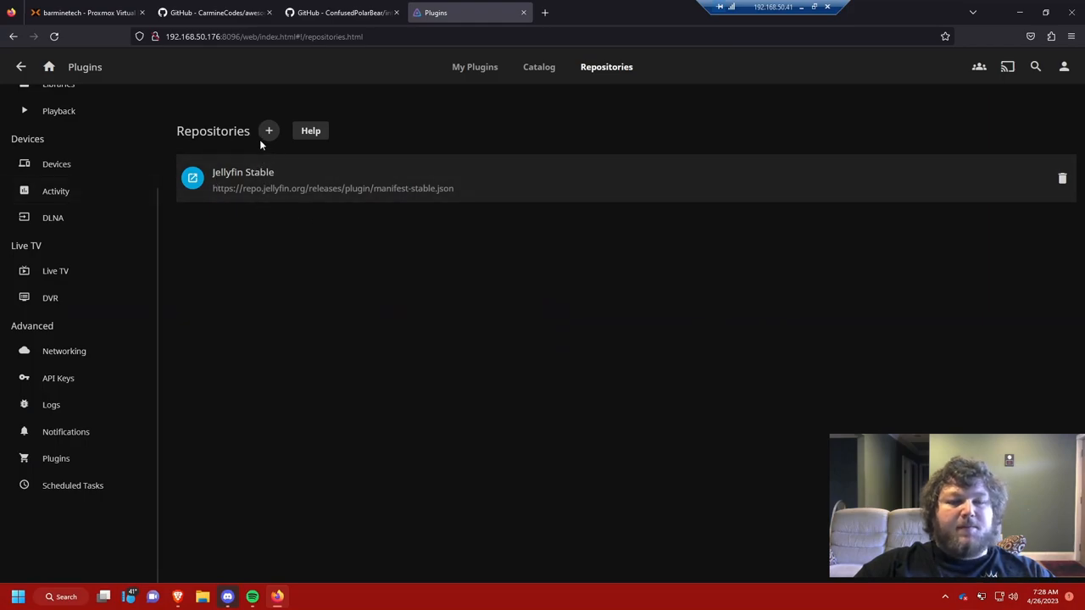
Start a new plugin repository named 'Intro Skipper', then return to the awesome-jellyfin list
{"action": "left_click", "coordinate": [268, 131]}
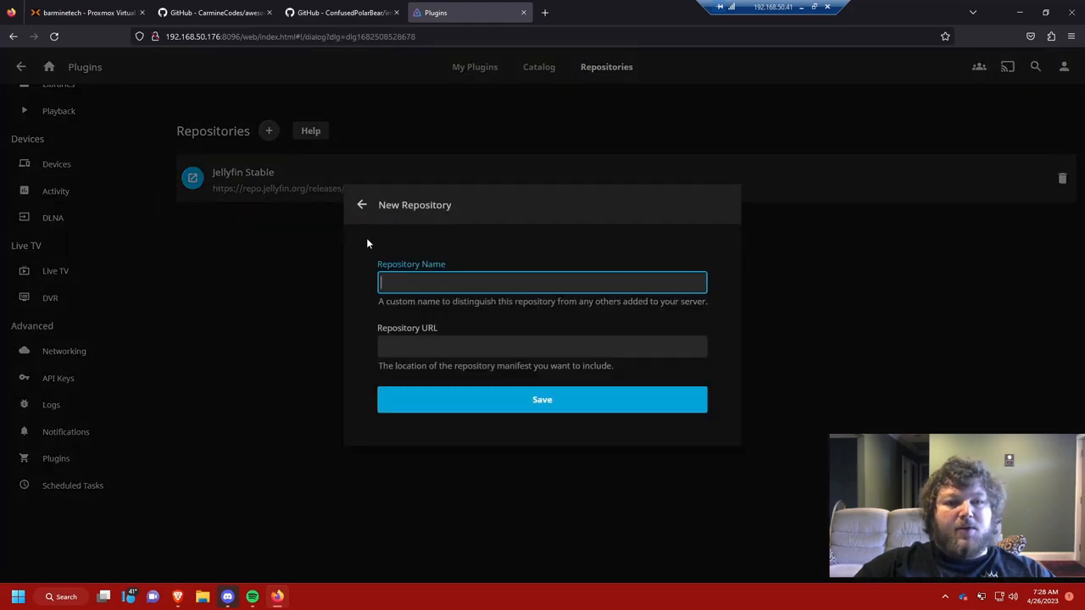
{"action": "left_click", "coordinate": [542, 400]}
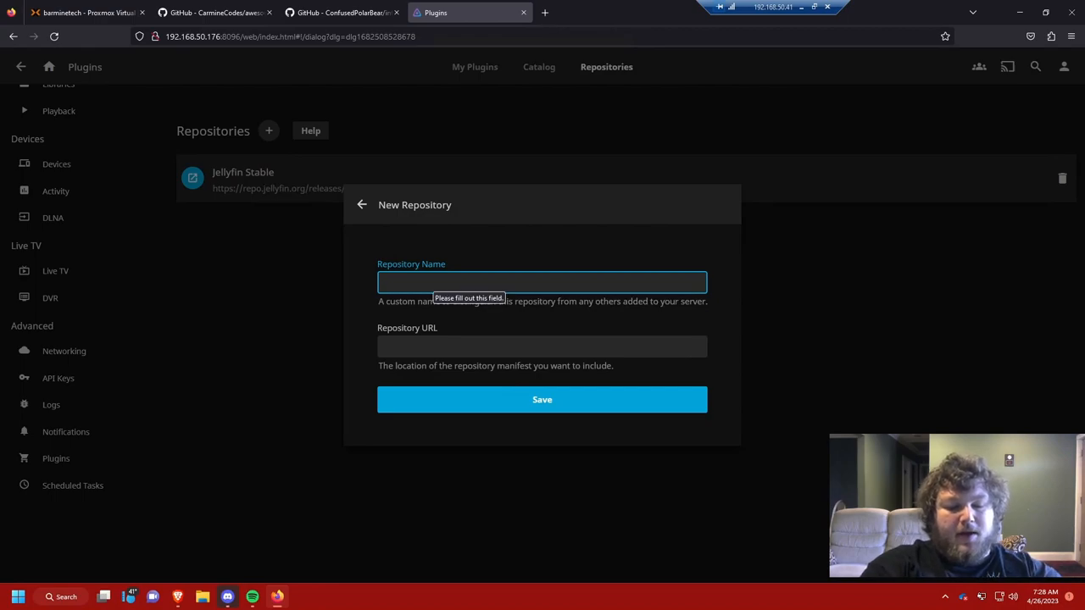
{"action": "type", "text": "Intro SKi"}
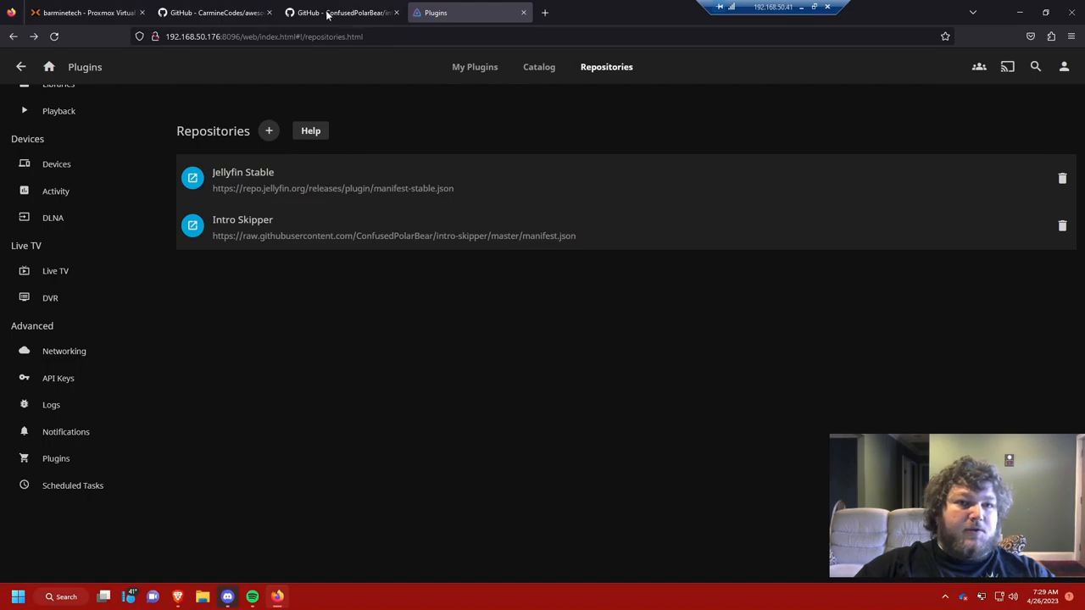
{"action": "left_click", "coordinate": [339, 12]}
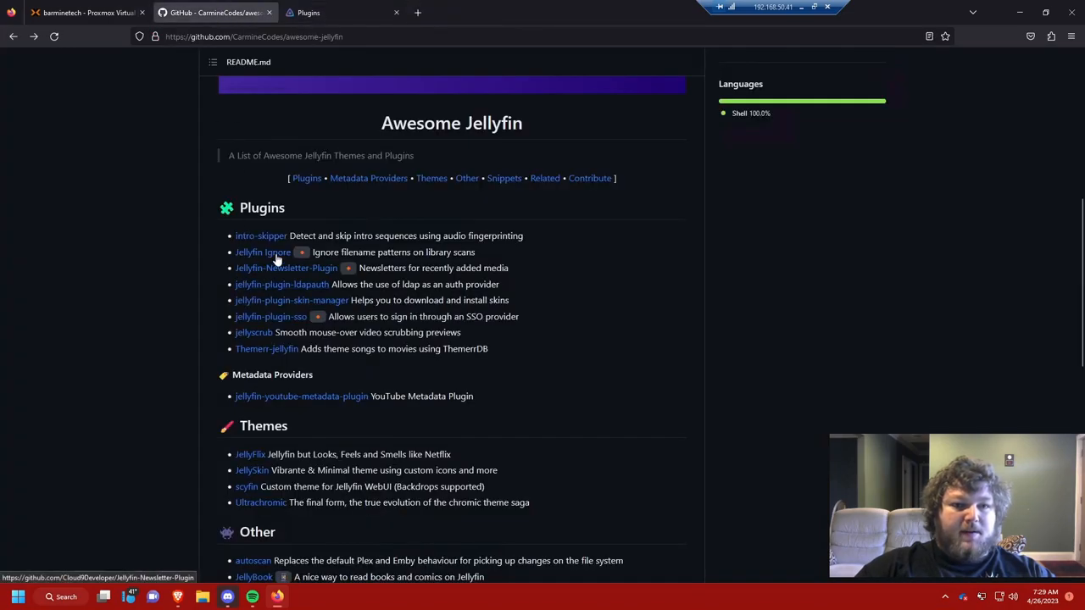
{"action": "mouse_move", "coordinate": [321, 264]}
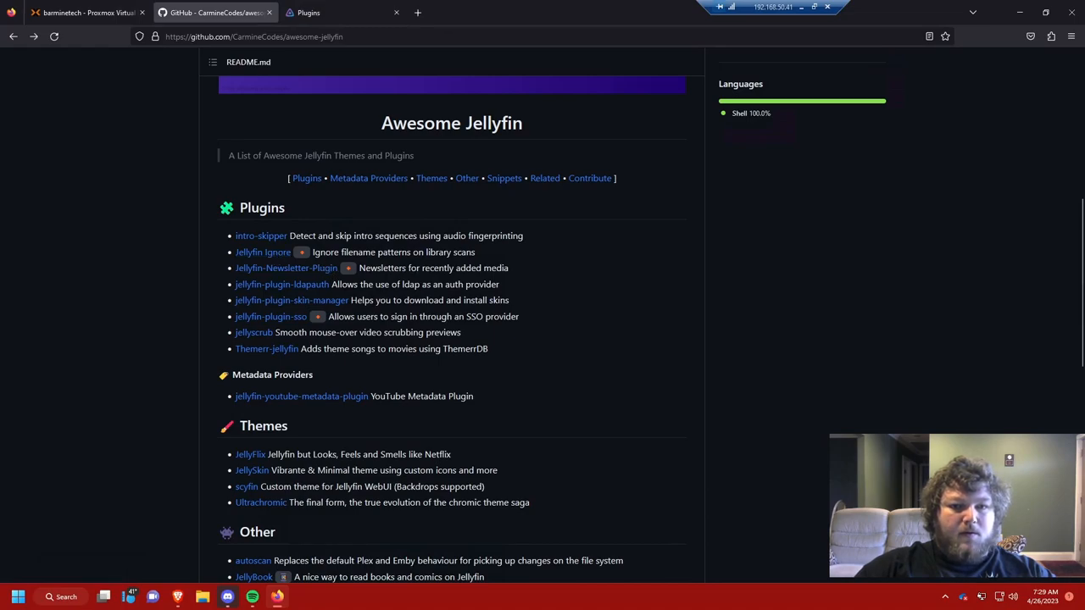
{"action": "mouse_move", "coordinate": [292, 300]}
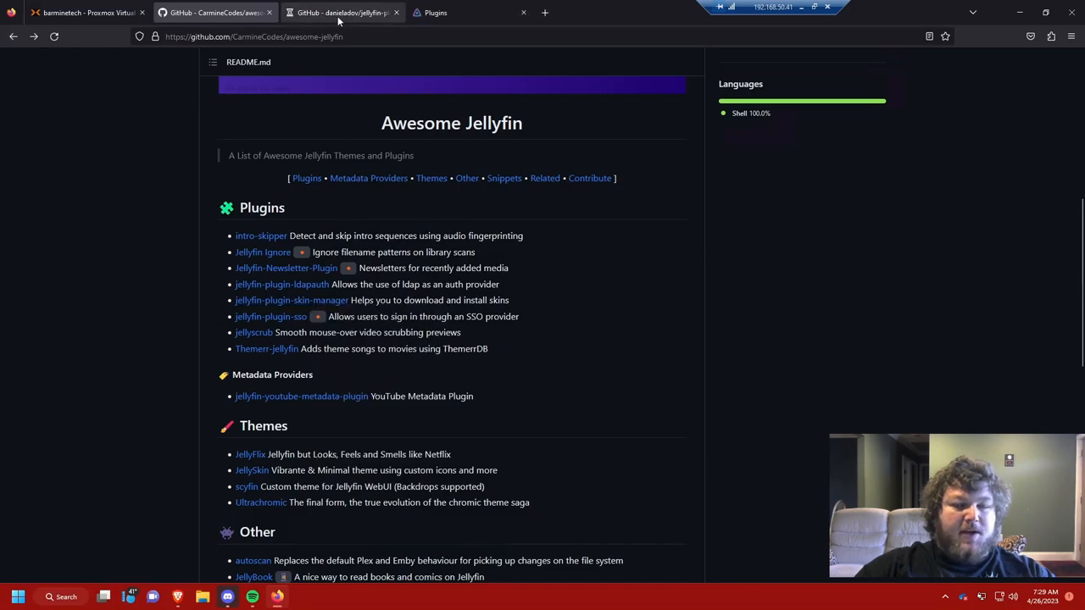
Add a 'Skin Manager' repository with the danieladov JellyfinPluginManifest manifest.json URL
{"action": "left_click", "coordinate": [291, 300]}
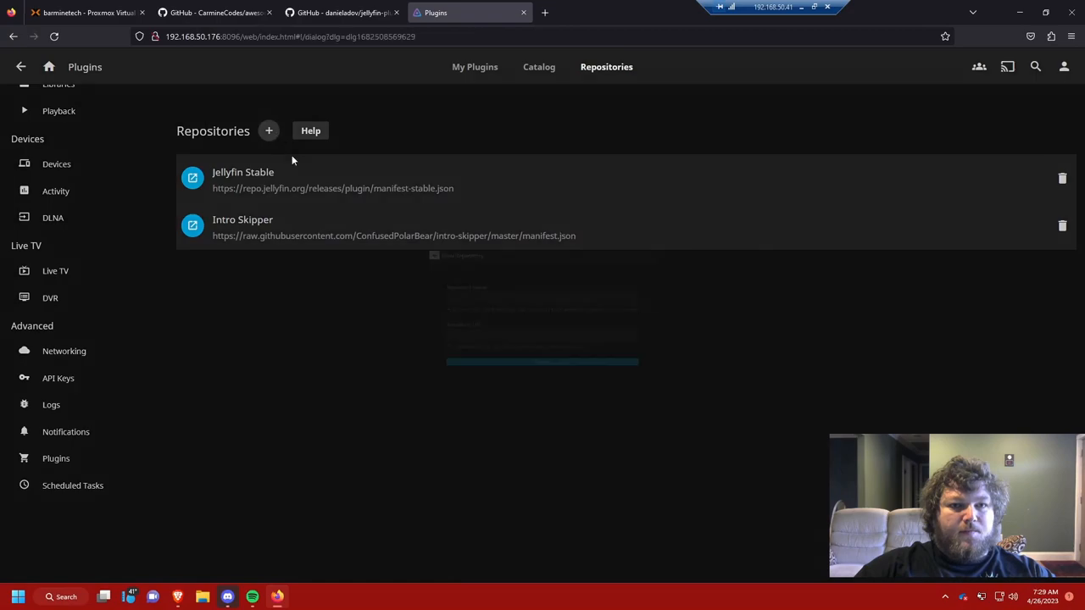
{"action": "type", "text": "S"}
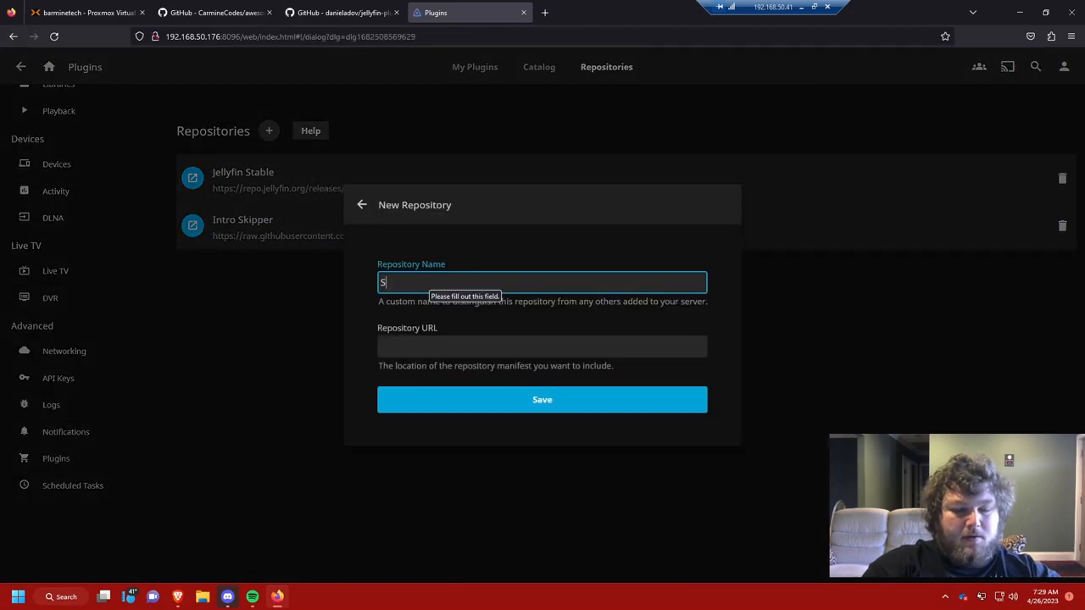
{"action": "type", "text": "kin Manager"}
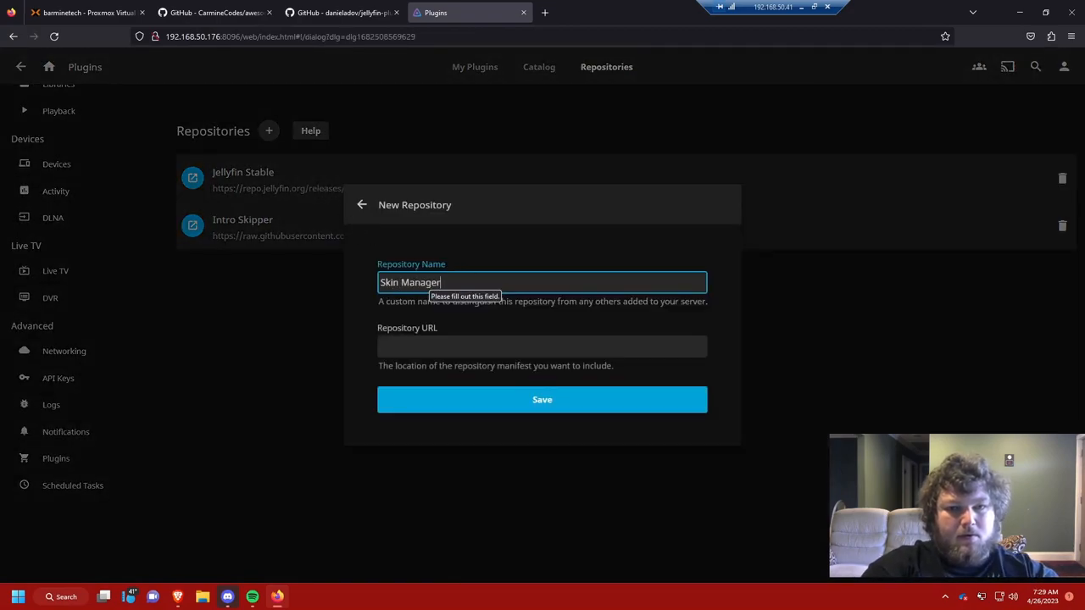
{"action": "type", "text": "https://raw.githubusercontent.com/danieladov/JellyfinPluginManifest/master/manifest.json"}
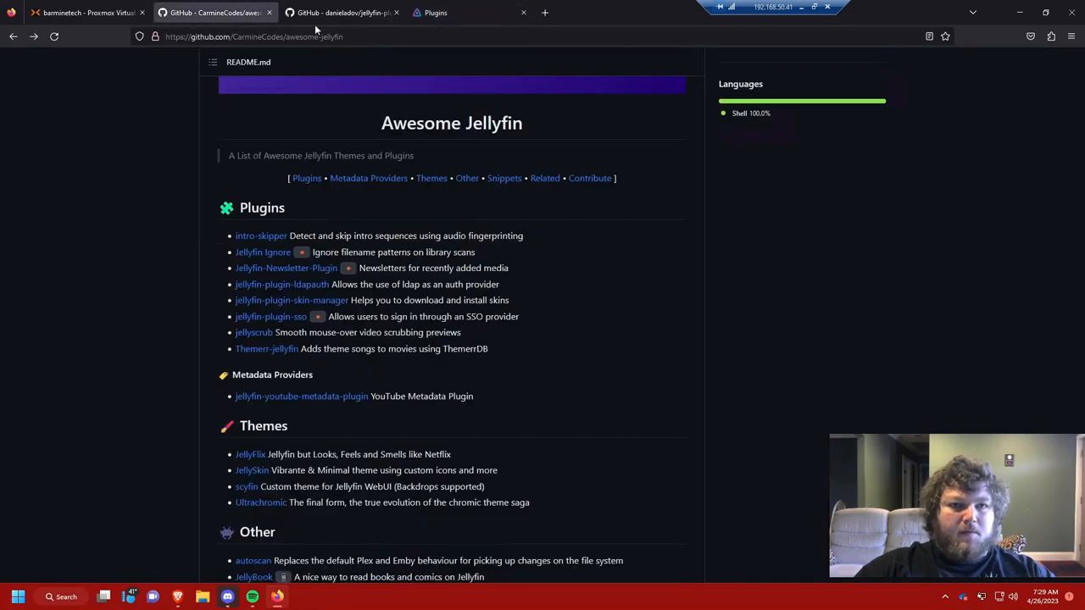
From the jellyscrub project page, start a 'Smooth Scrub' repository entry with its manifest address
{"action": "left_click", "coordinate": [397, 12]}
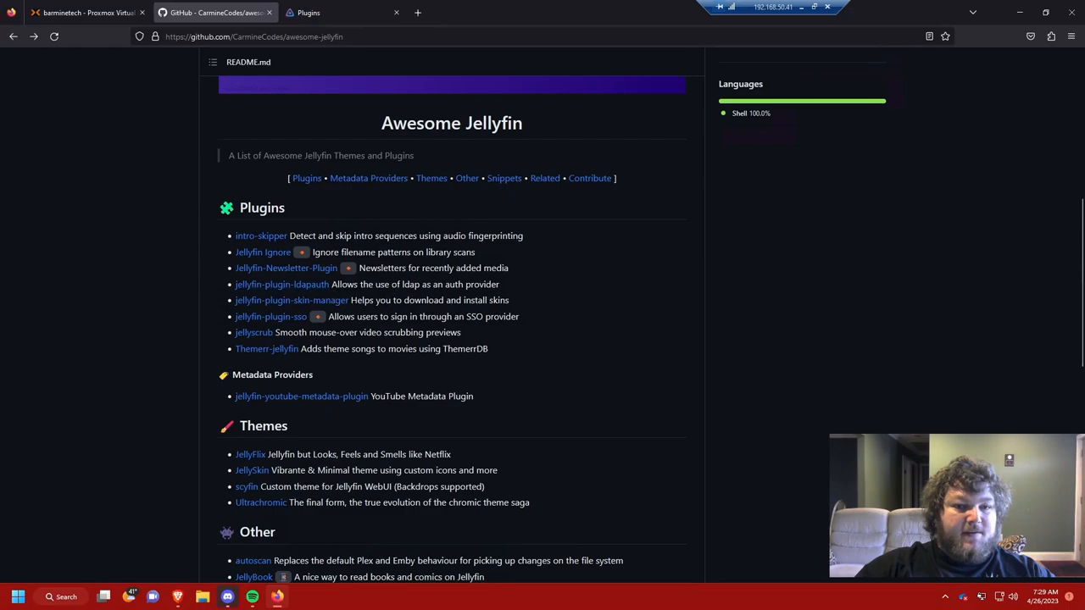
{"action": "mouse_move", "coordinate": [285, 268]}
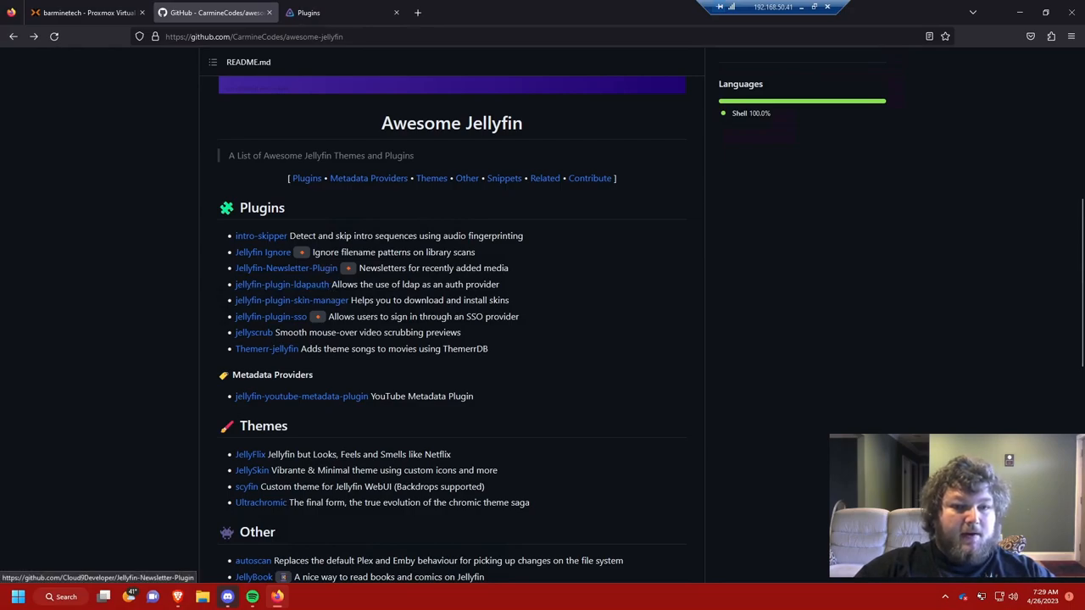
{"action": "mouse_move", "coordinate": [271, 317]}
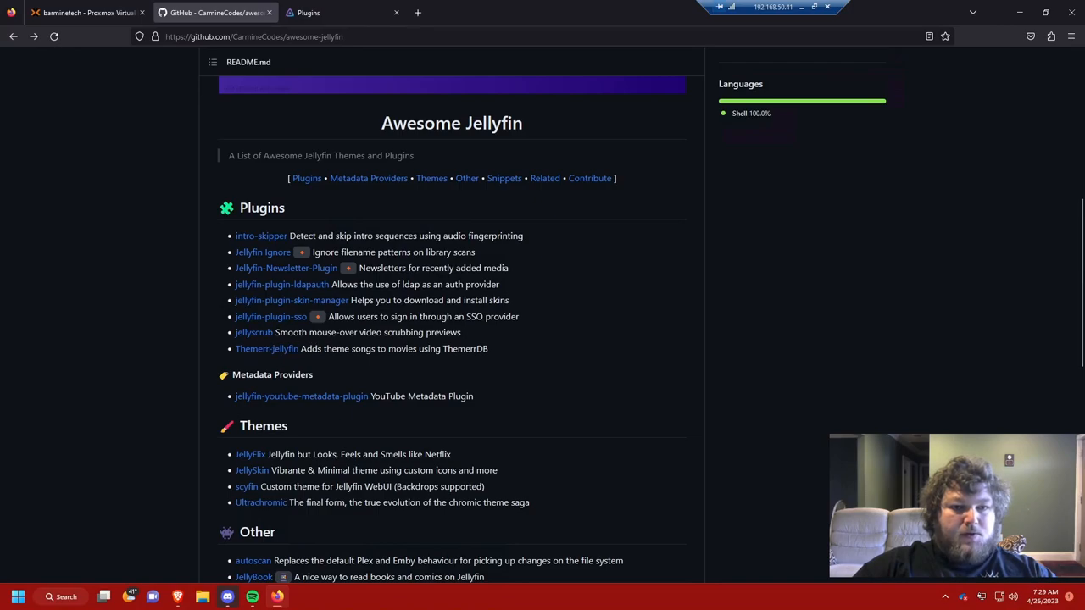
{"action": "mouse_move", "coordinate": [255, 332]}
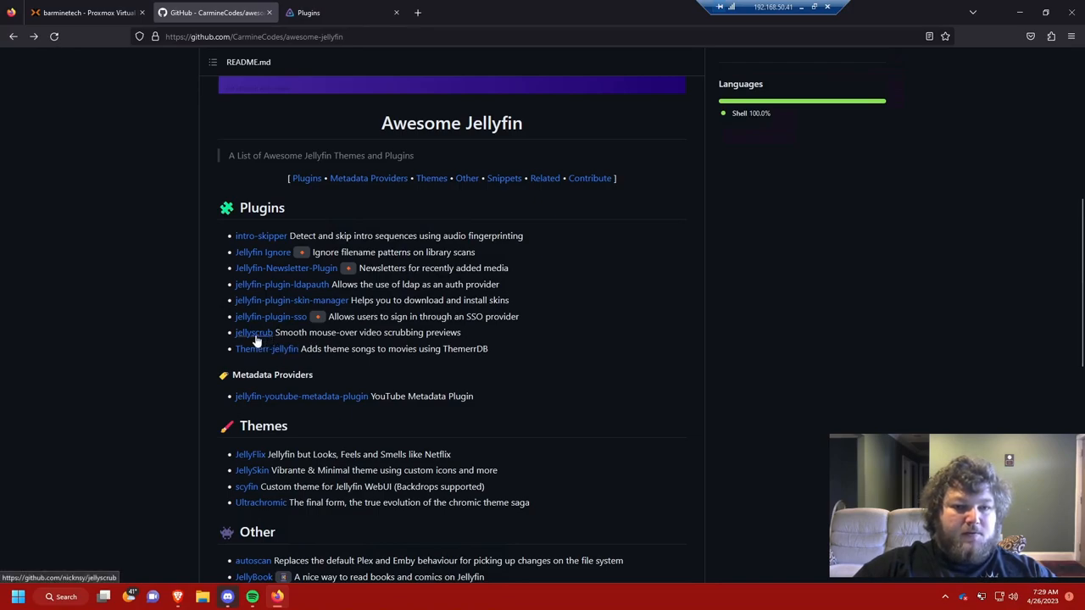
{"action": "left_click", "coordinate": [254, 333]}
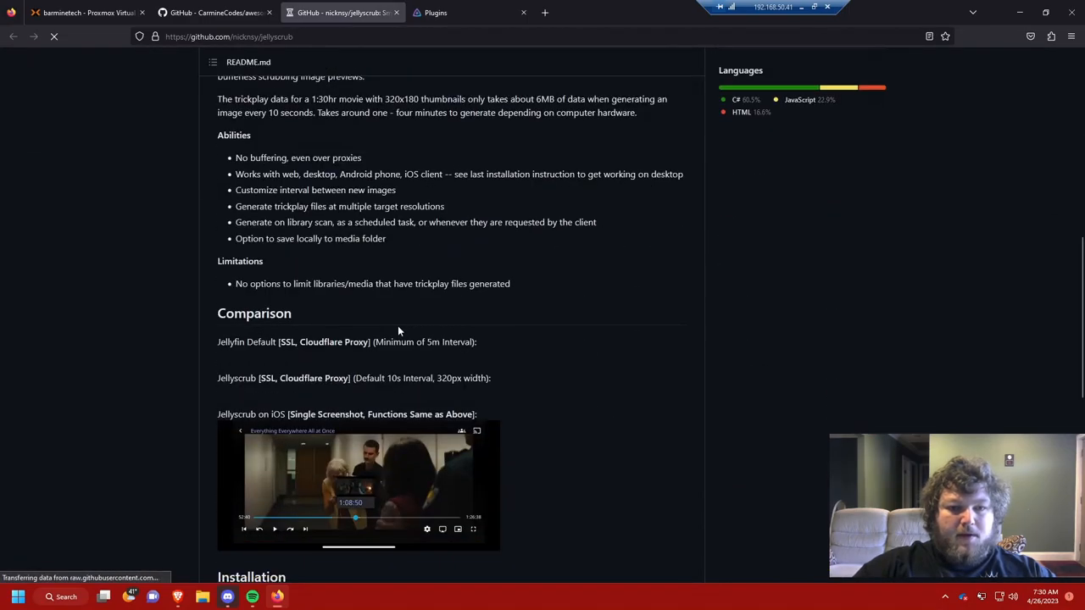
{"action": "scroll", "scroll_direction": "down", "scroll_amount": 3}
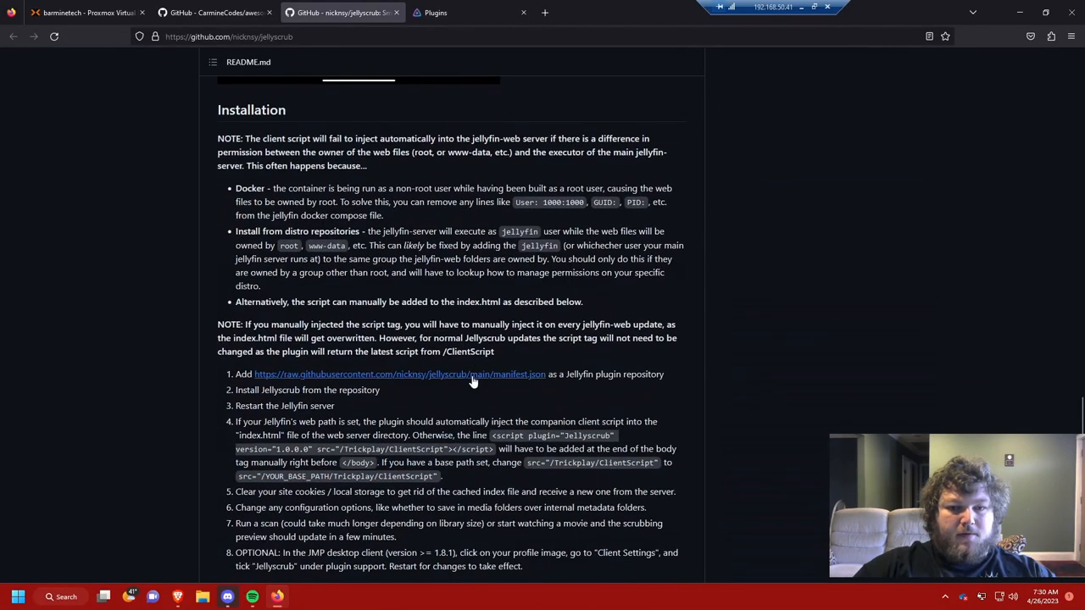
{"action": "mouse_move", "coordinate": [473, 383]}
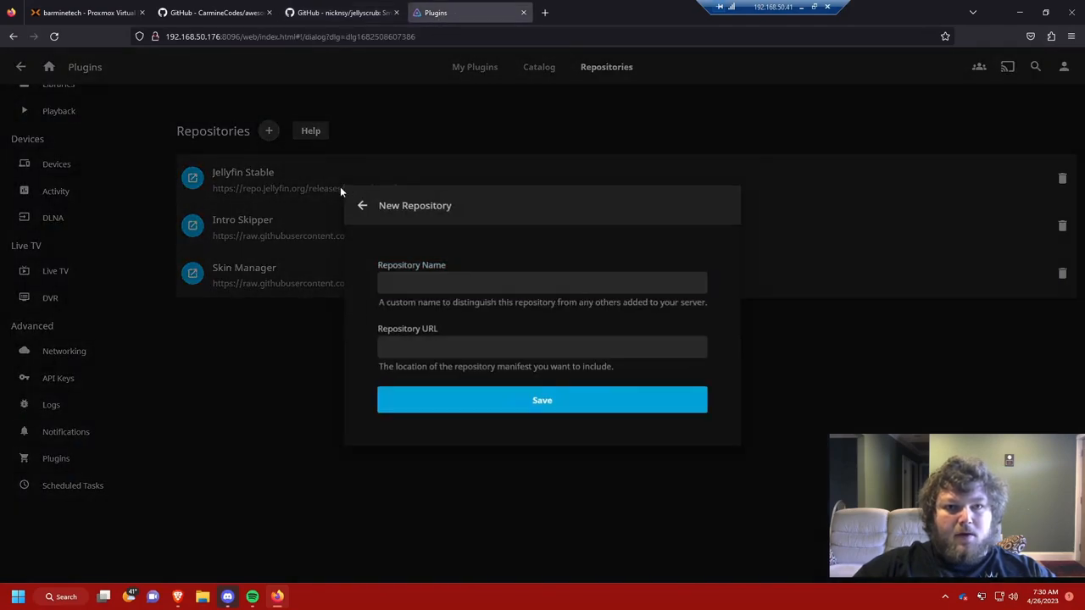
{"action": "type", "text": "Smooth Scrub"}
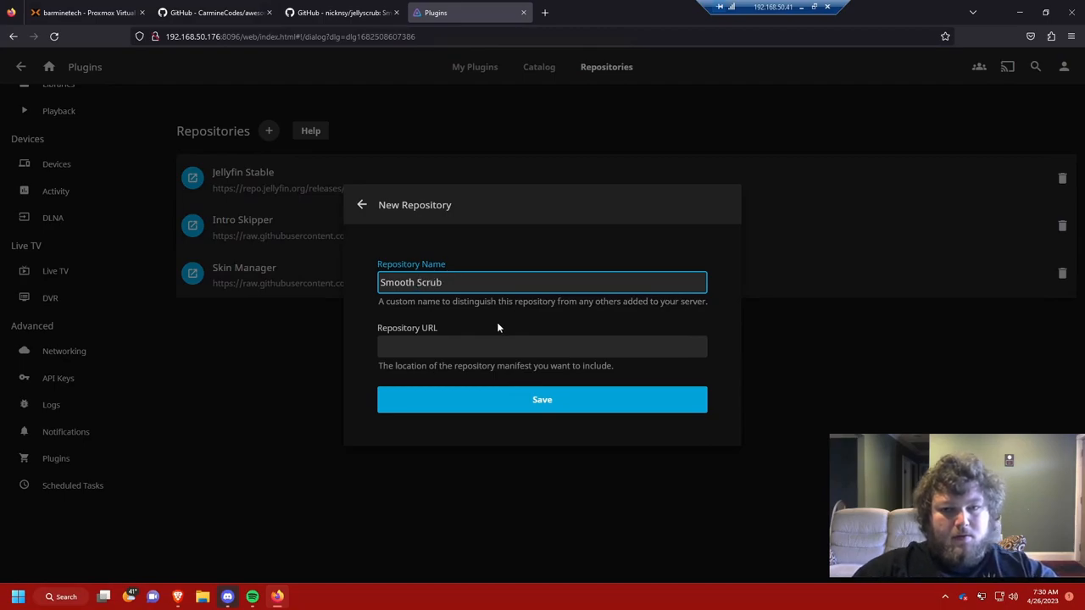
{"action": "left_click", "coordinate": [542, 400]}
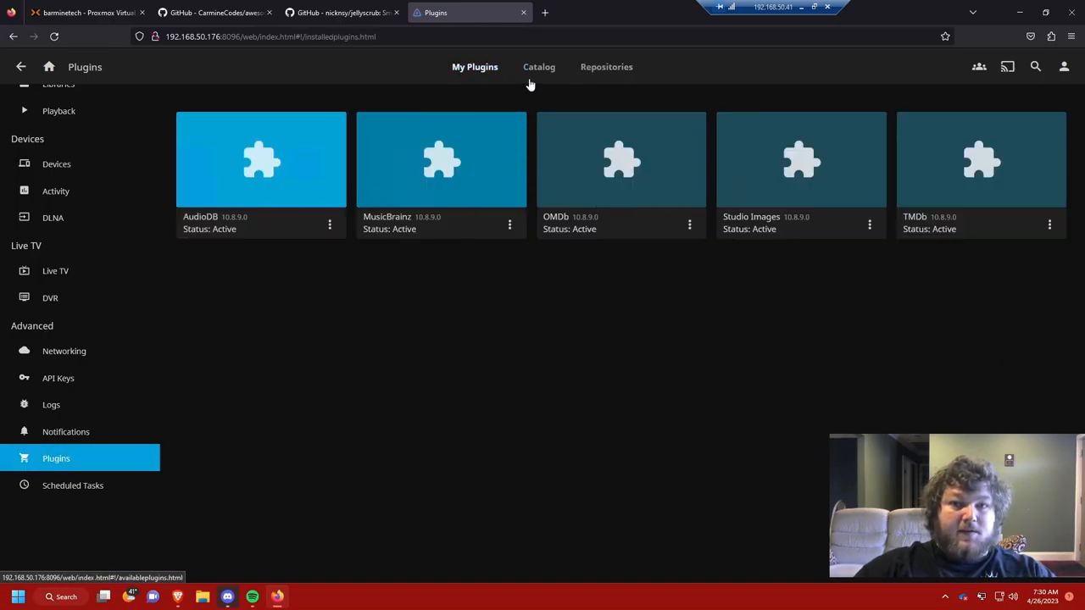
{"action": "left_click", "coordinate": [539, 68]}
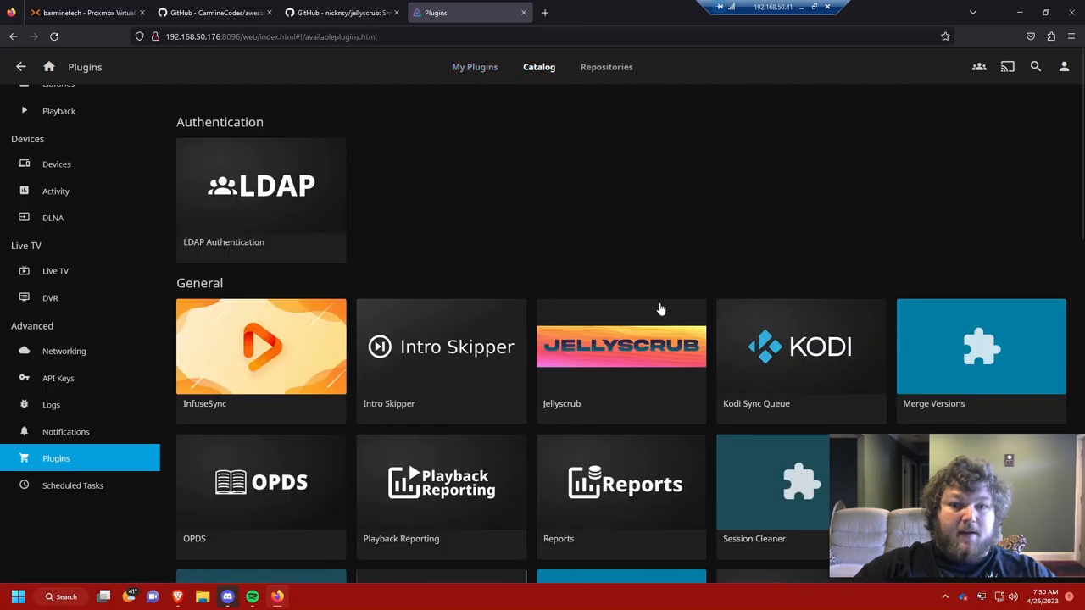
{"action": "scroll", "scroll_direction": "down", "scroll_amount": 3}
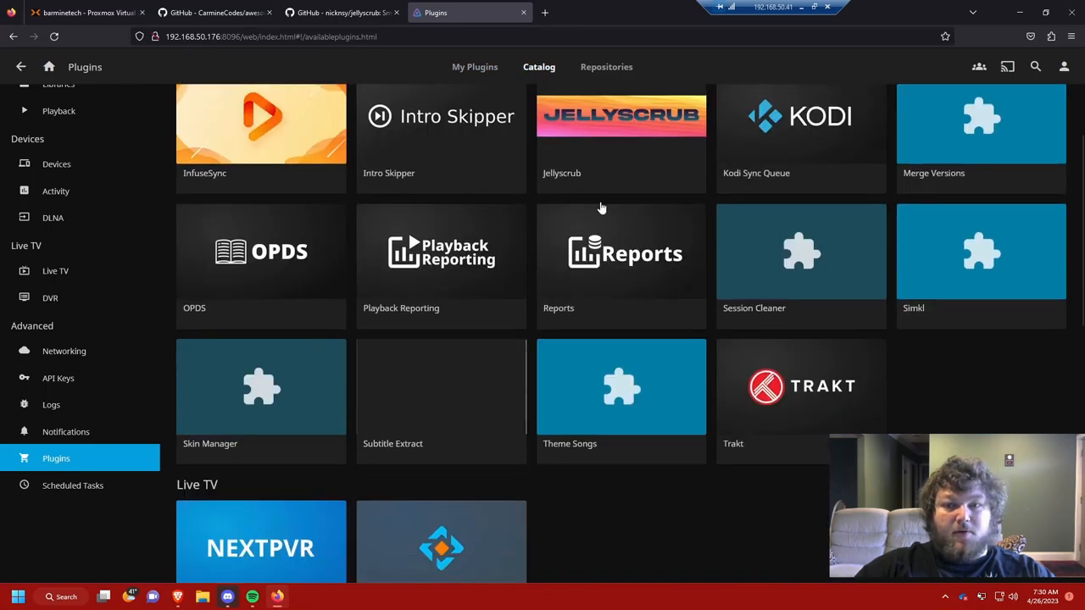
{"action": "mouse_move", "coordinate": [498, 309]}
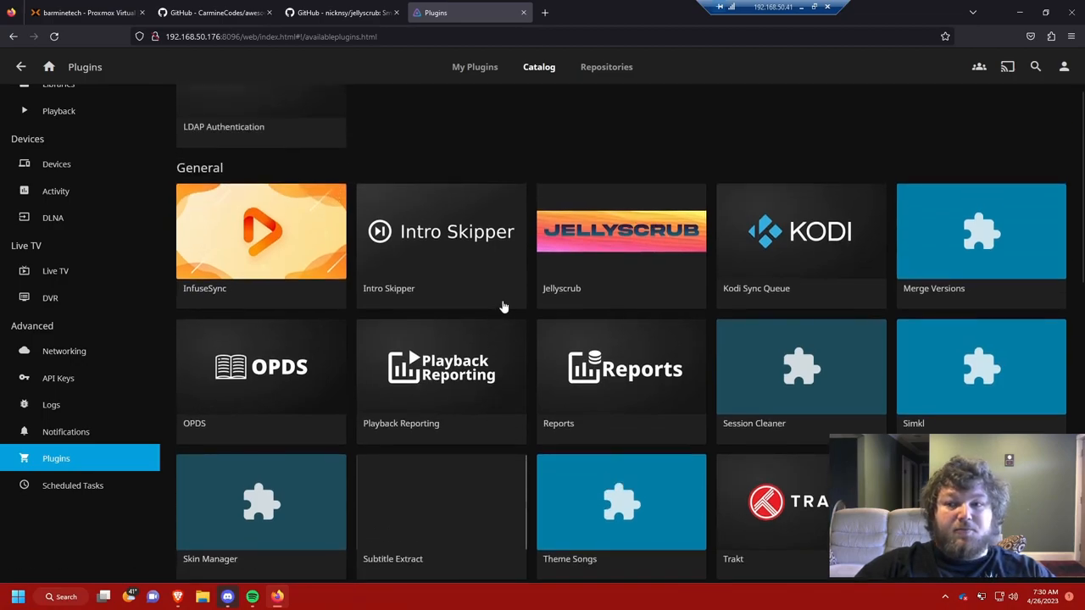
{"action": "mouse_move", "coordinate": [458, 285]}
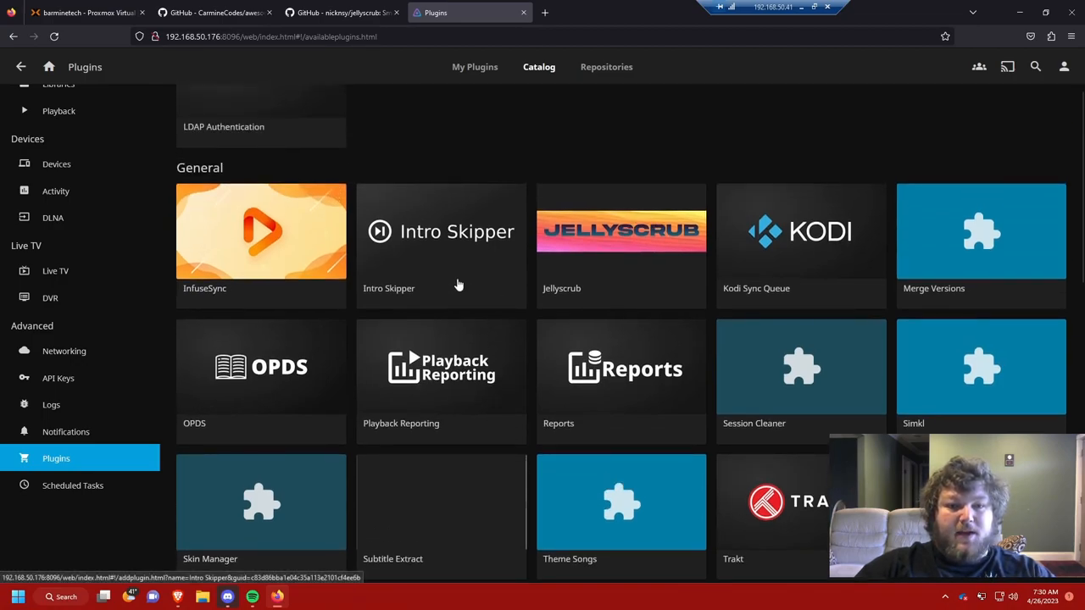
{"action": "scroll", "scroll_direction": "down", "scroll_amount": 3}
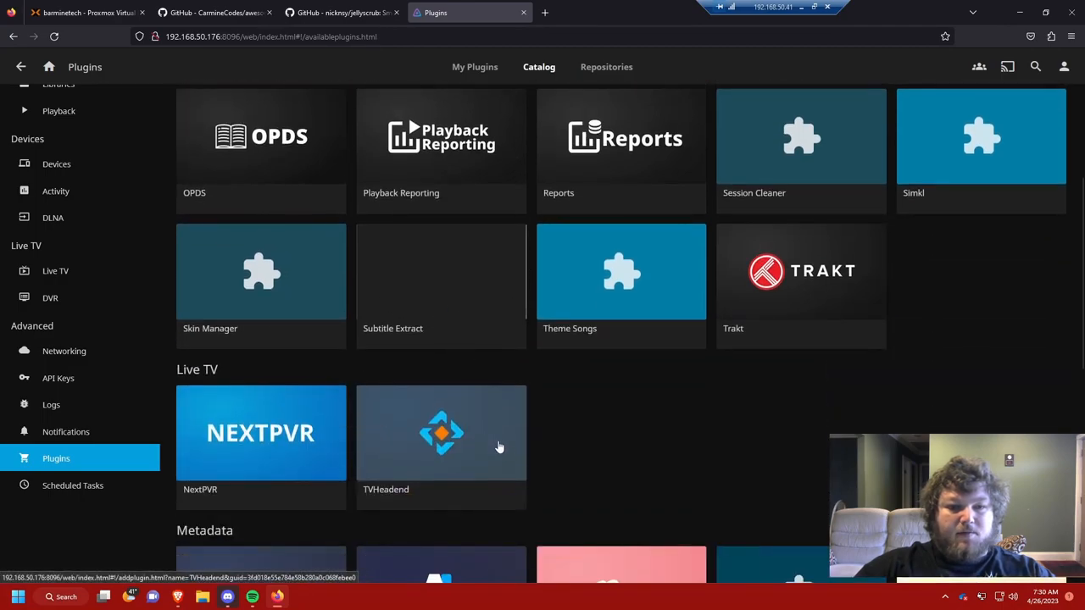
{"action": "mouse_move", "coordinate": [737, 403]}
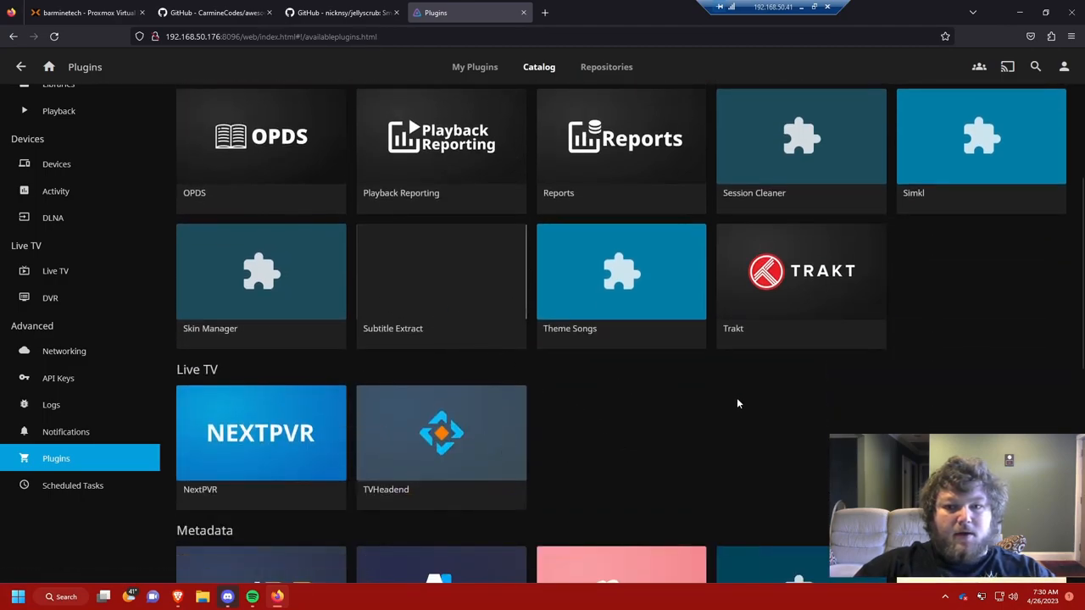
{"action": "scroll", "scroll_direction": "down", "scroll_amount": 3}
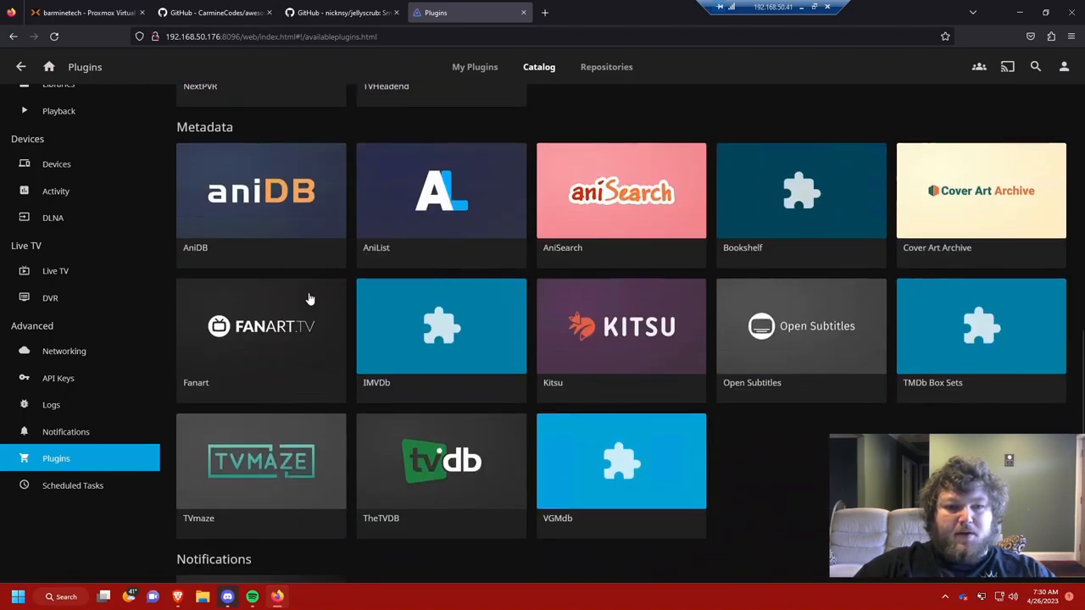
{"action": "scroll", "scroll_direction": "down", "scroll_amount": 3}
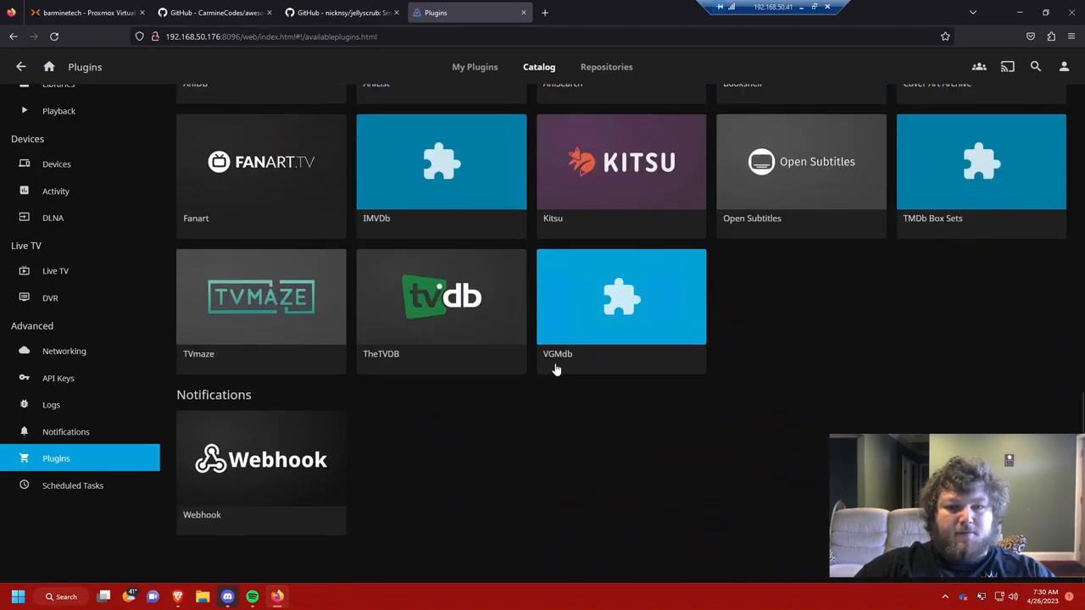
{"action": "scroll", "scroll_direction": "up", "scroll_amount": 3}
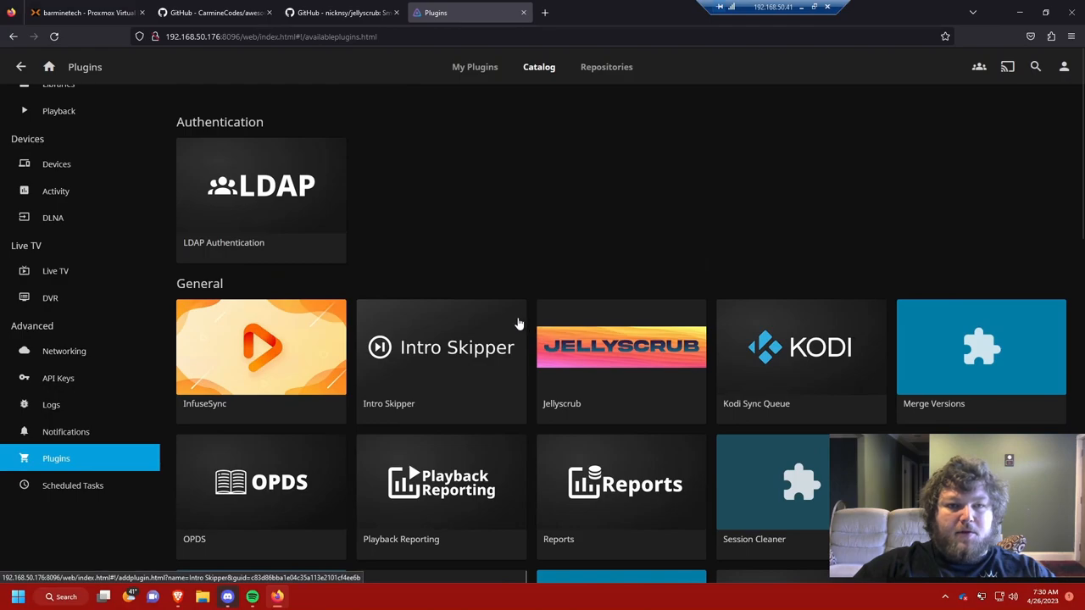
{"action": "scroll", "scroll_direction": "down", "scroll_amount": 3}
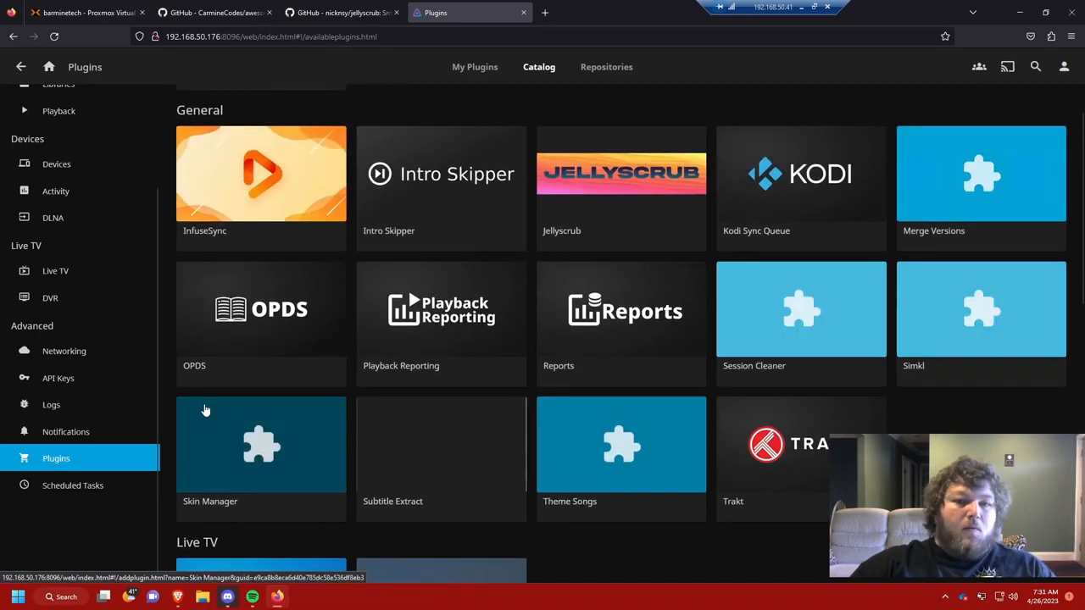
{"action": "mouse_move", "coordinate": [415, 178]}
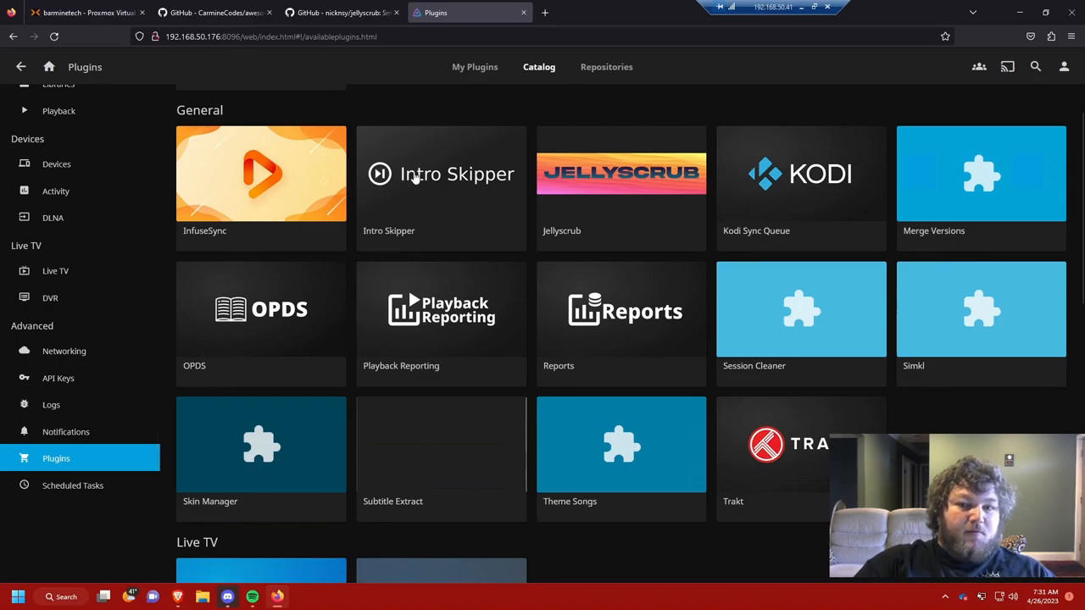
{"action": "mouse_move", "coordinate": [525, 76]}
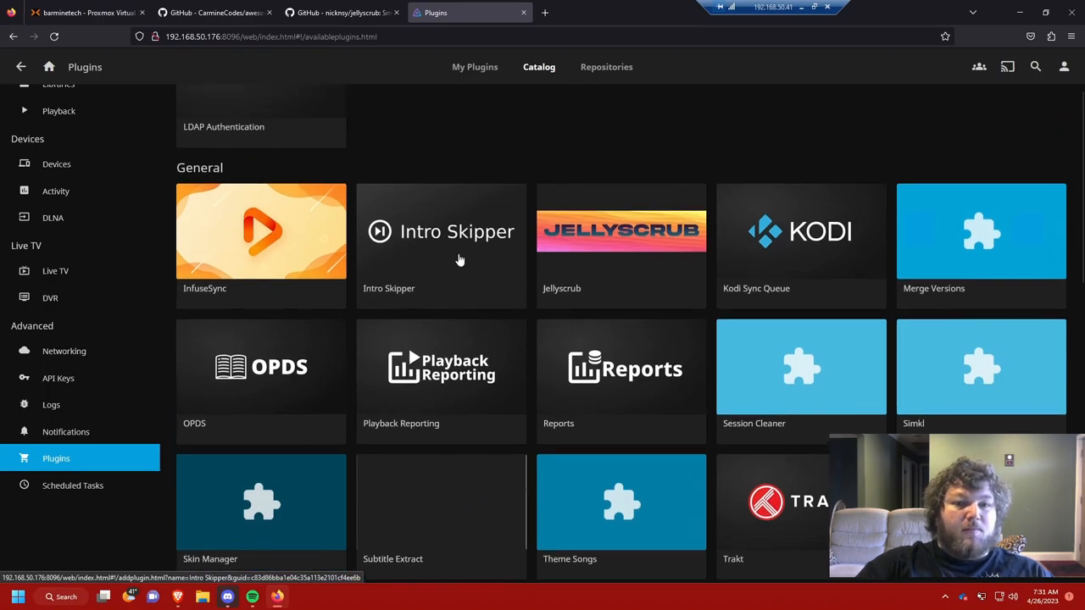
Install Intro Skipper version 0.1.7.0 from the catalog and confirm the community plugin notice
{"action": "left_click", "coordinate": [440, 230]}
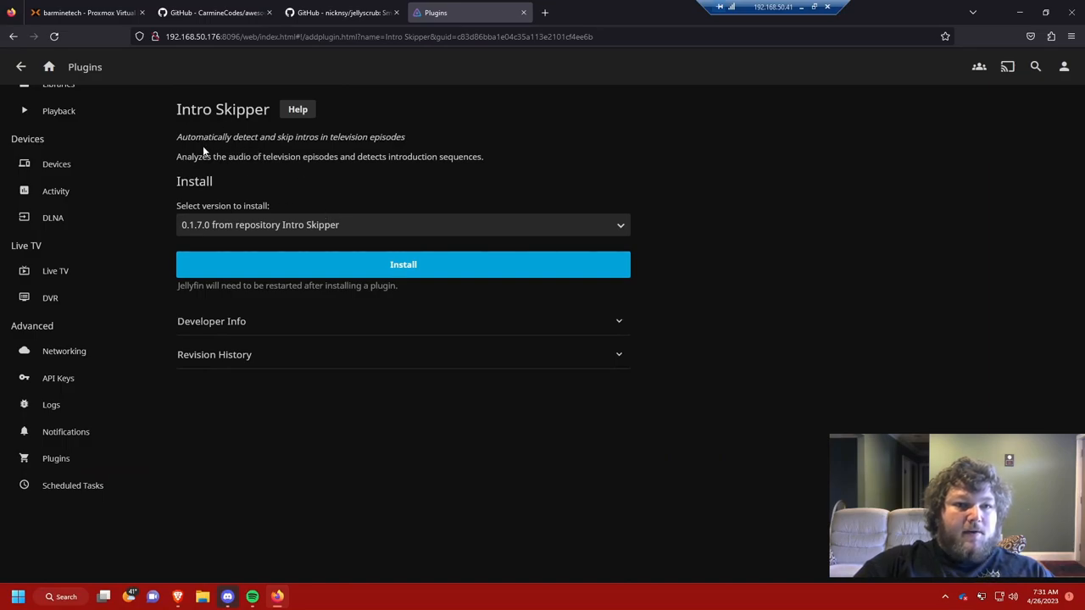
{"action": "mouse_move", "coordinate": [285, 153]}
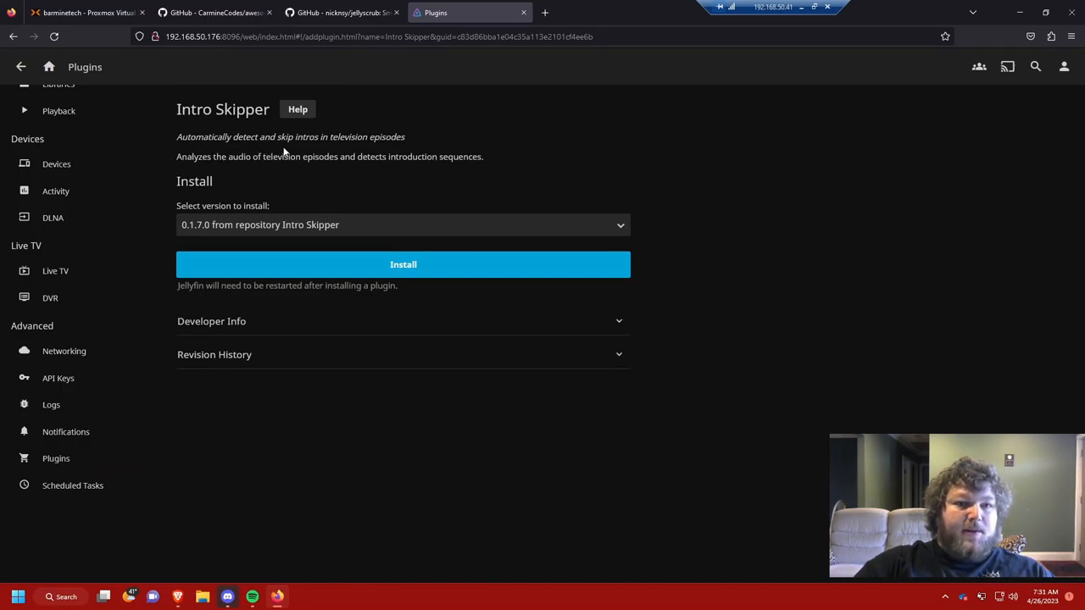
{"action": "mouse_move", "coordinate": [294, 169]}
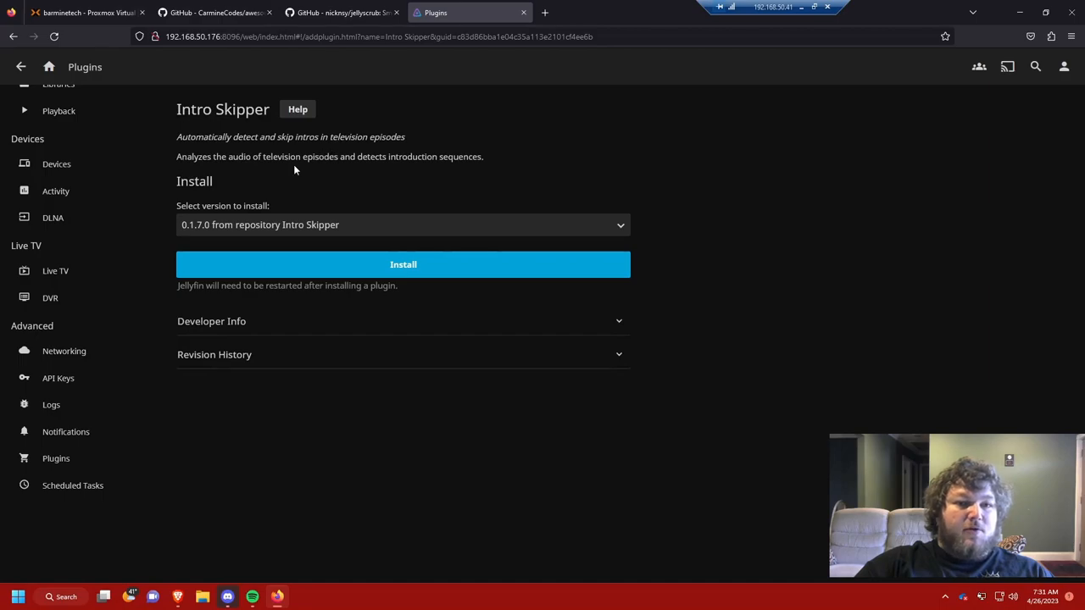
{"action": "mouse_move", "coordinate": [271, 175]}
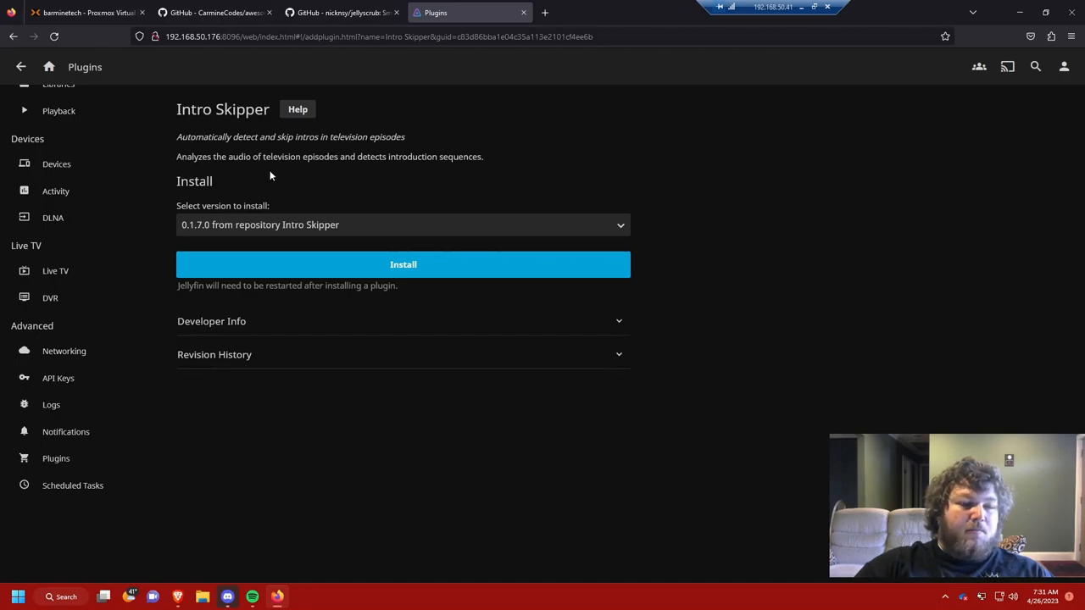
{"action": "mouse_move", "coordinate": [214, 203]}
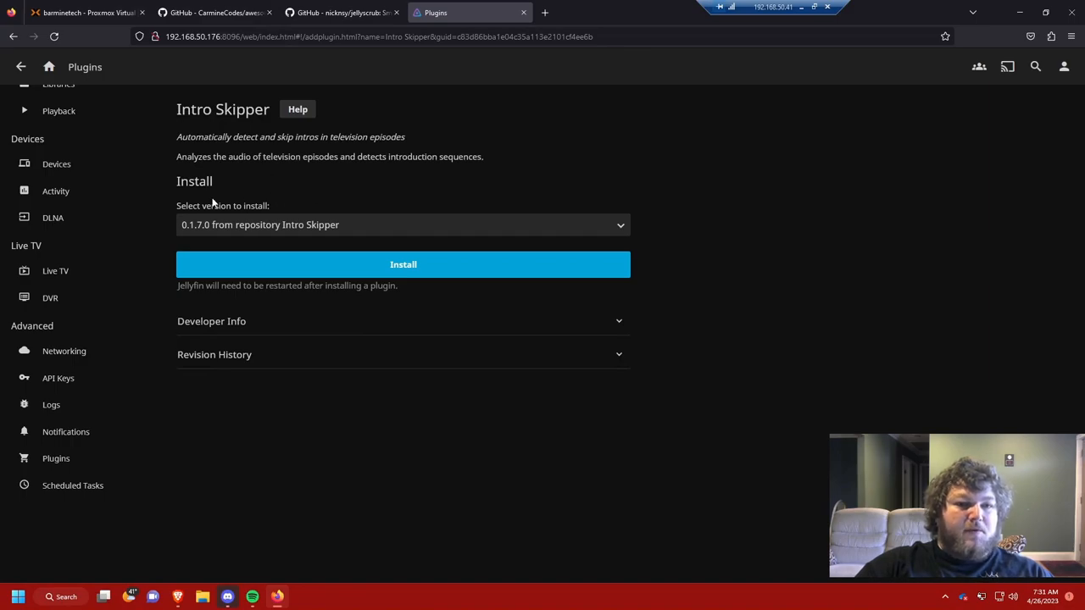
{"action": "left_click", "coordinate": [404, 224]}
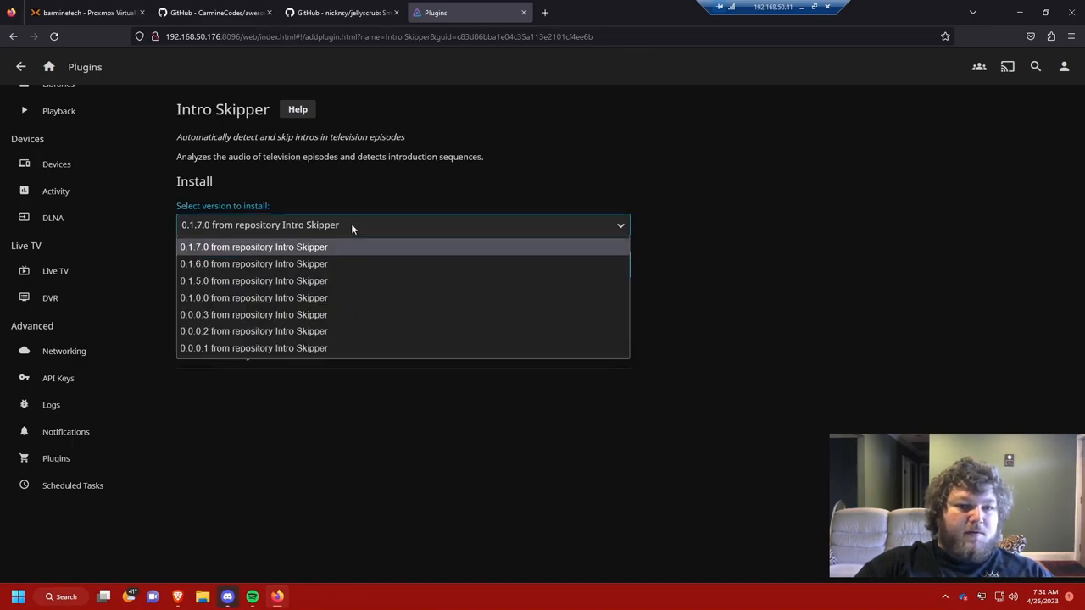
{"action": "left_click", "coordinate": [254, 247]}
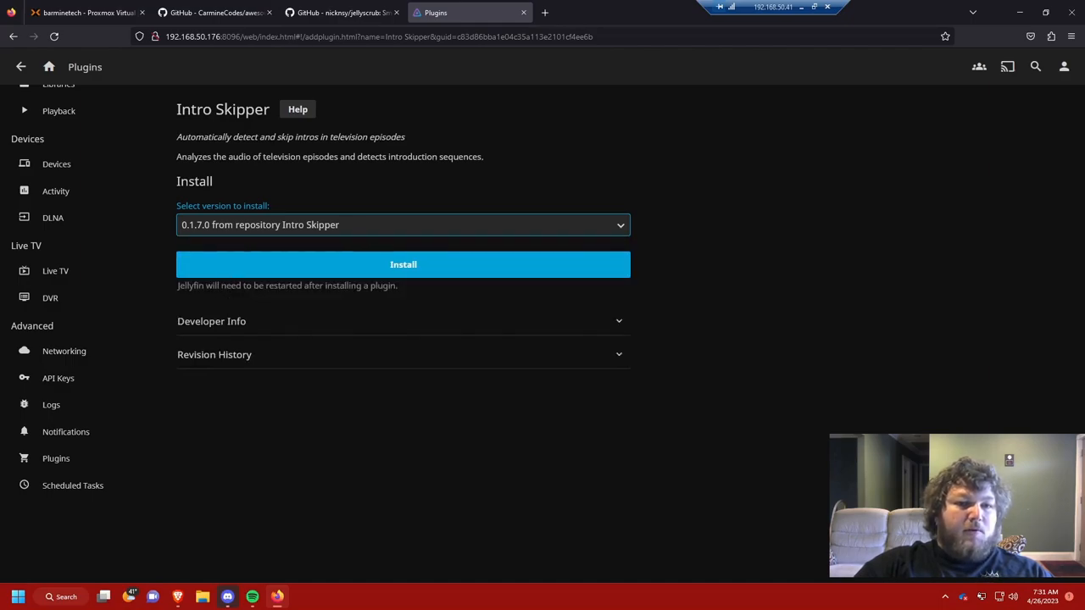
{"action": "mouse_move", "coordinate": [353, 264]}
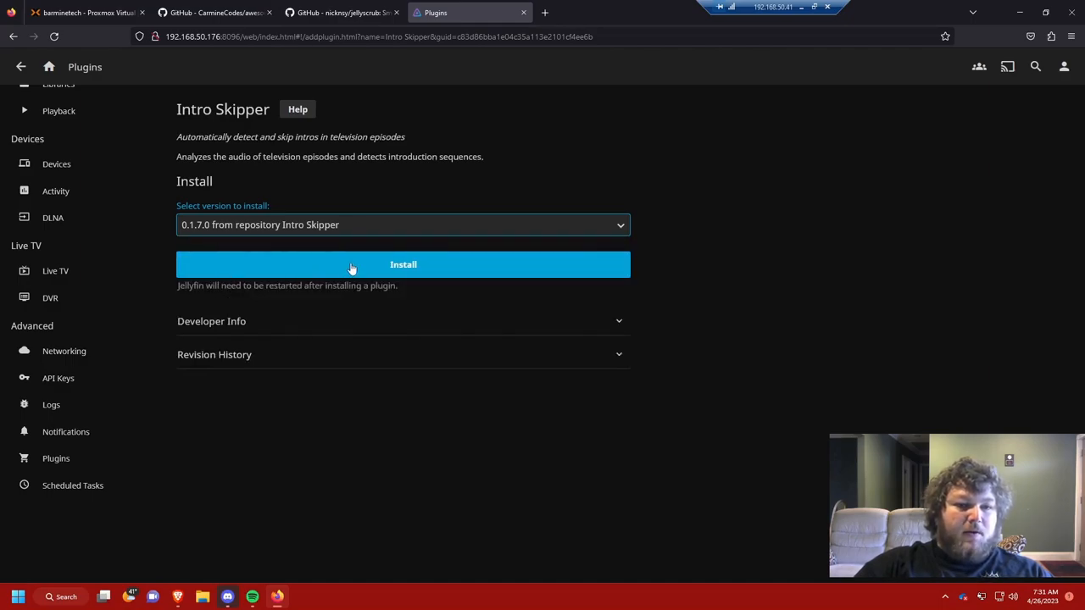
{"action": "left_click", "coordinate": [403, 264]}
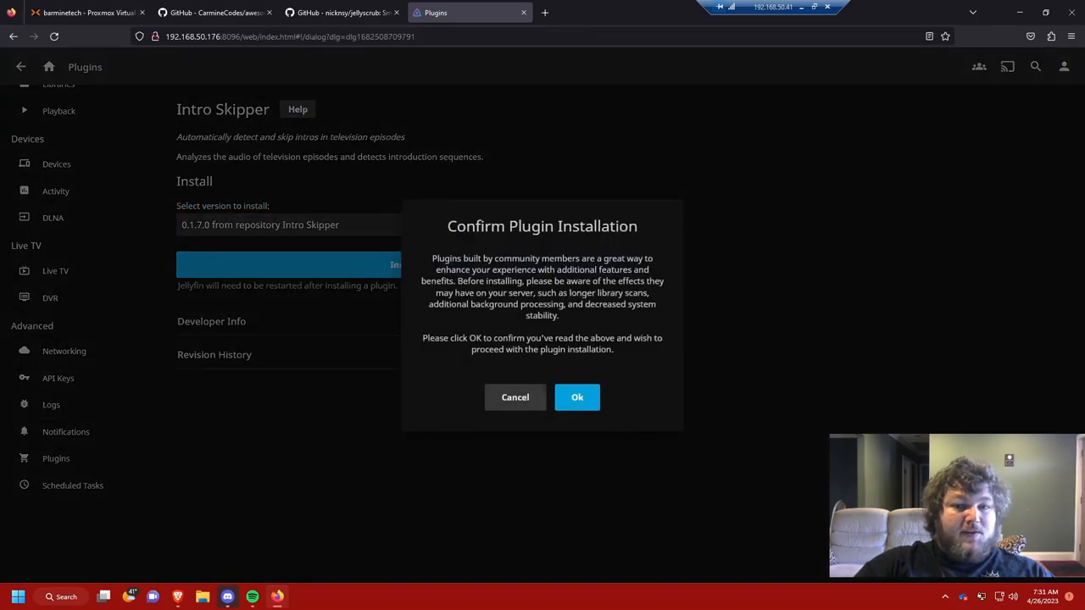
{"action": "left_click", "coordinate": [576, 396]}
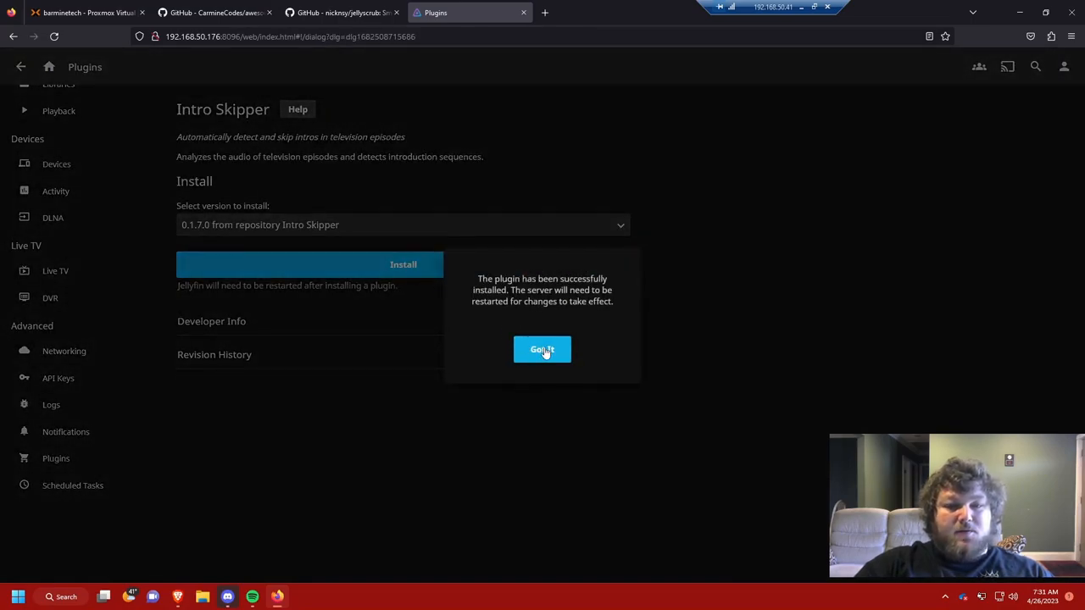
{"action": "left_click", "coordinate": [542, 349]}
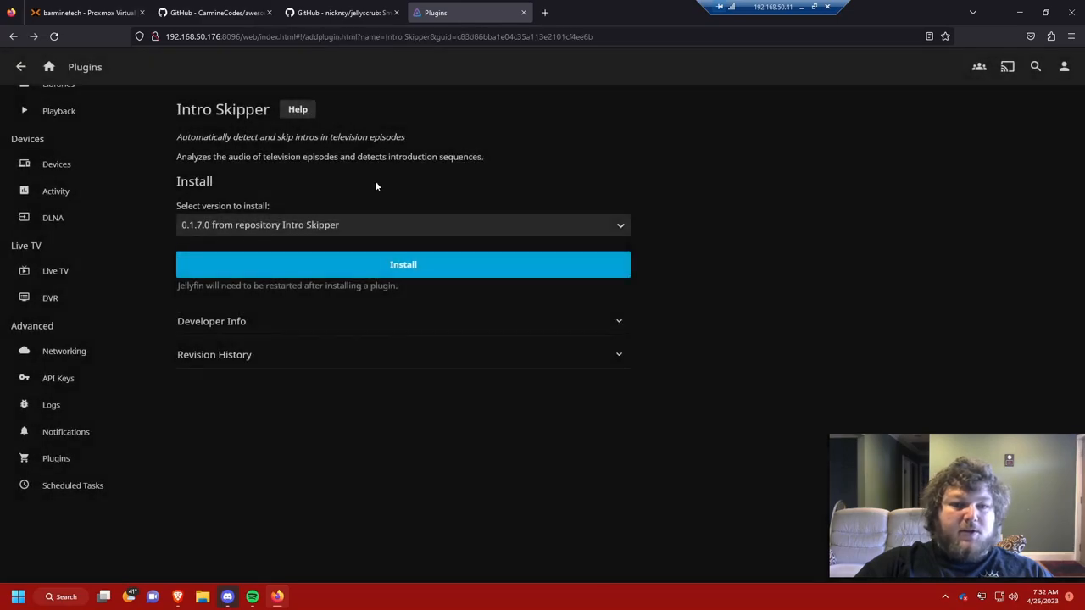
{"action": "mouse_move", "coordinate": [78, 454]}
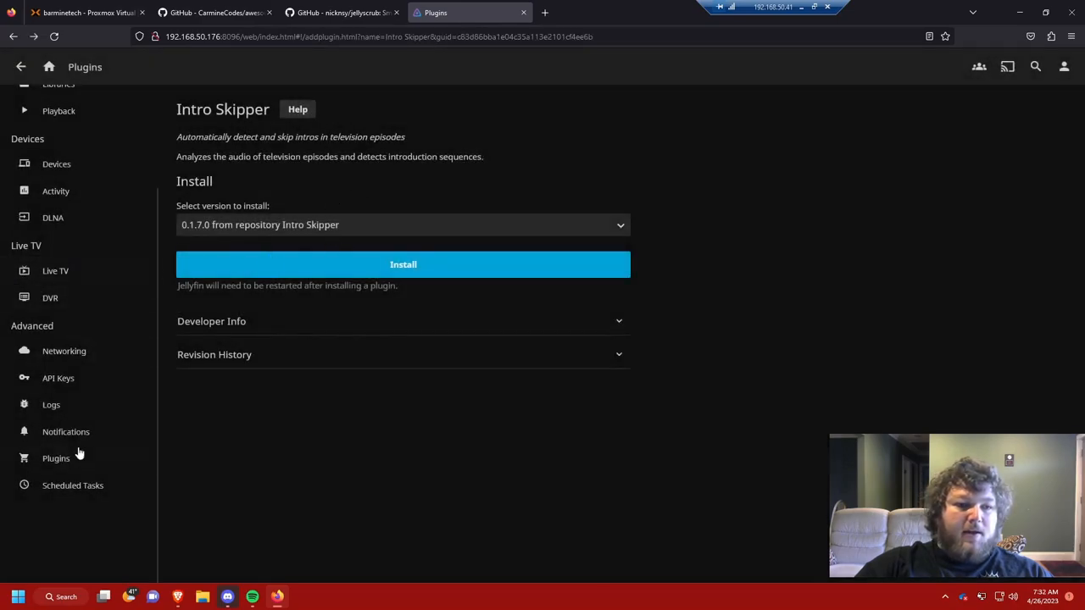
Install Jellyscrub 1.1.1.0 from the catalog so it lists beside Intro Skipper awaiting restart
{"action": "left_click", "coordinate": [56, 457]}
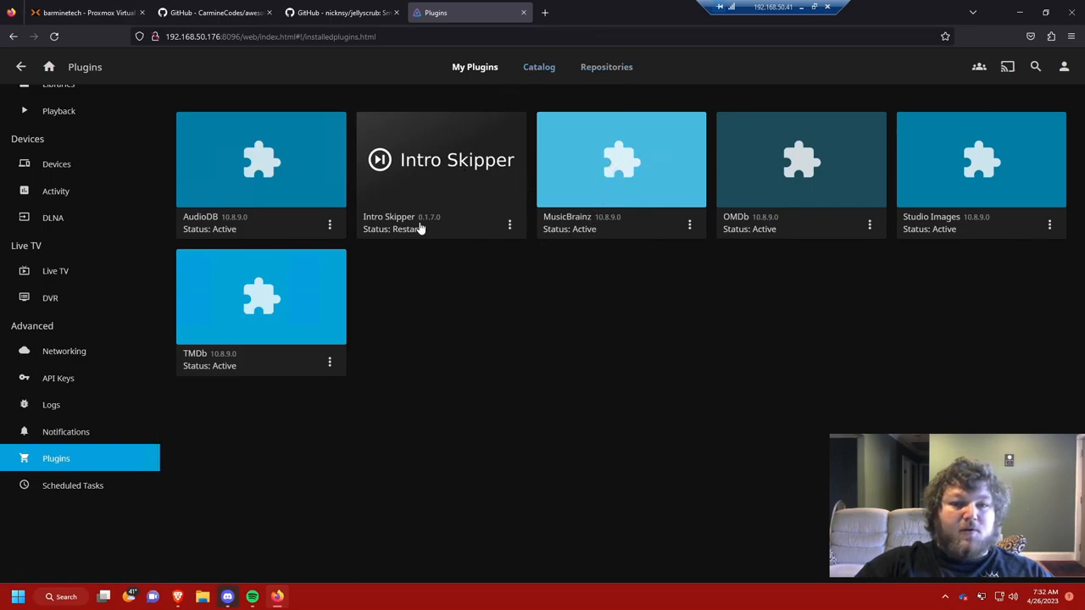
{"action": "mouse_move", "coordinate": [507, 60]}
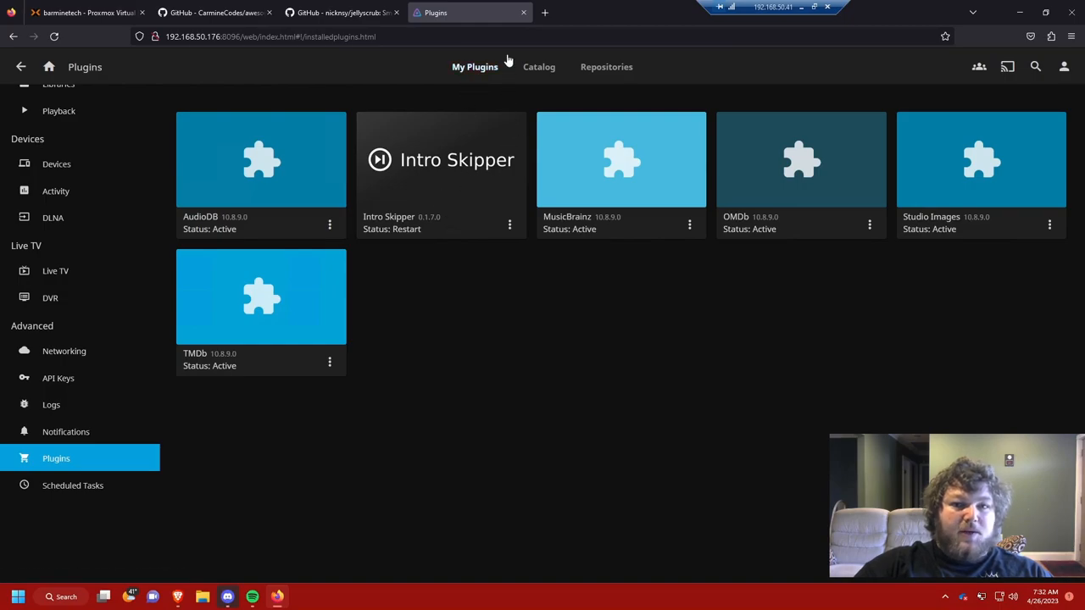
{"action": "left_click", "coordinate": [539, 66]}
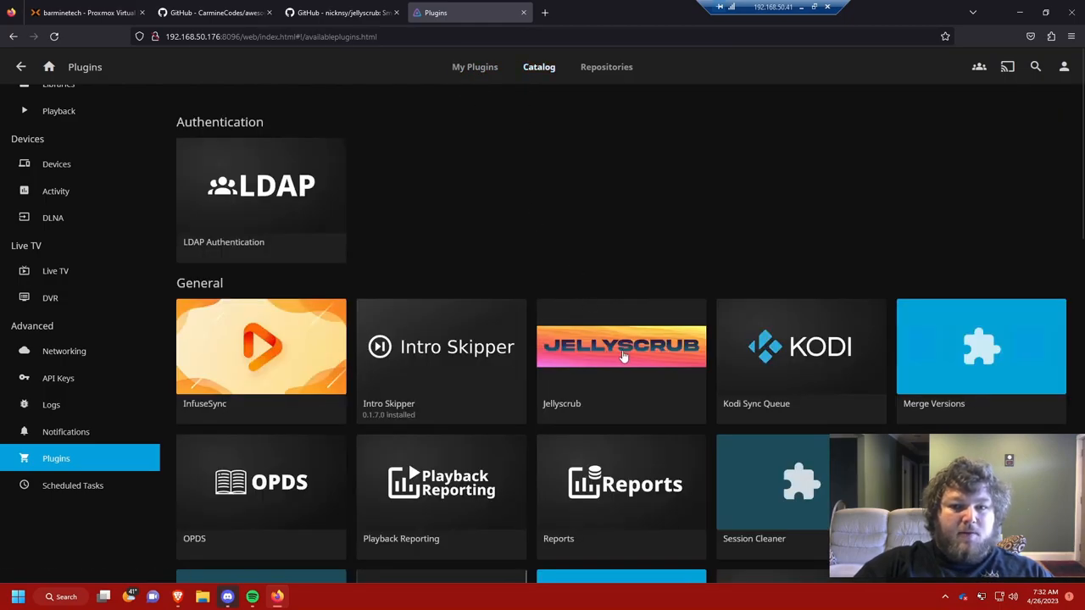
{"action": "left_click", "coordinate": [620, 346]}
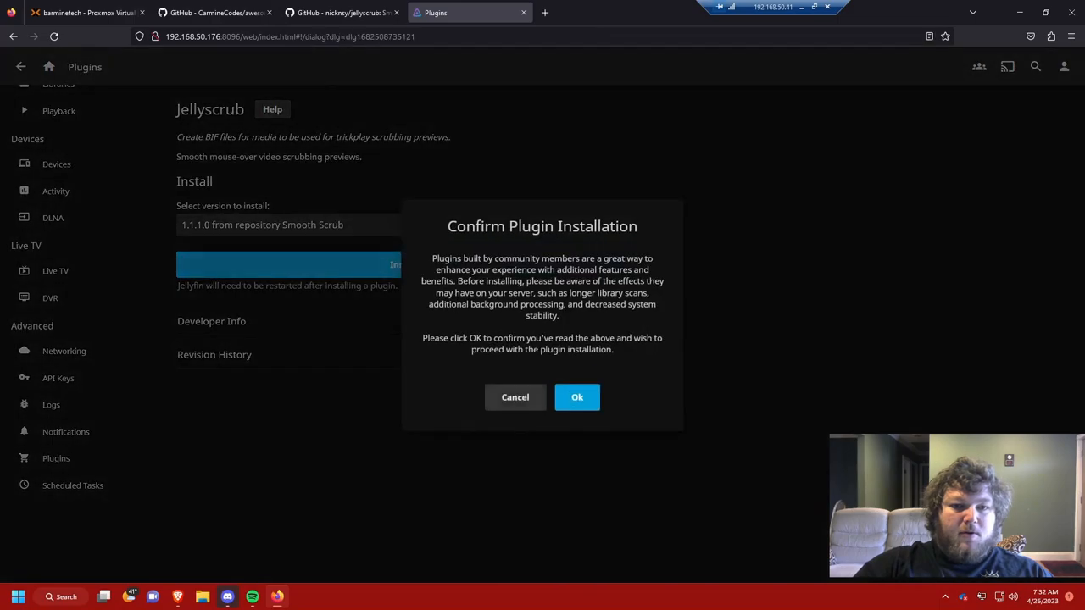
{"action": "left_click", "coordinate": [576, 396]}
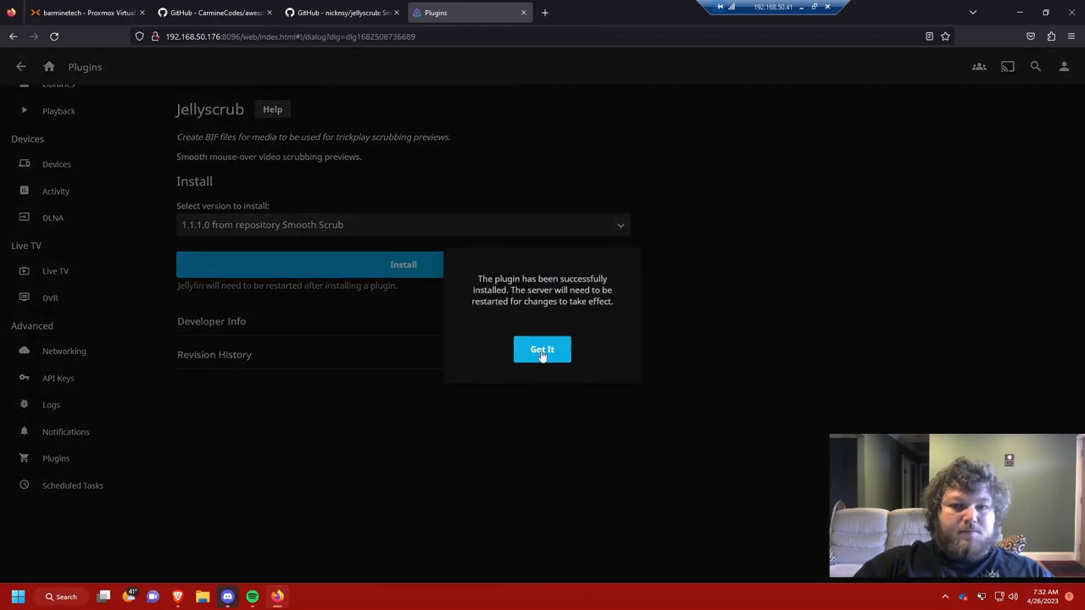
{"action": "left_click", "coordinate": [542, 349]}
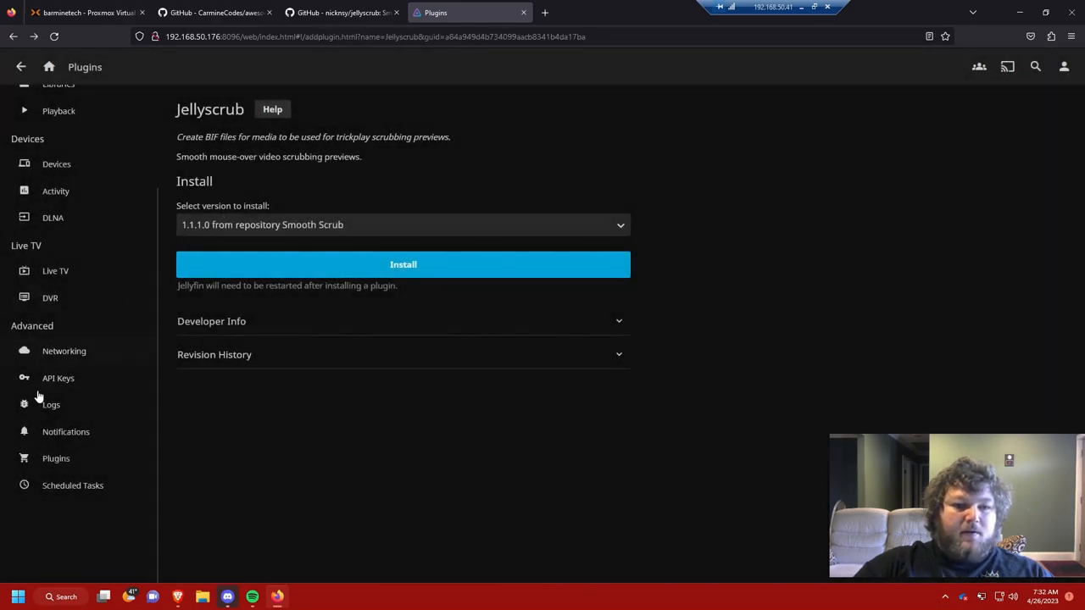
{"action": "left_click", "coordinate": [56, 458]}
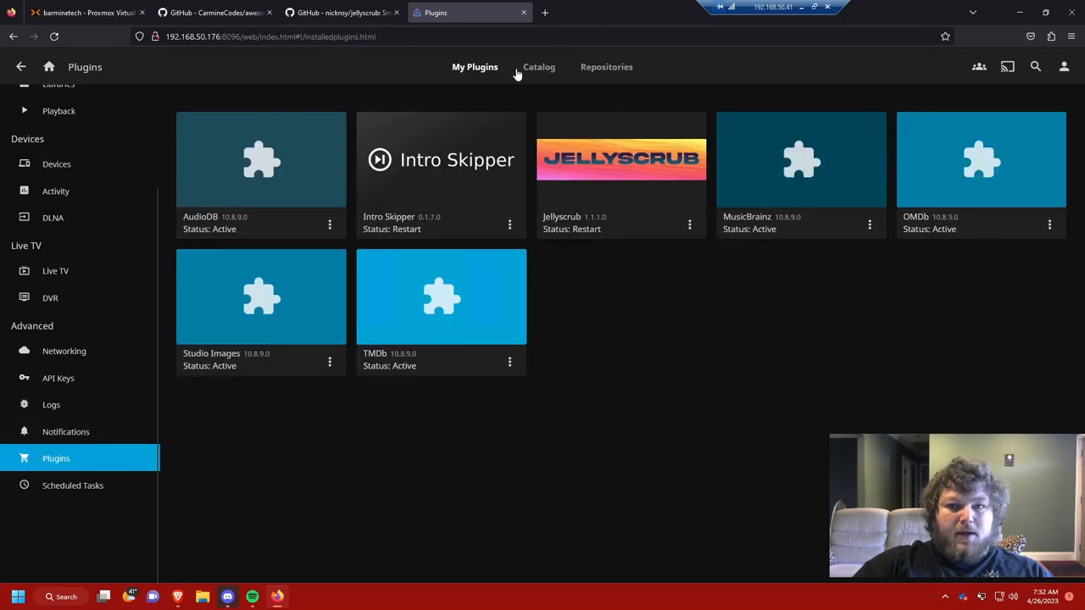
Install Skin Manager 2.0.1 from the plugin catalog and dismiss the success notice
{"action": "left_click", "coordinate": [539, 68]}
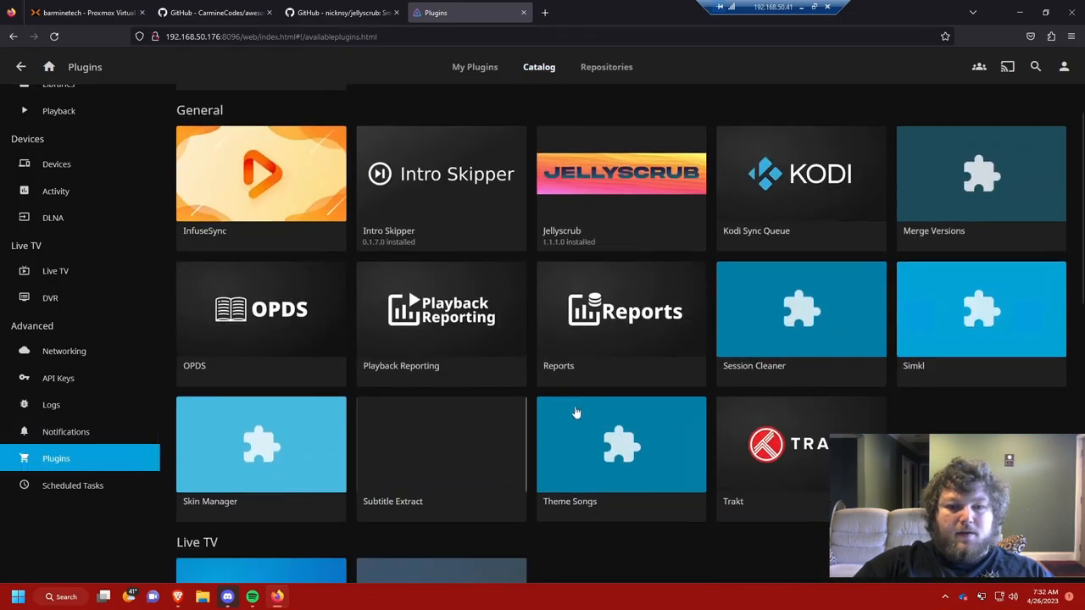
{"action": "left_click", "coordinate": [261, 444]}
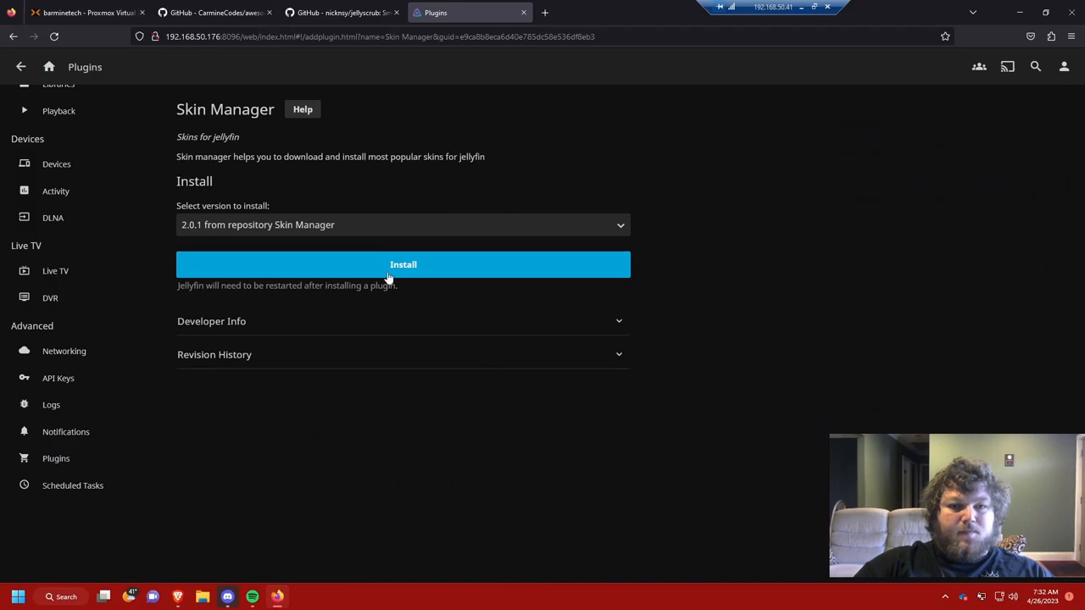
{"action": "left_click", "coordinate": [404, 264]}
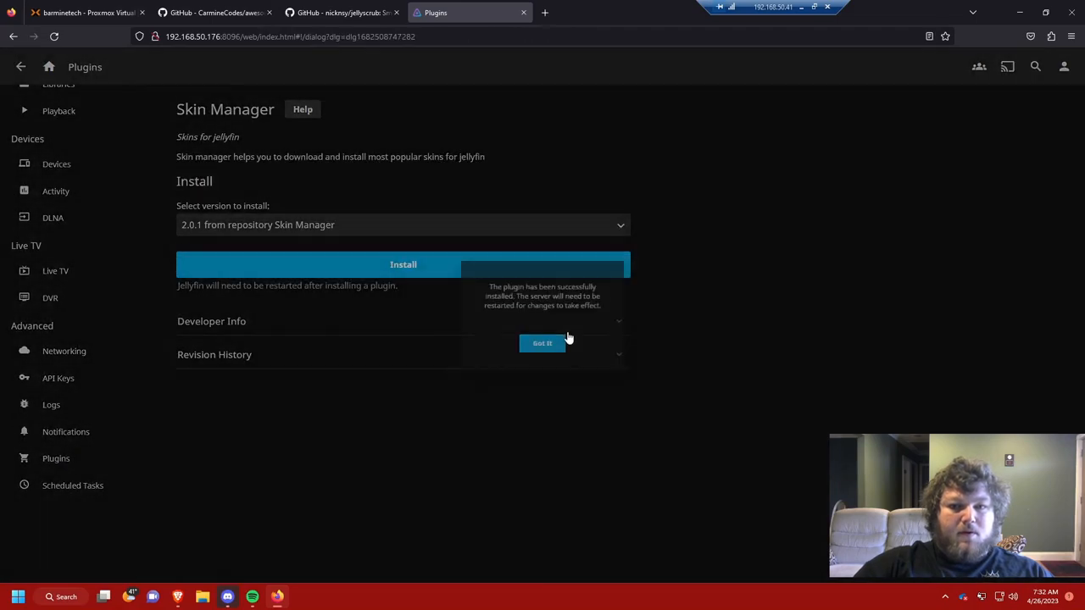
{"action": "left_click", "coordinate": [542, 343]}
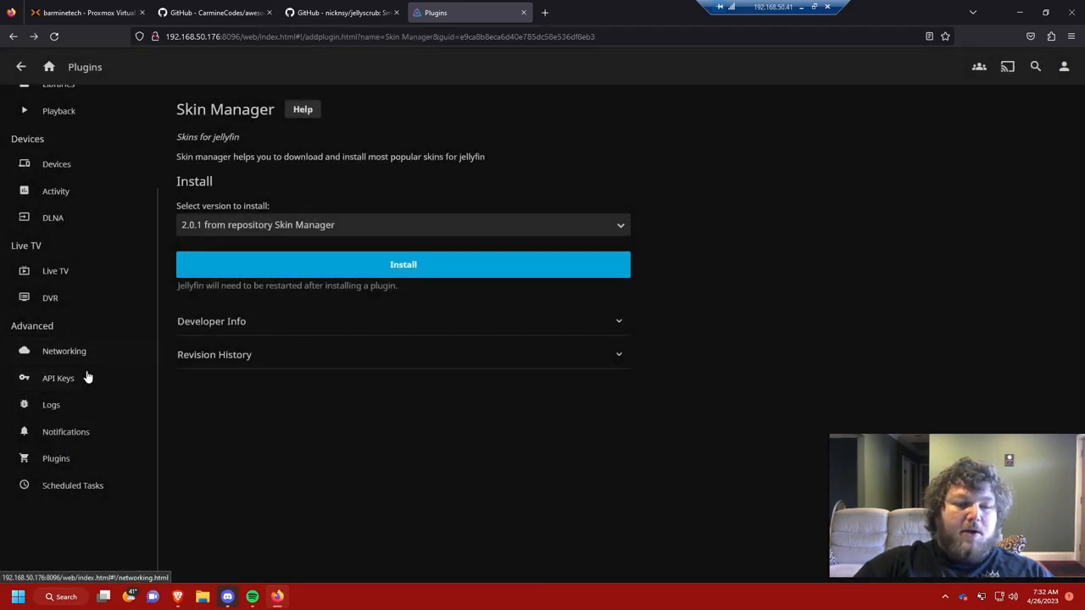
{"action": "mouse_move", "coordinate": [95, 360]}
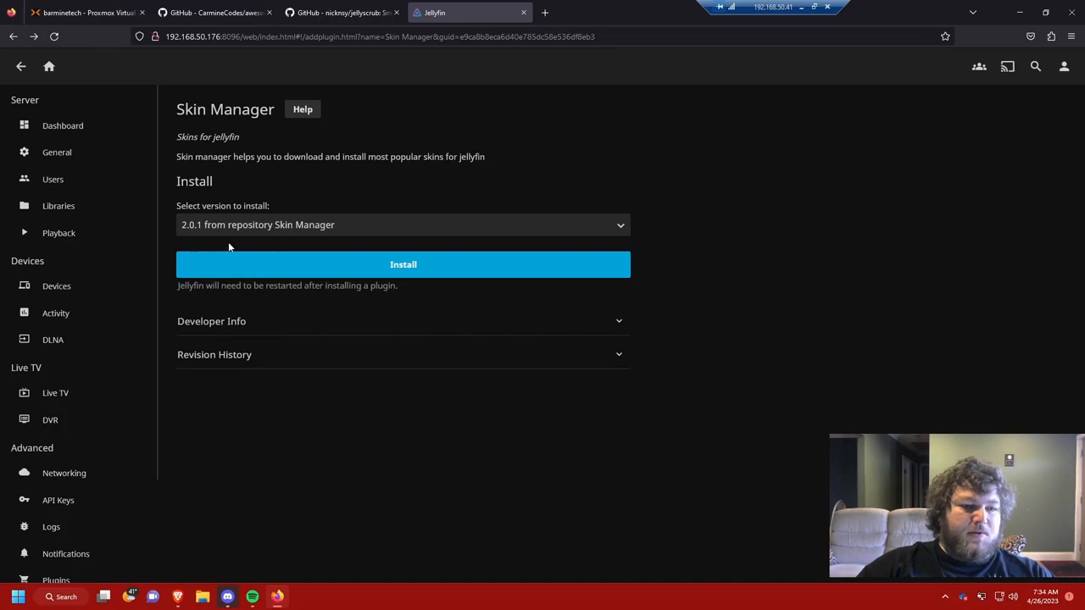
{"action": "mouse_move", "coordinate": [102, 461]}
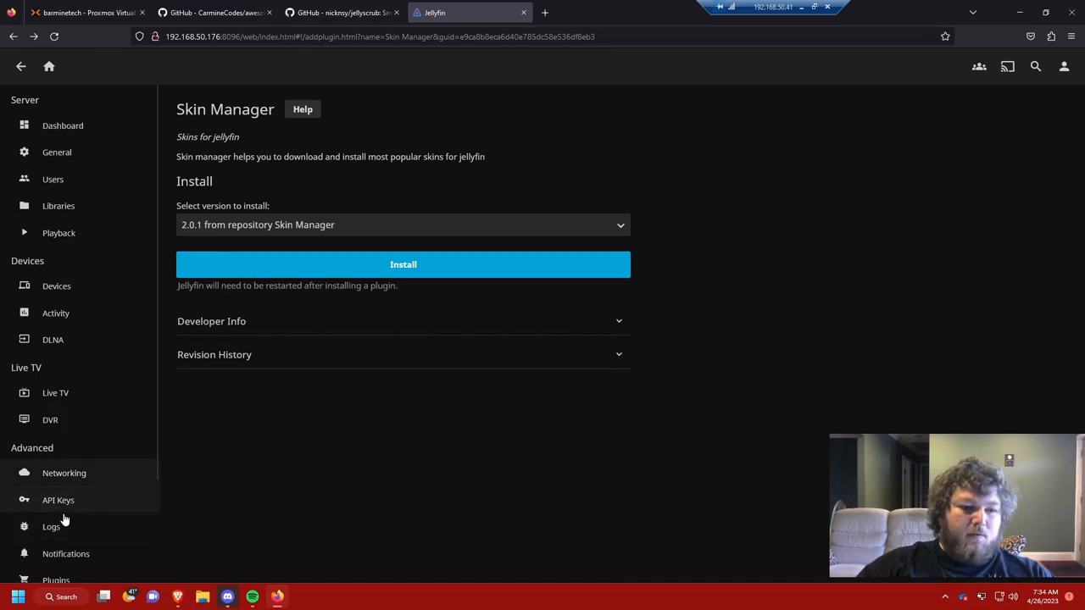
Show My Plugins listing Intro Skipper, Jellyscrub and SkinManager as Active
{"action": "scroll", "scroll_direction": "down", "scroll_amount": 3}
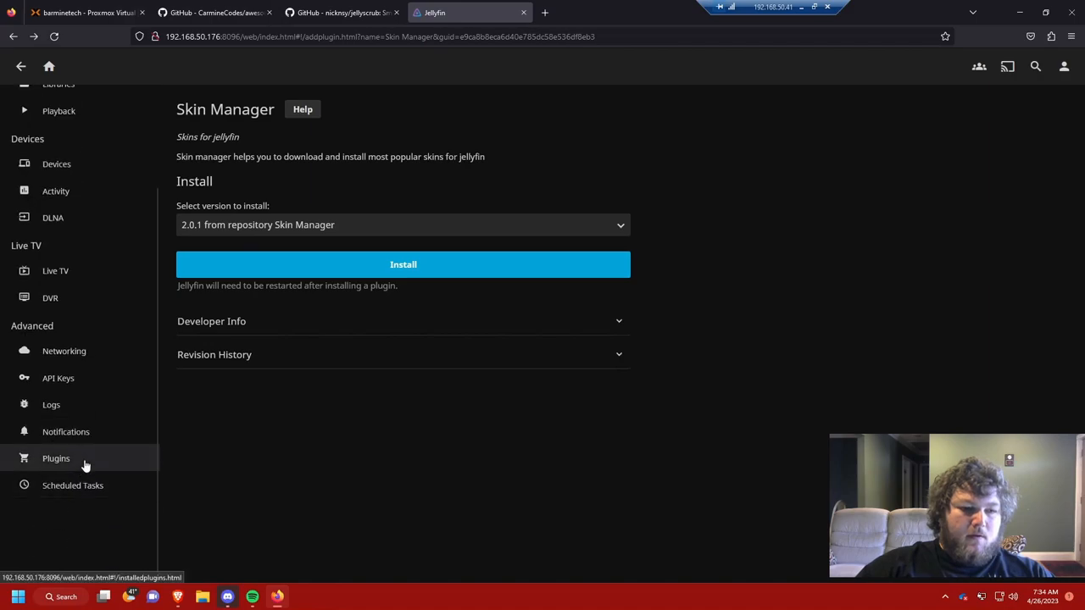
{"action": "left_click", "coordinate": [56, 457]}
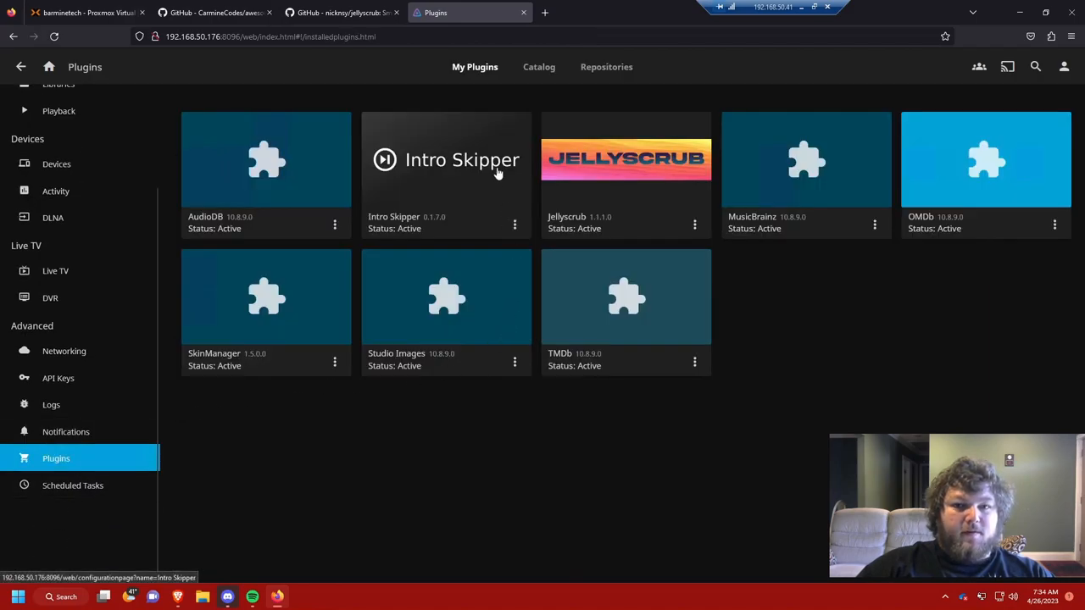
{"action": "mouse_move", "coordinate": [285, 315]}
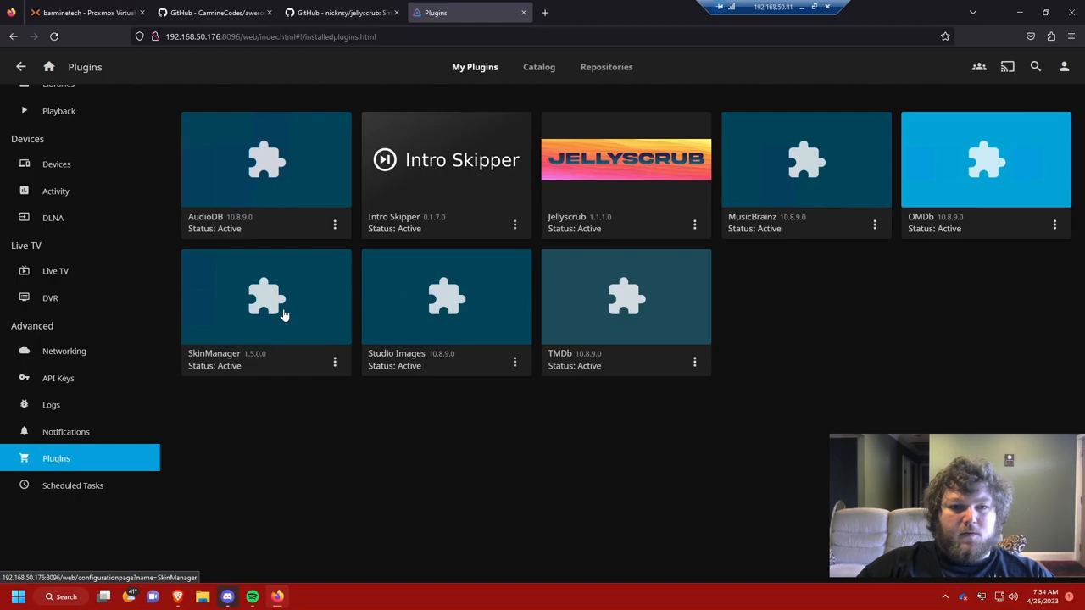
View the Skin Manager settings with the Default skin previews, then return to the awesome-jellyfin README
{"action": "left_click", "coordinate": [265, 305]}
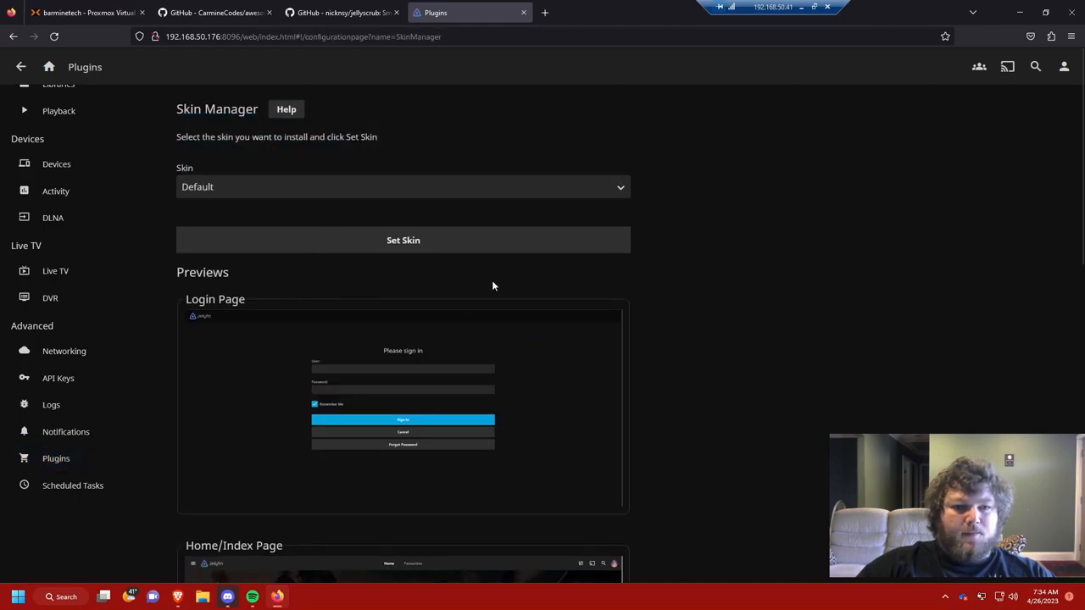
{"action": "scroll", "scroll_direction": "down", "scroll_amount": 3}
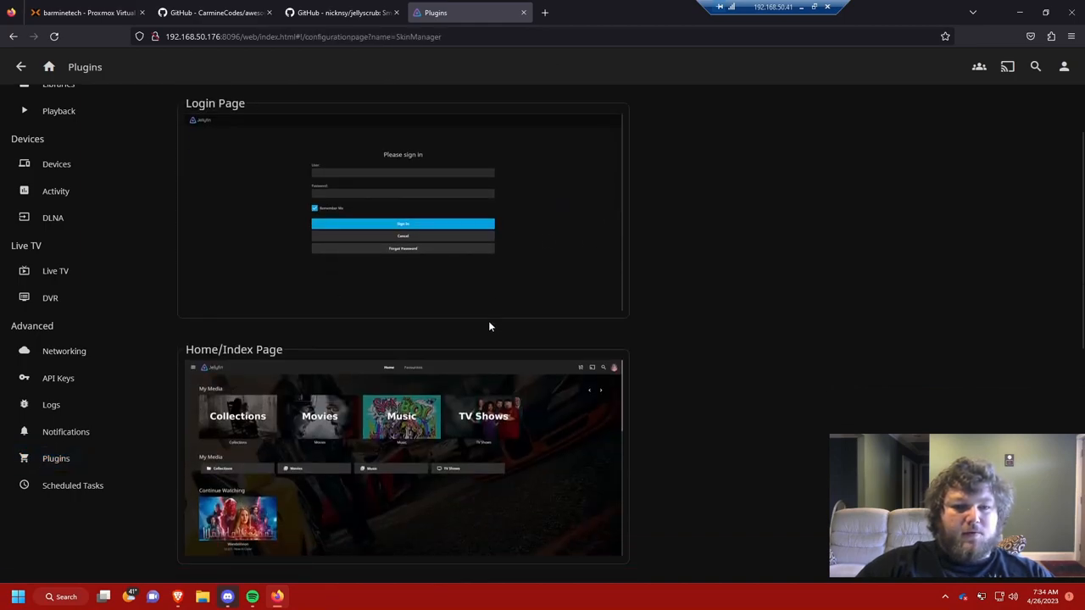
{"action": "scroll", "scroll_direction": "down", "scroll_amount": 3}
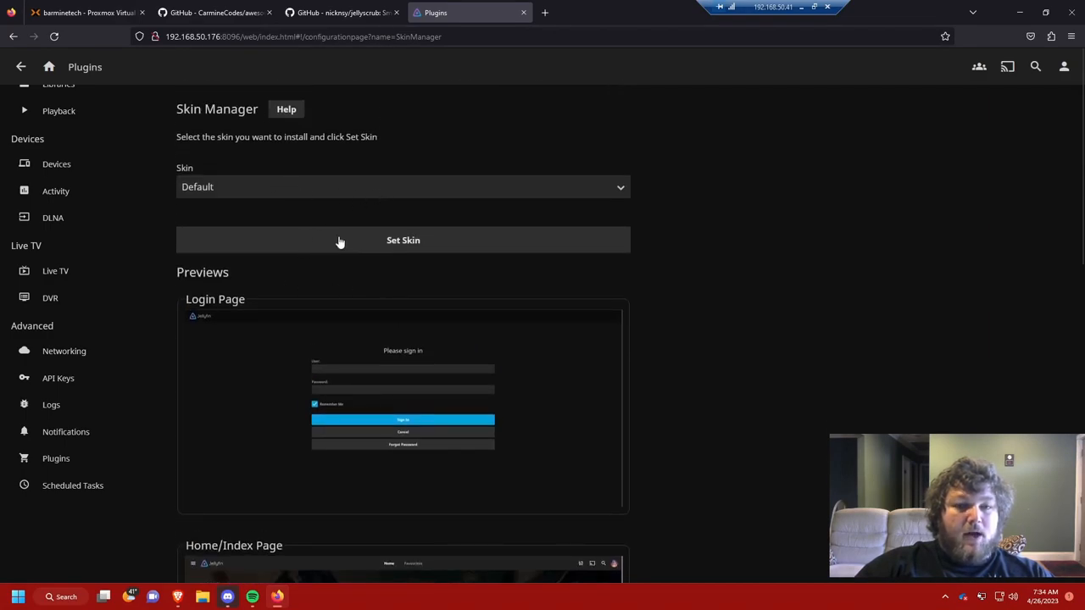
{"action": "mouse_move", "coordinate": [367, 228]}
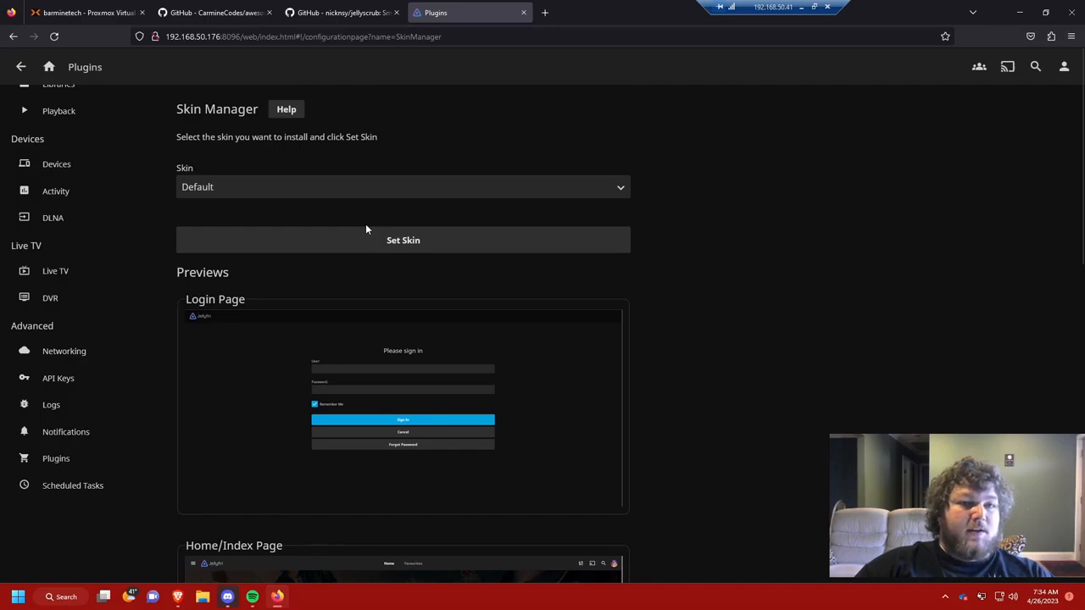
{"action": "left_click", "coordinate": [339, 12]}
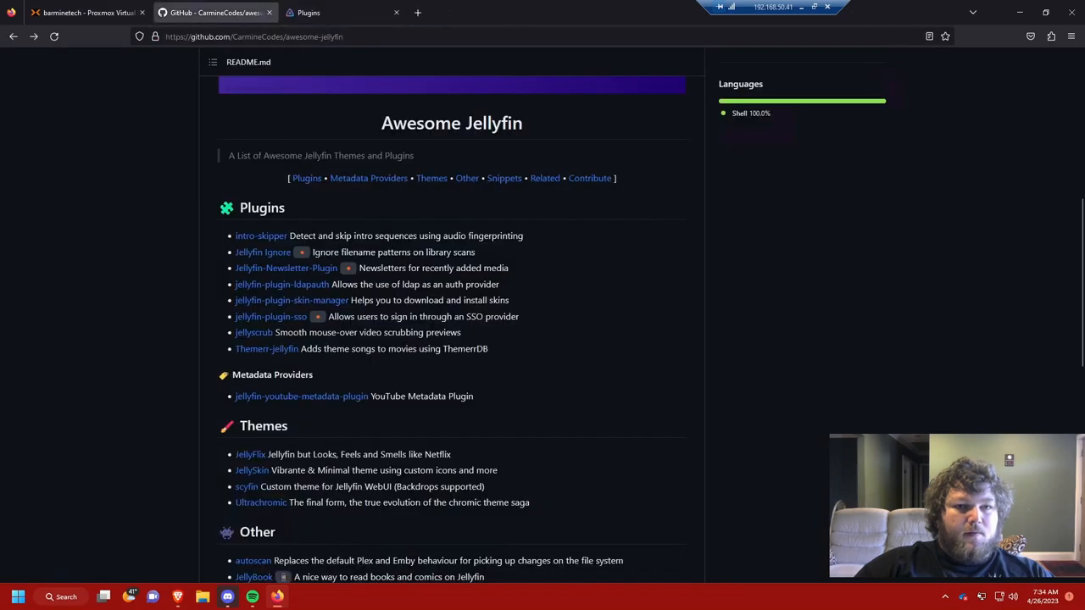
Review the README's Themes section, then return to the Jellyfin skin settings
{"action": "scroll", "scroll_direction": "down", "scroll_amount": 3}
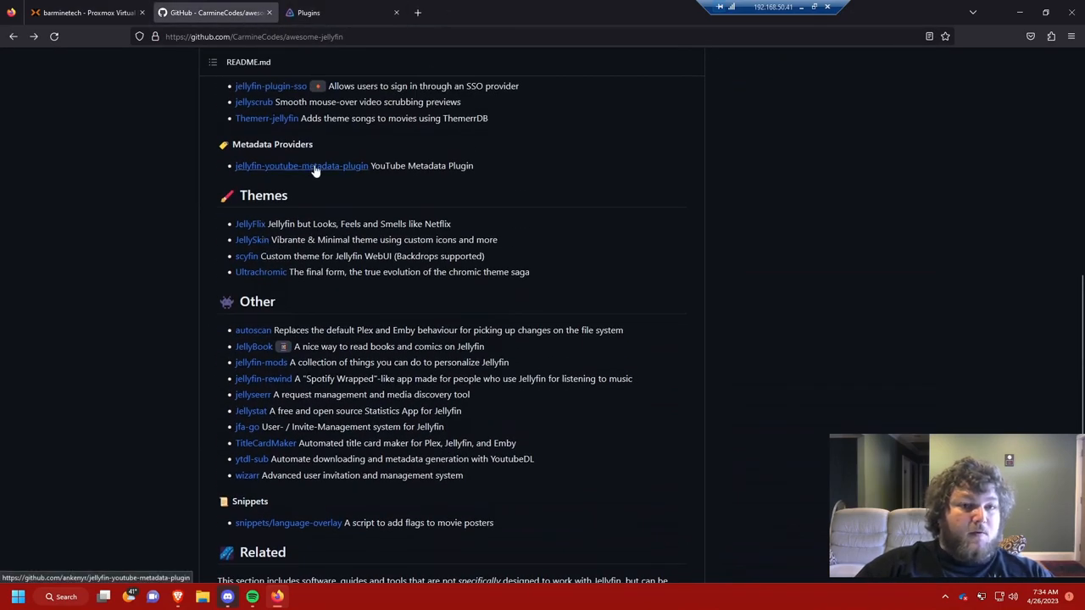
{"action": "left_click", "coordinate": [330, 12]}
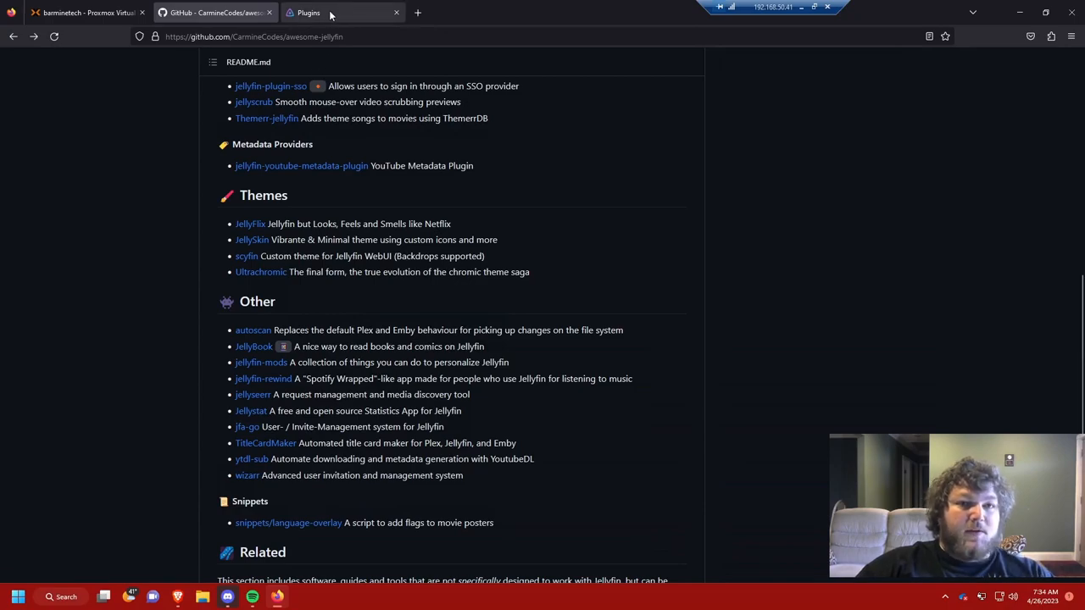
{"action": "mouse_move", "coordinate": [309, 12]}
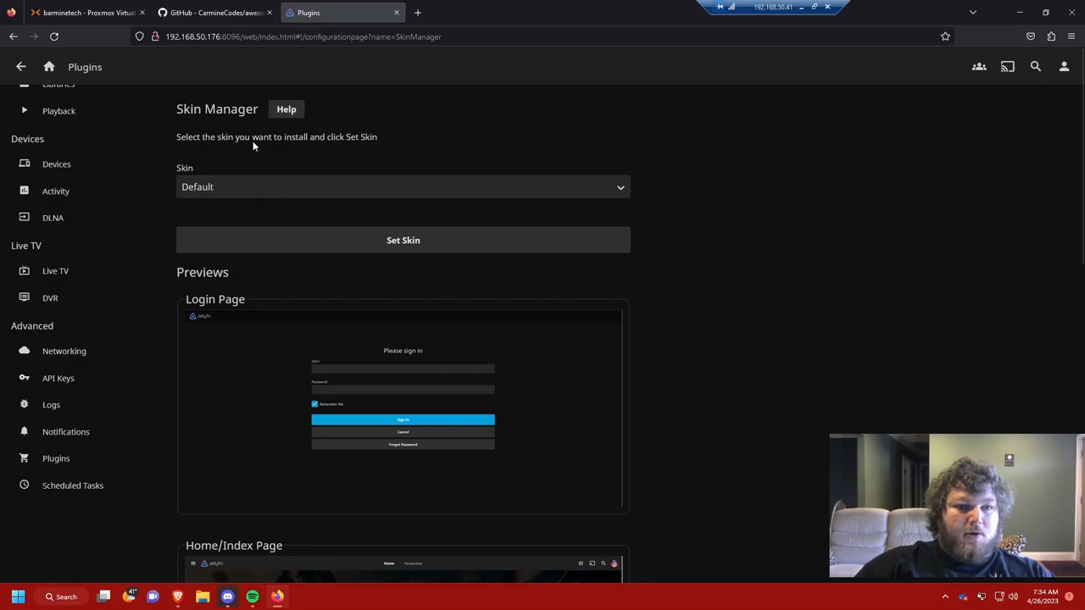
Preview several Skin Manager skins and choose JellyTheme as the server skin
{"action": "left_click", "coordinate": [403, 186]}
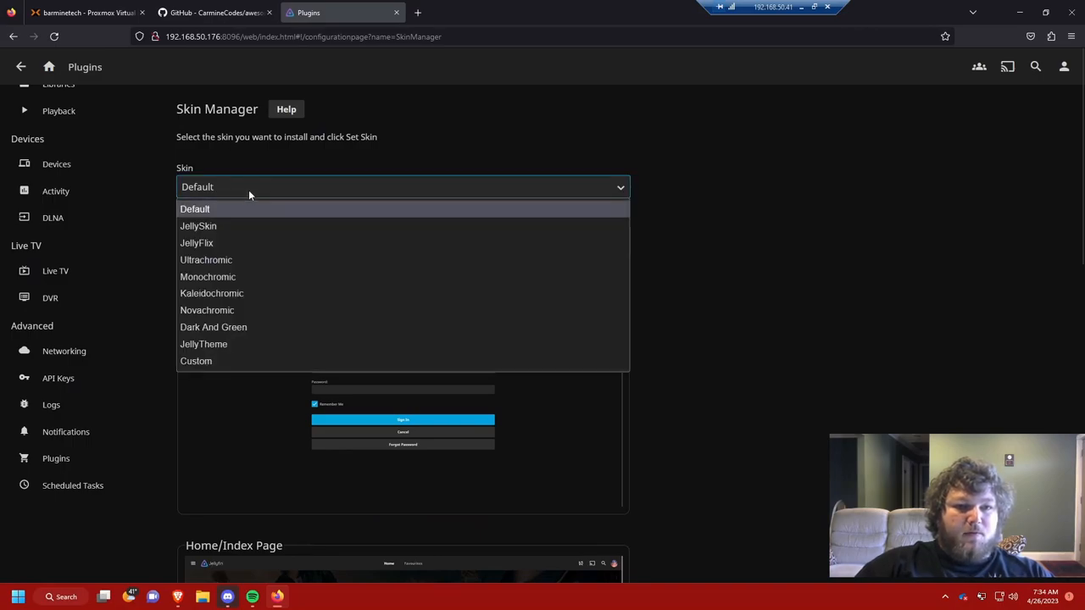
{"action": "left_click", "coordinate": [197, 226]}
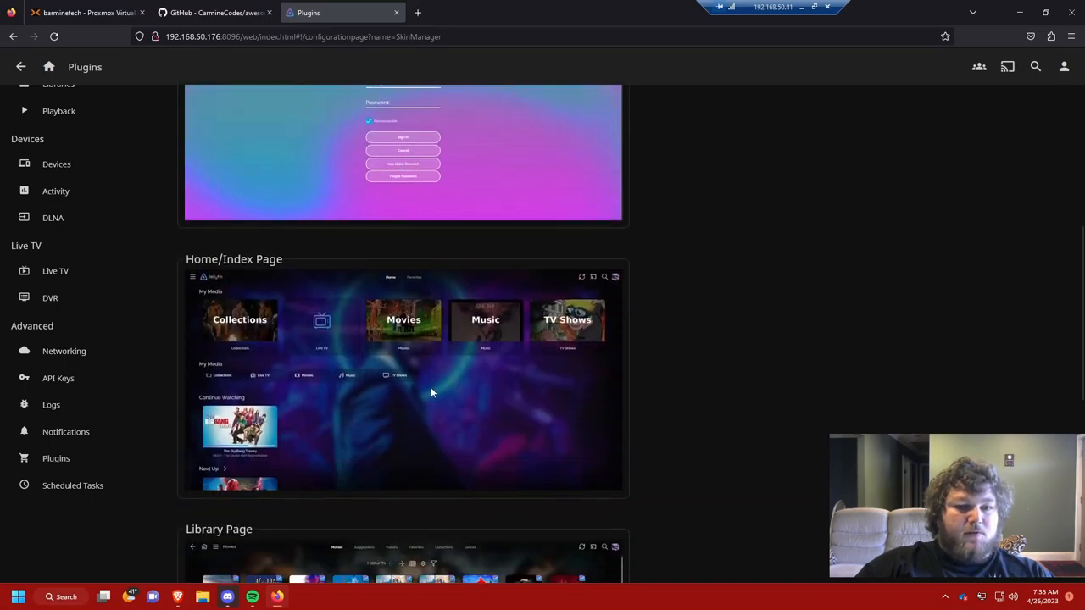
{"action": "left_click", "coordinate": [404, 186]}
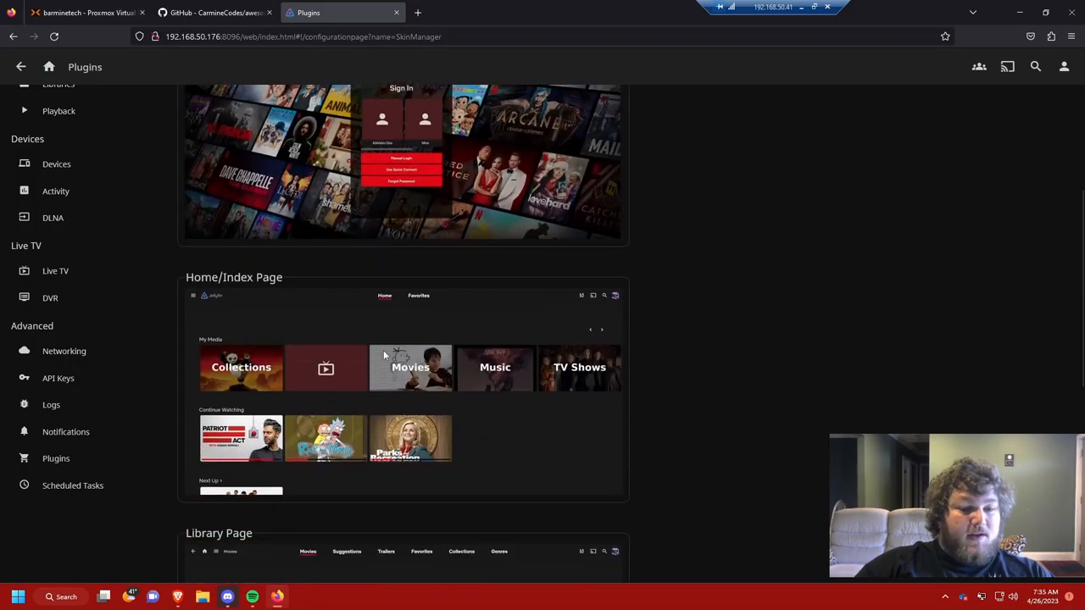
{"action": "left_click", "coordinate": [404, 187]}
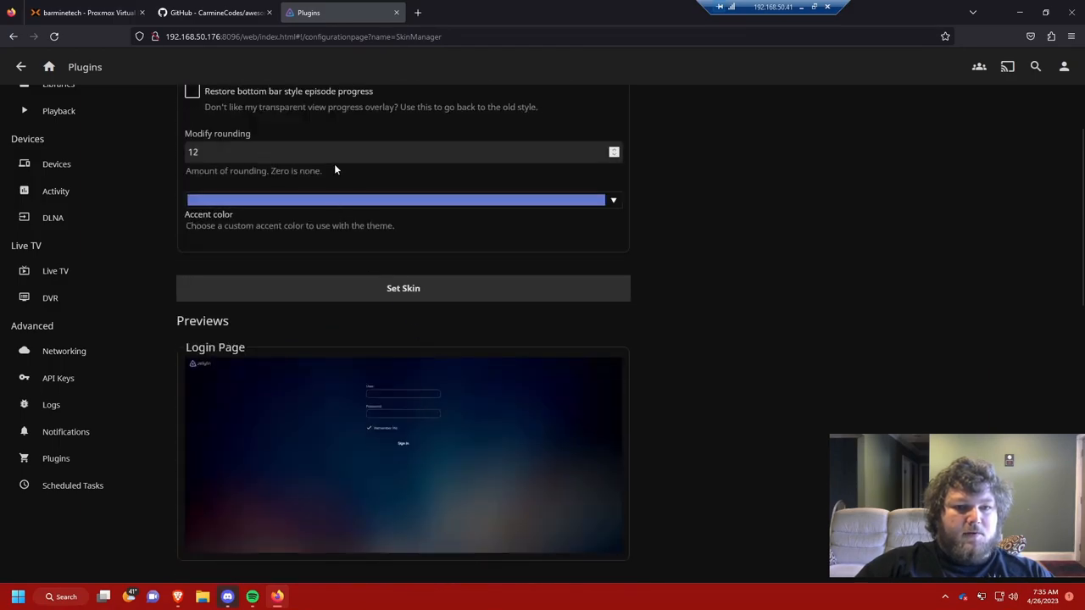
{"action": "left_click", "coordinate": [403, 186]}
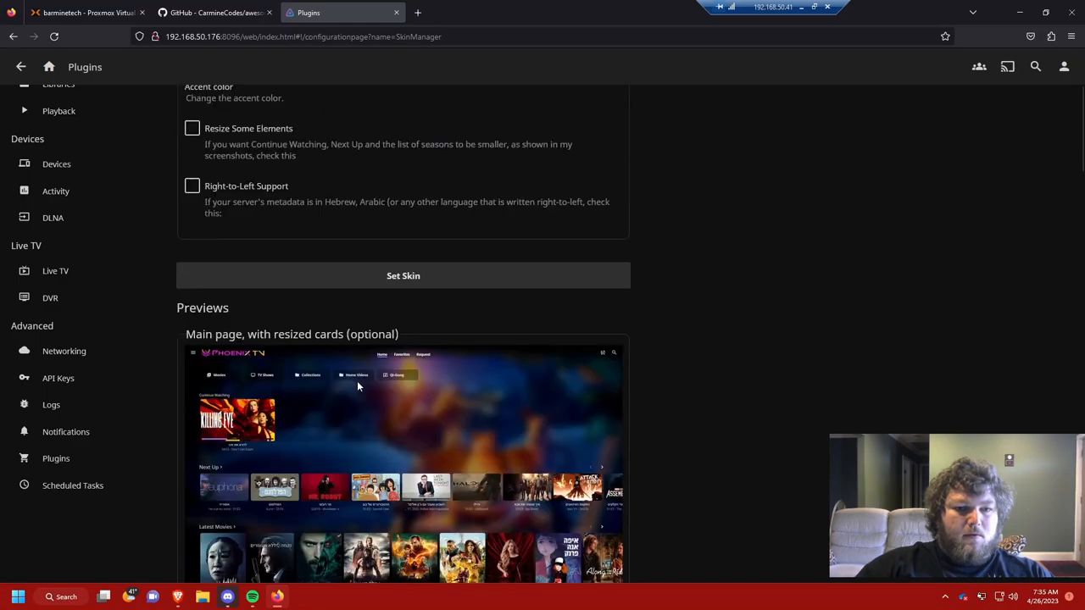
{"action": "left_click", "coordinate": [404, 186]}
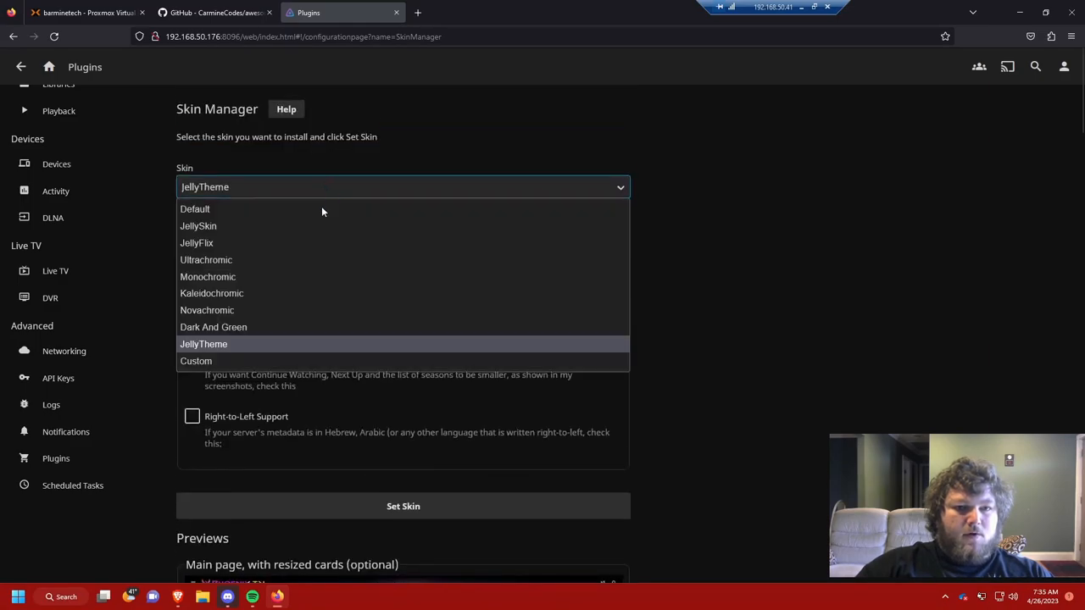
{"action": "left_click", "coordinate": [197, 244]}
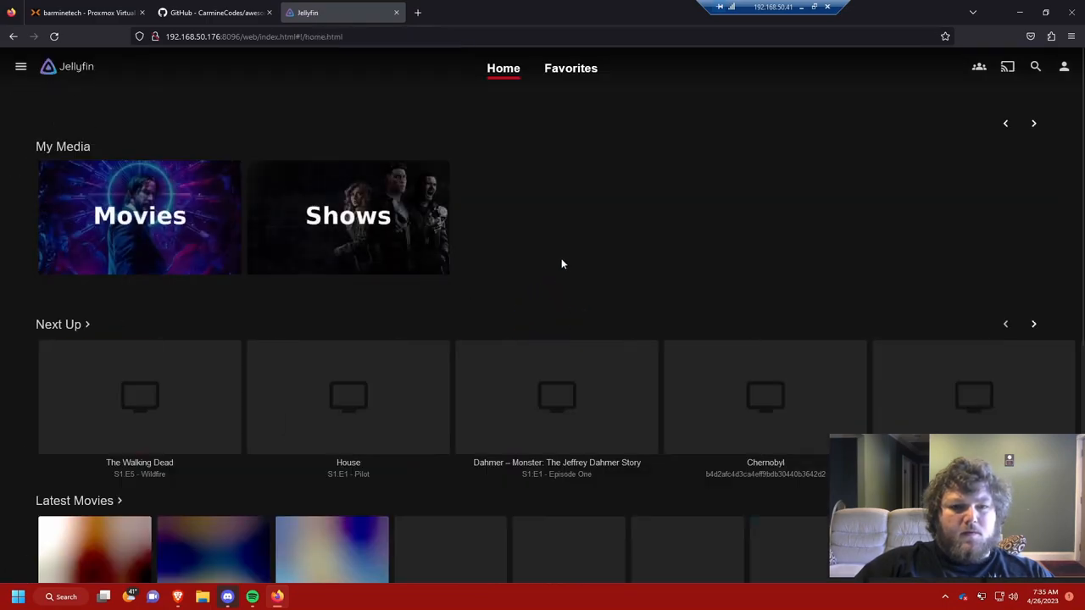
Browse the reskinned home page and view the Beavis and Butt-head episode details
{"action": "scroll", "scroll_direction": "down", "scroll_amount": 3}
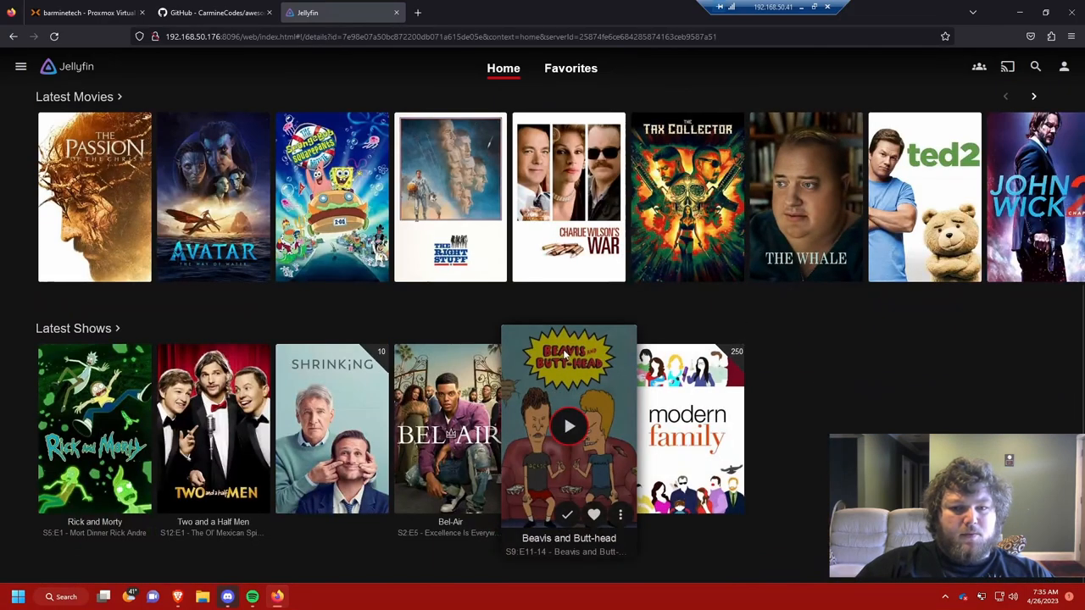
{"action": "left_click", "coordinate": [568, 427]}
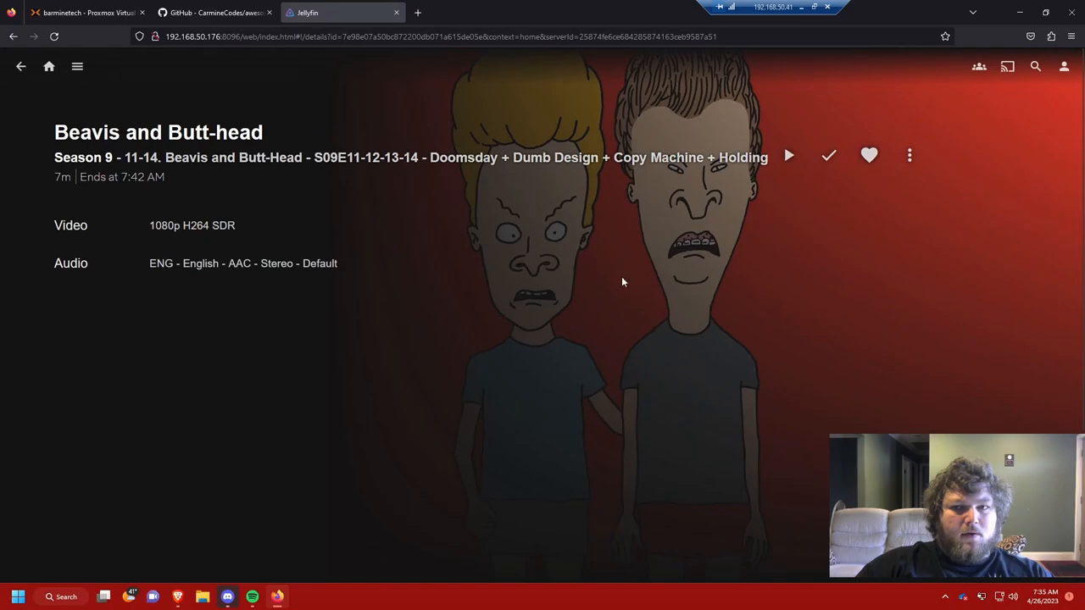
{"action": "scroll", "scroll_direction": "down", "scroll_amount": 3}
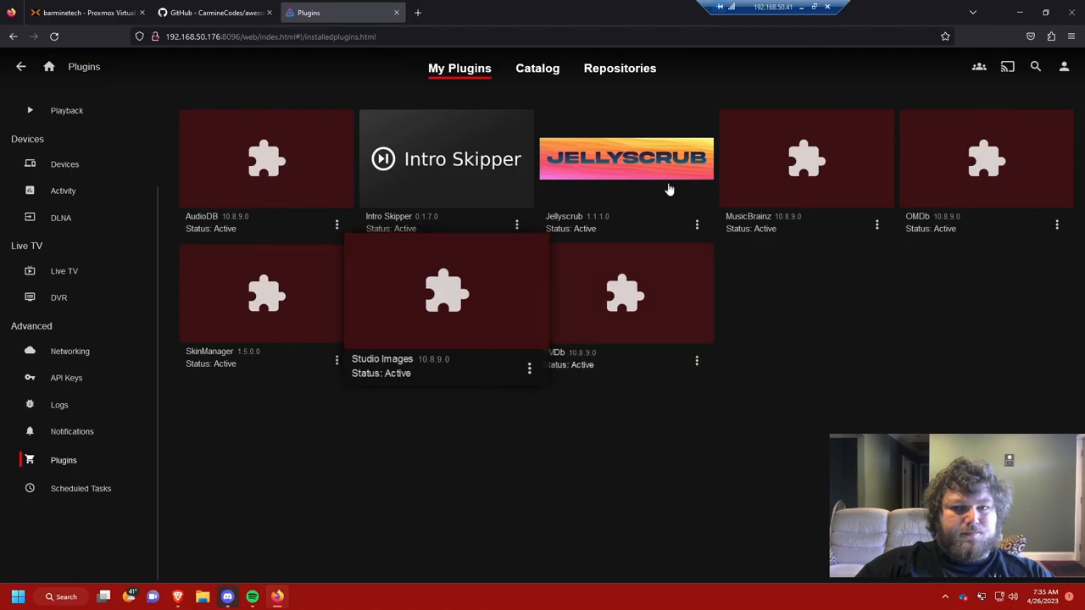
Save the Jellyscrub plugin settings and return to the installed plugins list
{"action": "left_click", "coordinate": [625, 159]}
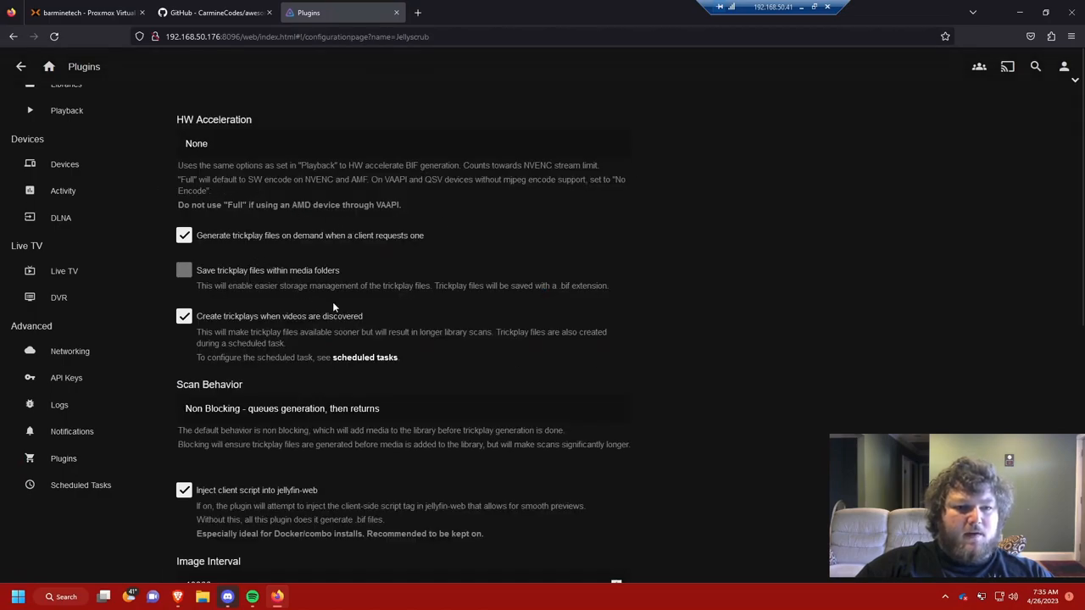
{"action": "scroll", "scroll_direction": "down", "scroll_amount": 3}
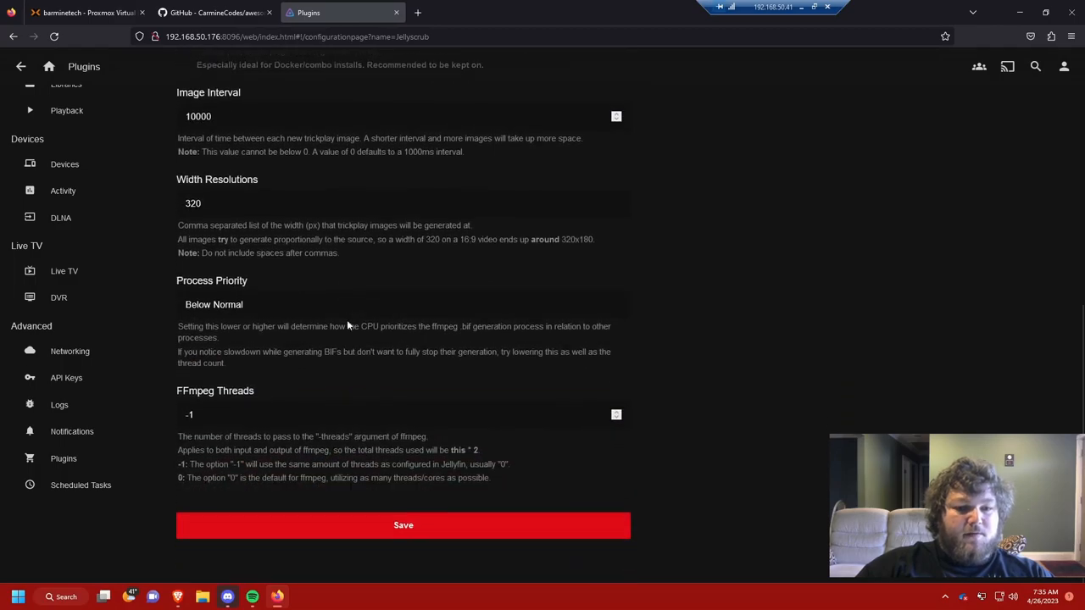
{"action": "left_click", "coordinate": [403, 525]}
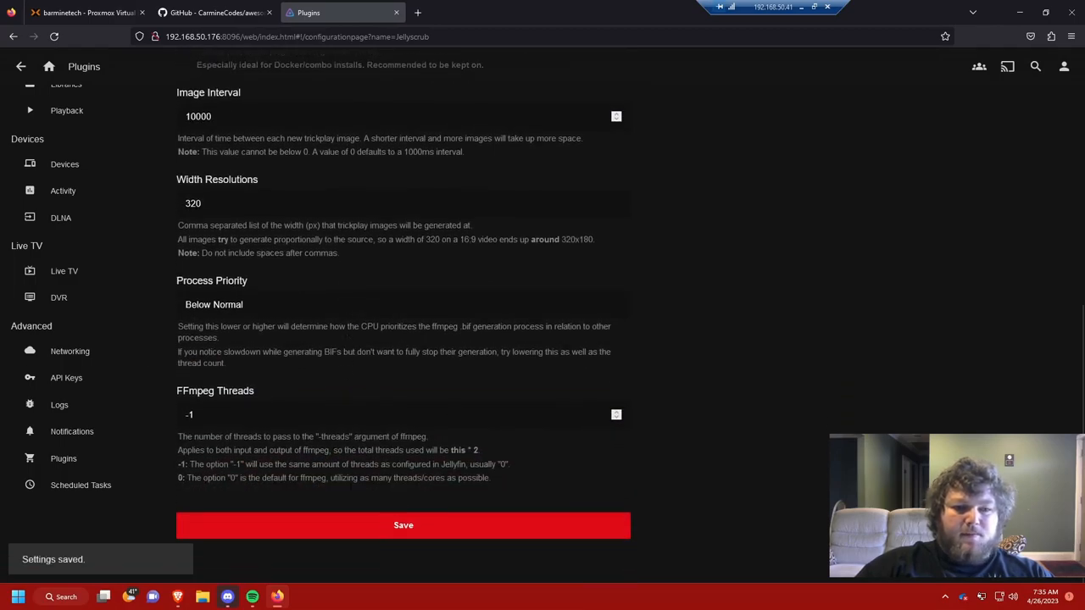
{"action": "left_click", "coordinate": [64, 457]}
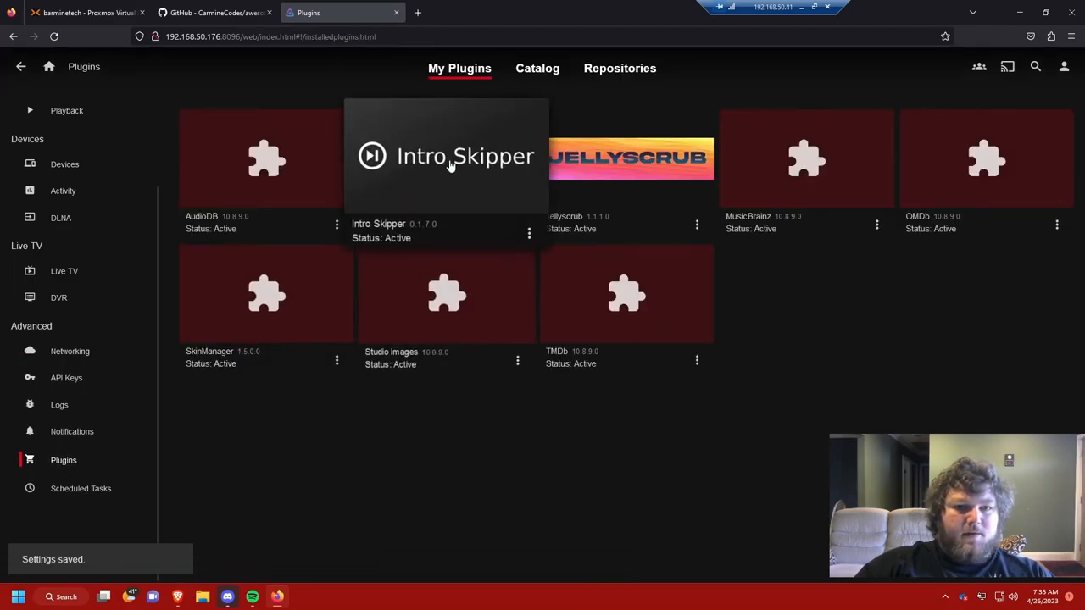
Save the Intro Skipper plugin settings
{"action": "left_click", "coordinate": [444, 156]}
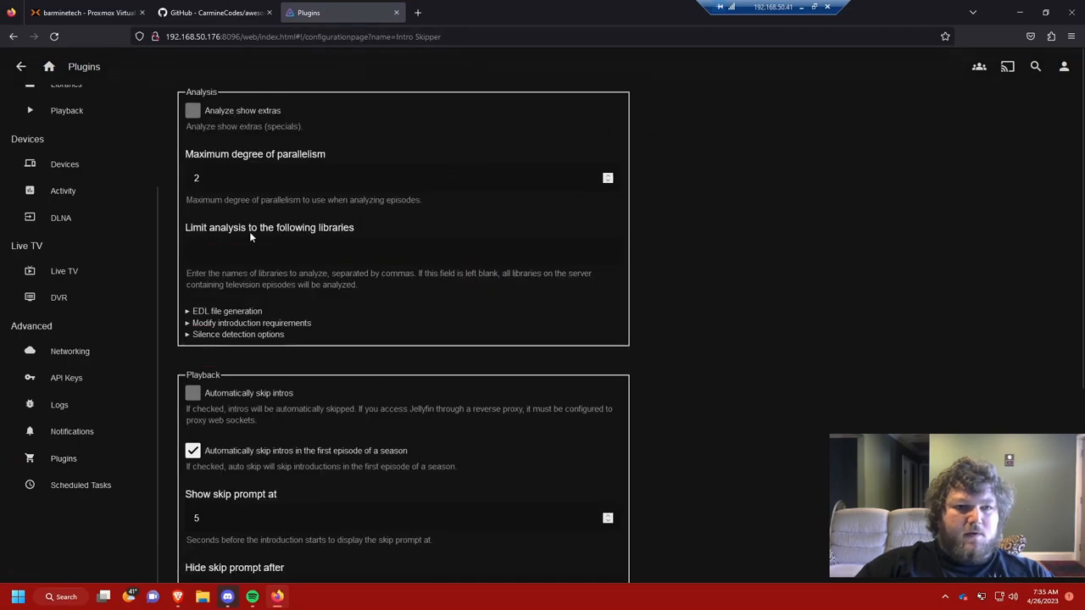
{"action": "scroll", "scroll_direction": "down", "scroll_amount": 3}
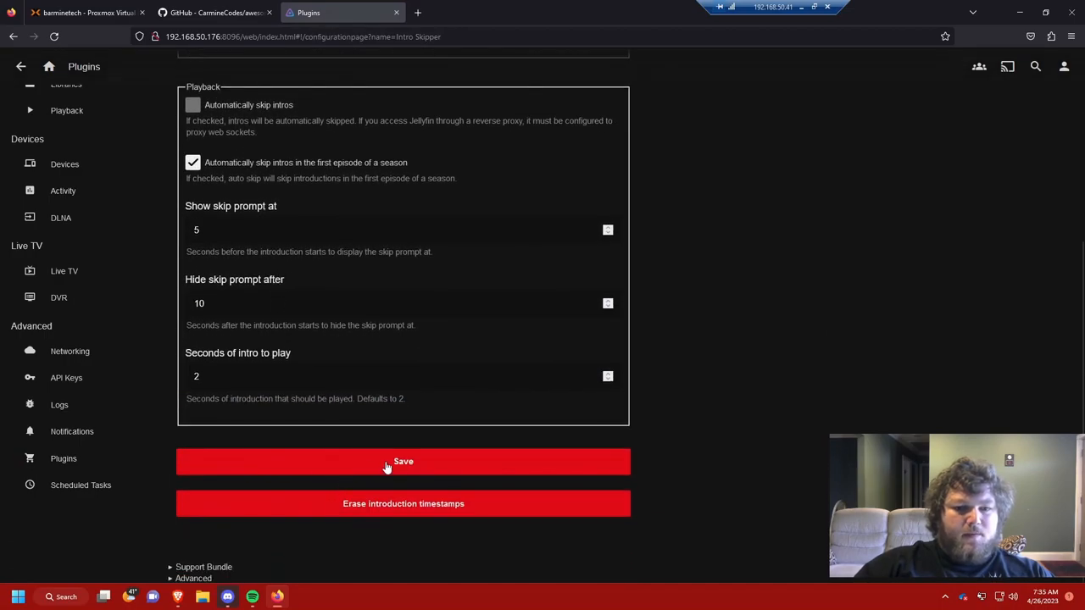
{"action": "left_click", "coordinate": [404, 461]}
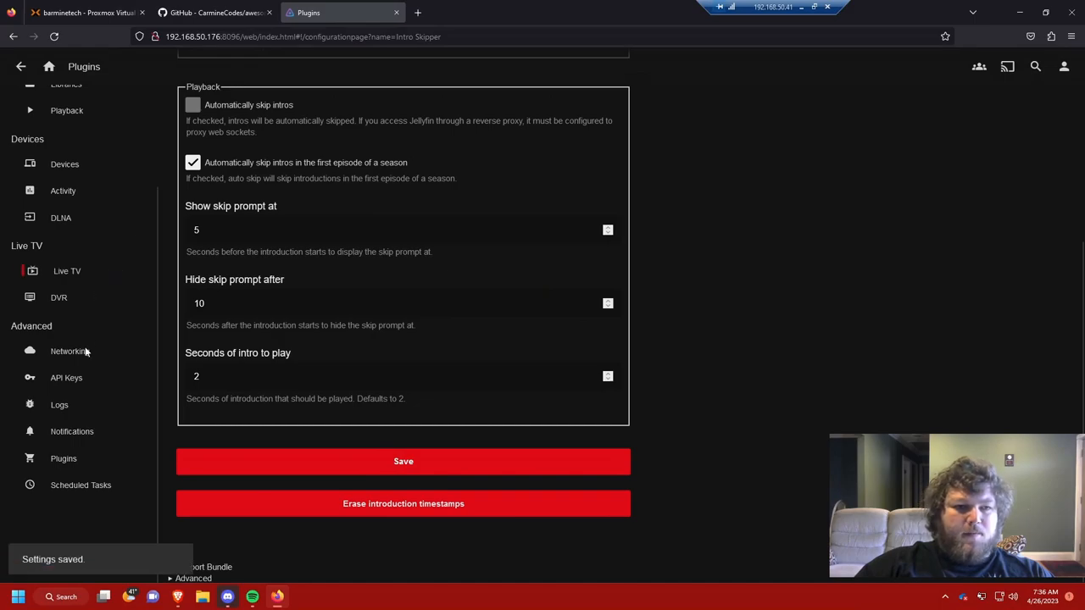